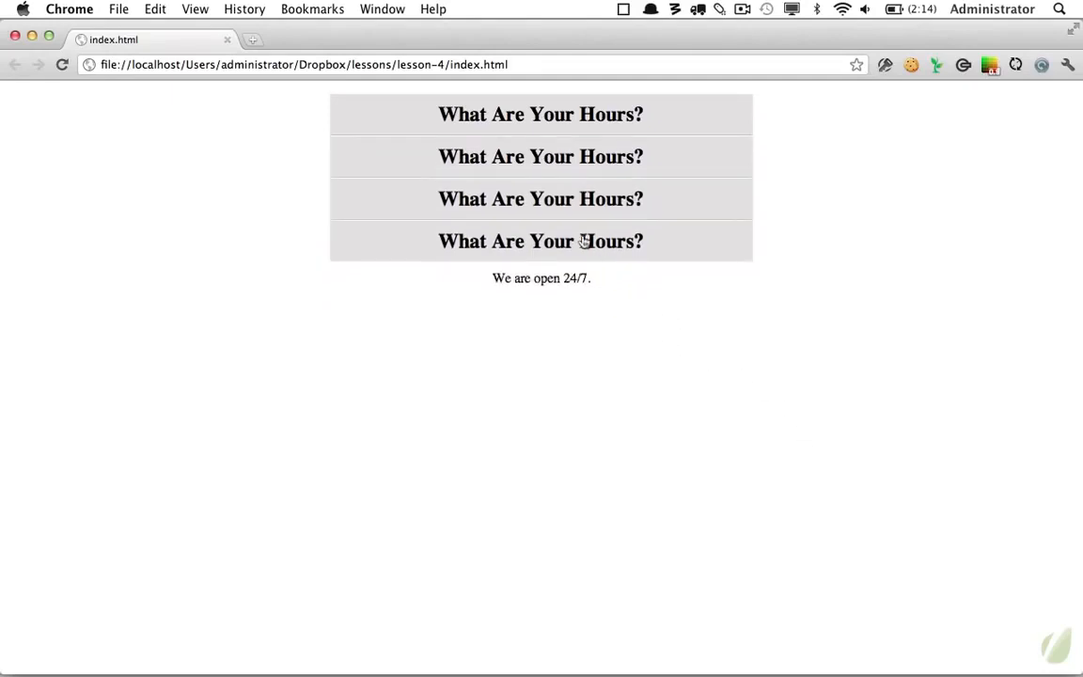
Type a dl in index.html with dt 'What are your hours?' and dd 'We are open 24/7.'.
{"action": "left_click", "coordinate": [541, 156]}
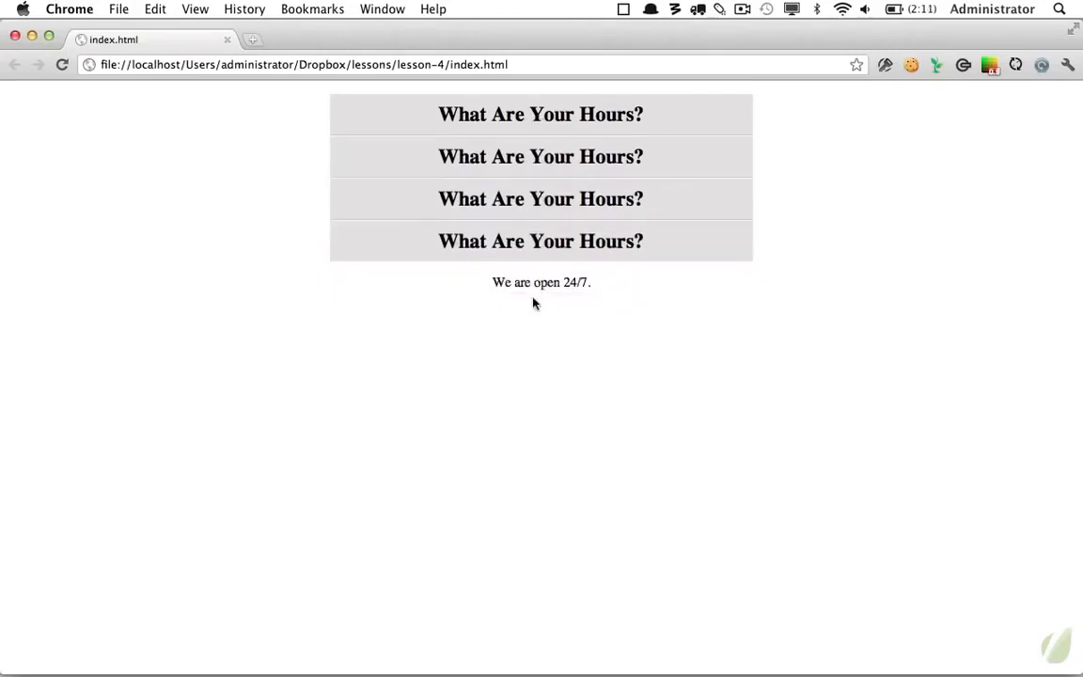
{"action": "left_click", "coordinate": [541, 114]}
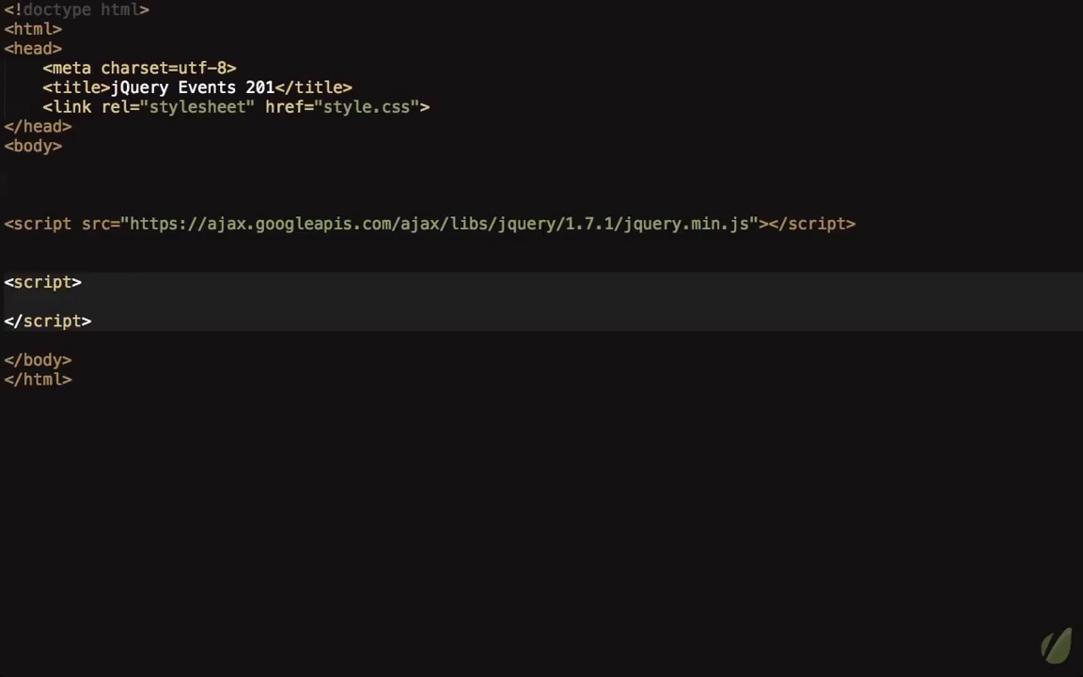
{"action": "type", "text": "dl>"}
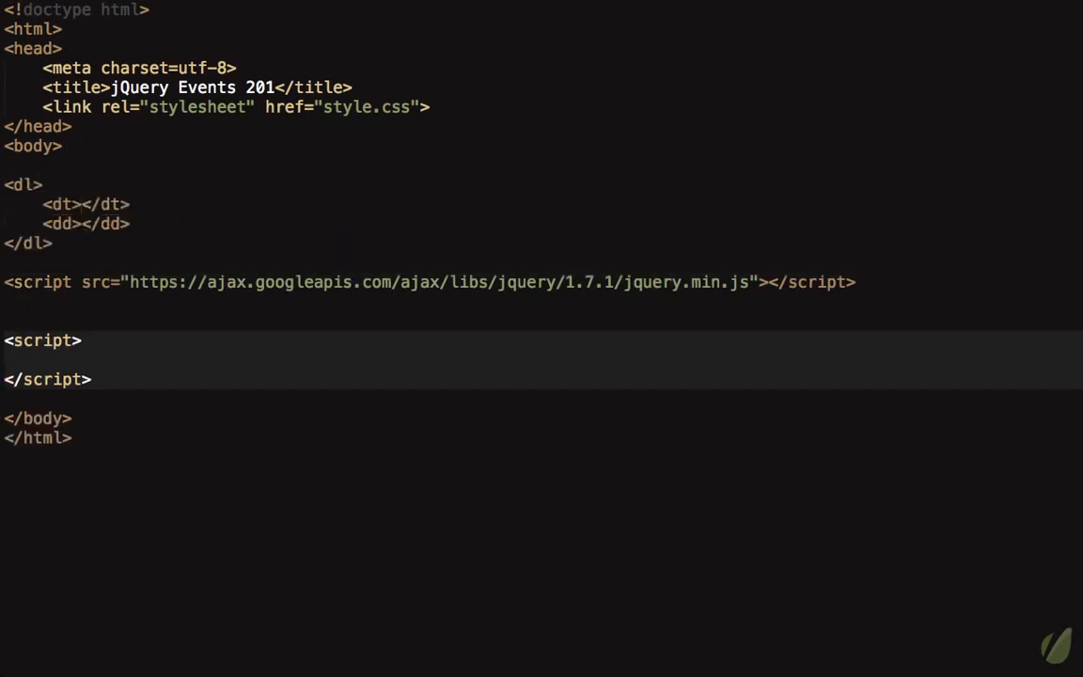
{"action": "type", "text": "What are your"}
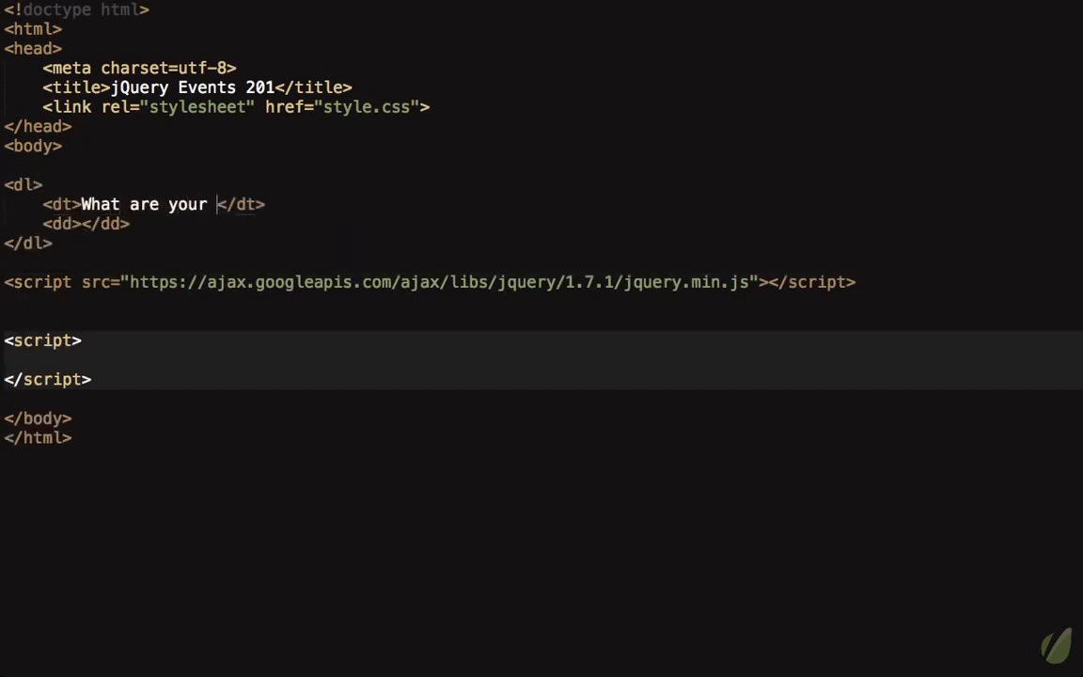
{"action": "type", "text": "hours?"}
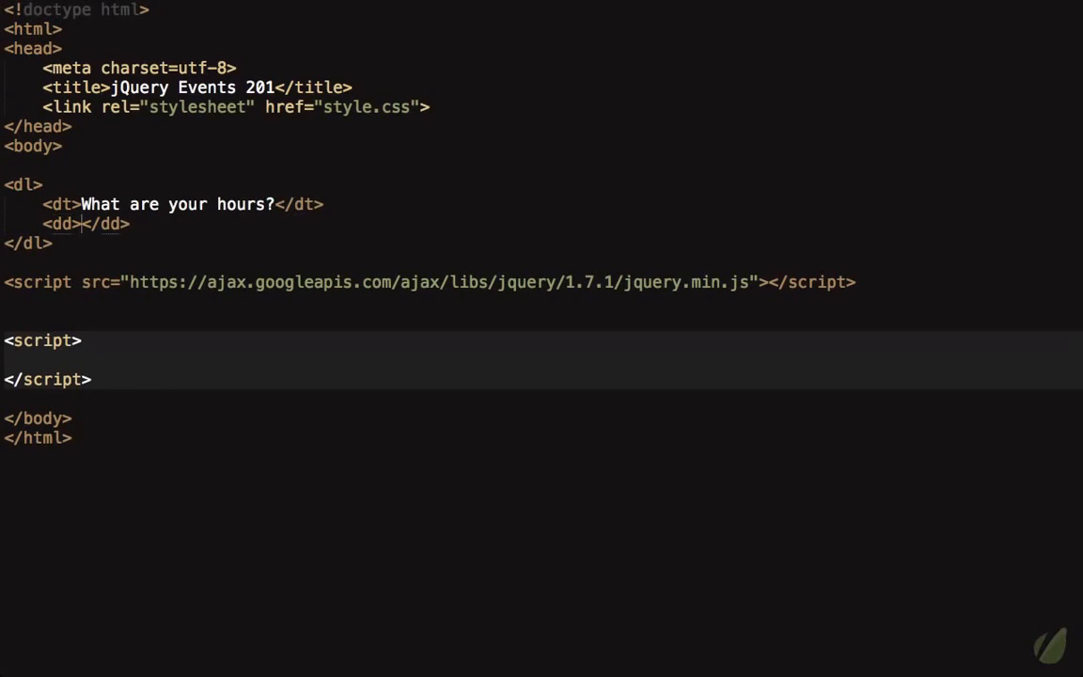
{"action": "type", "text": "We are open 24/7"}
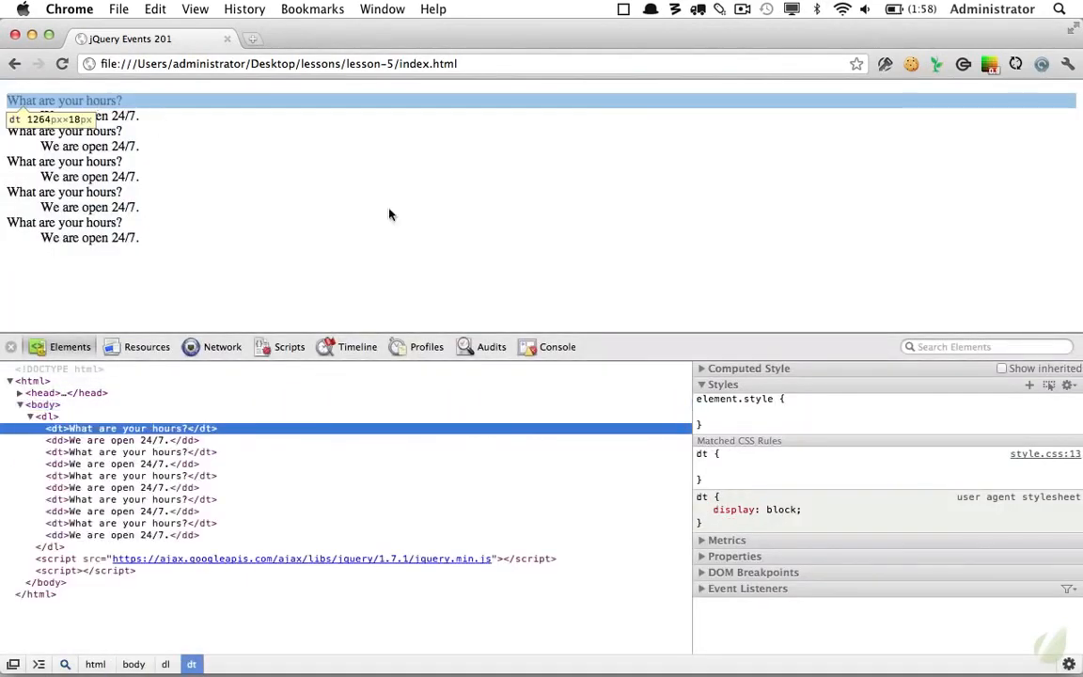
Add a test property color: red to the answer's style rule in DevTools.
{"action": "type", "text": "color"}
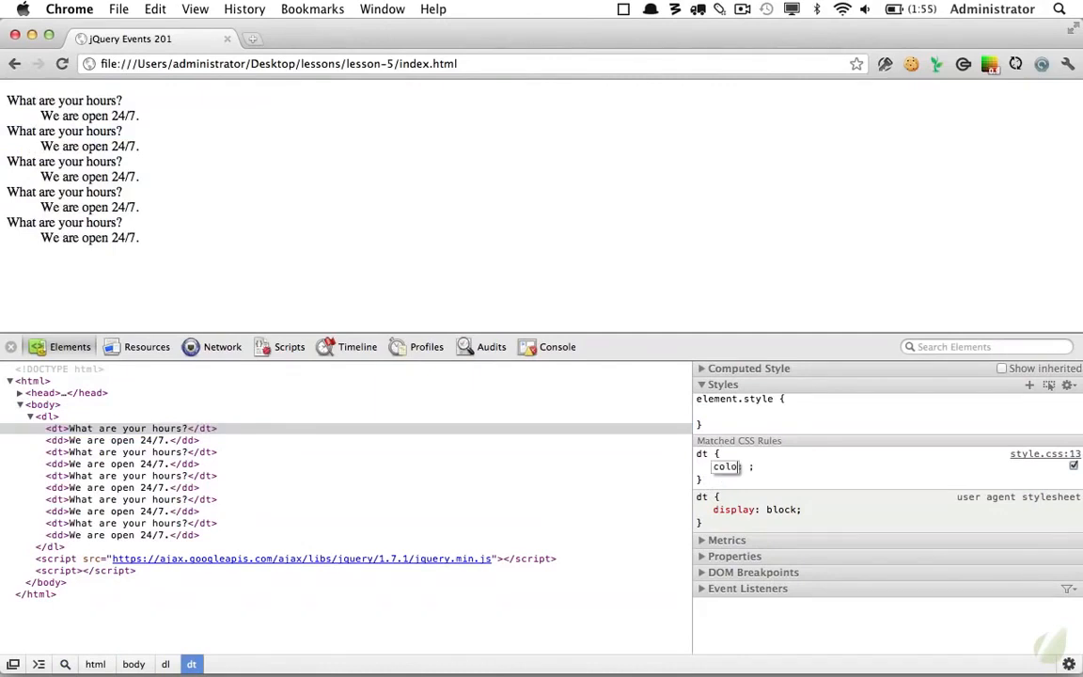
{"action": "type", "text": "red"}
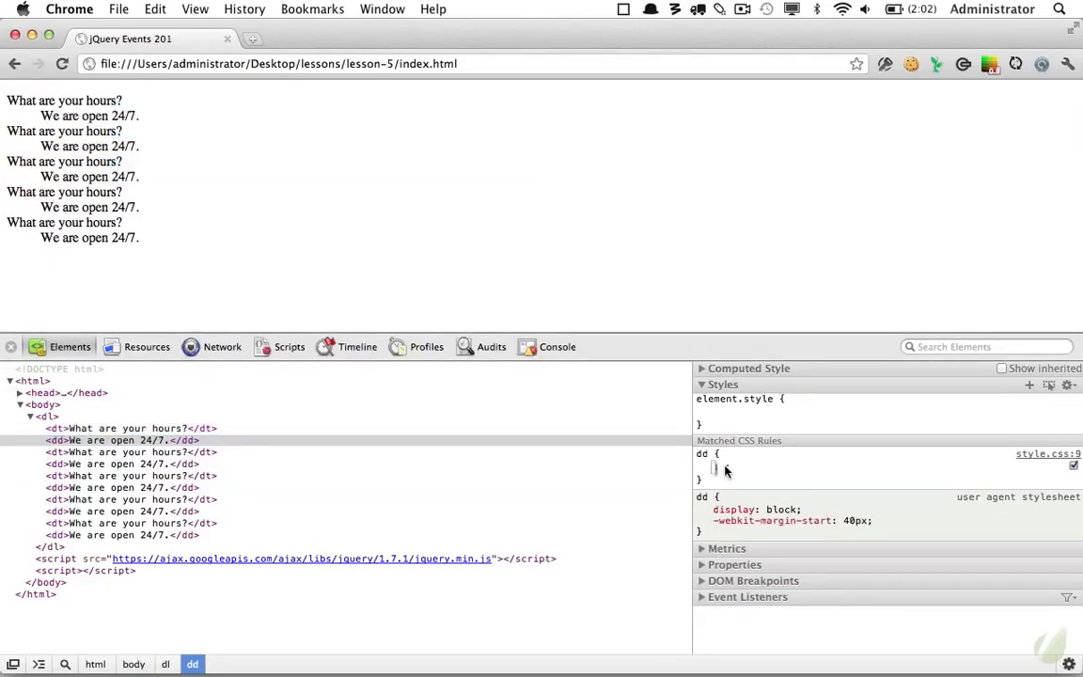
Give the answers margin: 0 and padding: 1em 0 in the Styles pane.
{"action": "type", "text": "margin"}
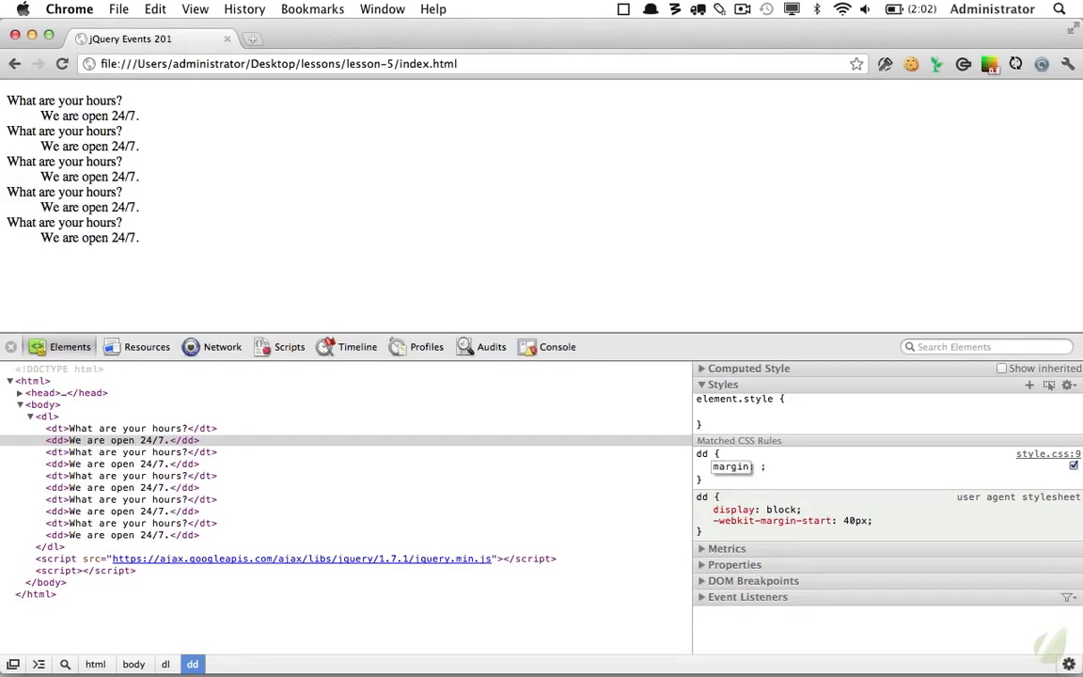
{"action": "type", "text": "0"}
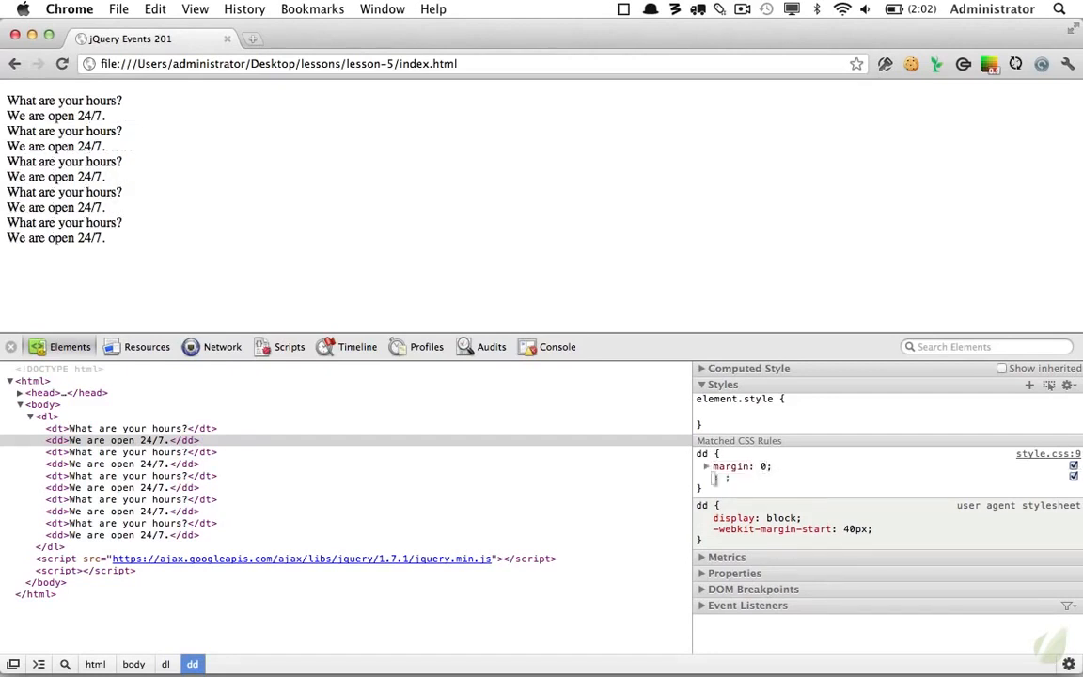
{"action": "type", "text": "padding: 1em"}
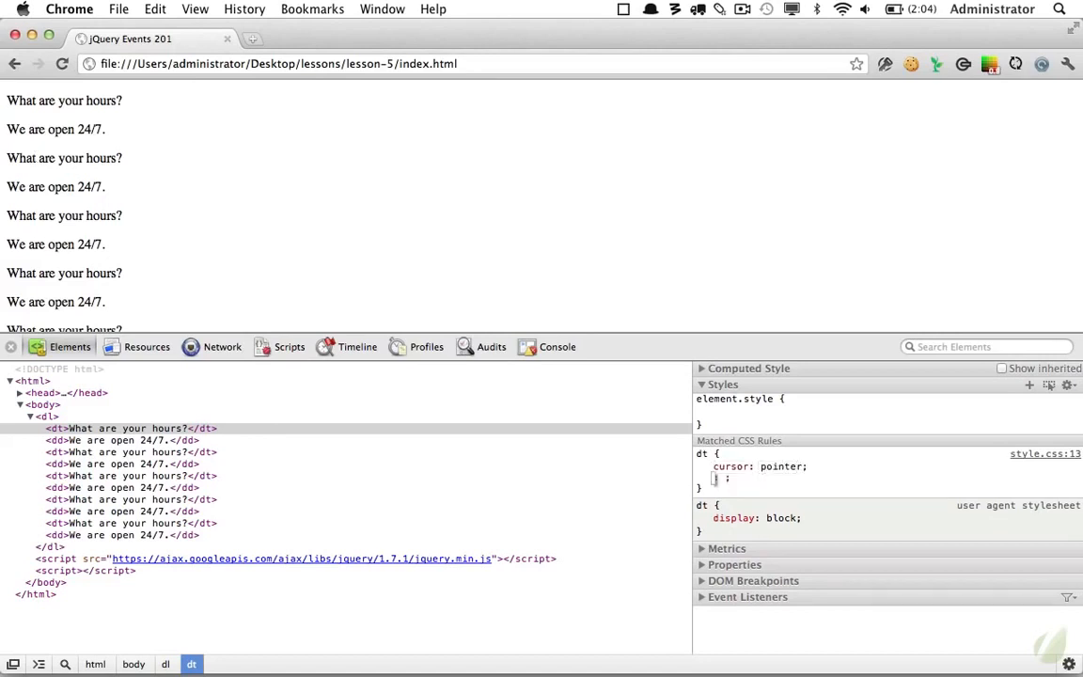
Make questions bold, 1.5em size, 2em line height on a #e3e3e3 background.
{"action": "type", "text": "font-weight: bold;"}
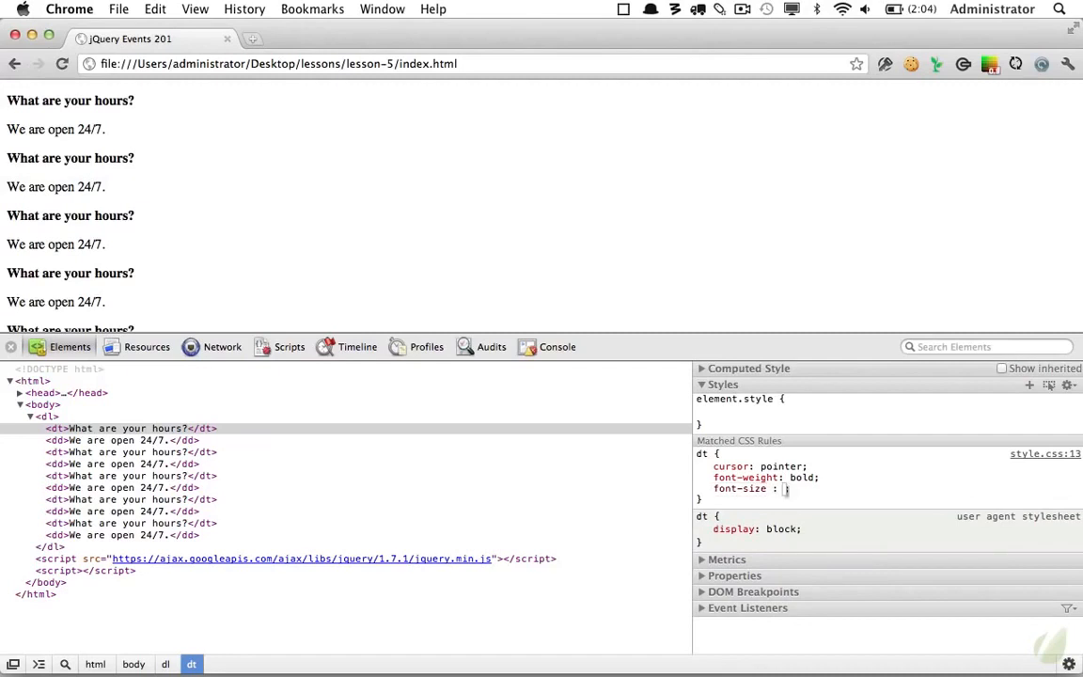
{"action": "type", "text": "1.5em"}
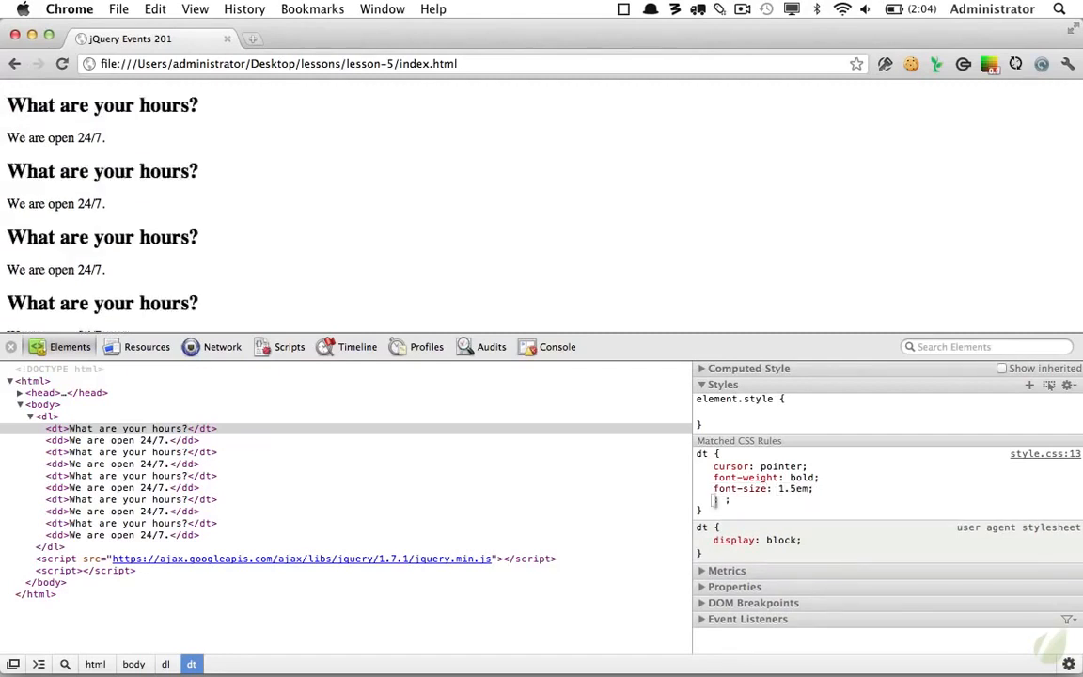
{"action": "type", "text": "line-height:"}
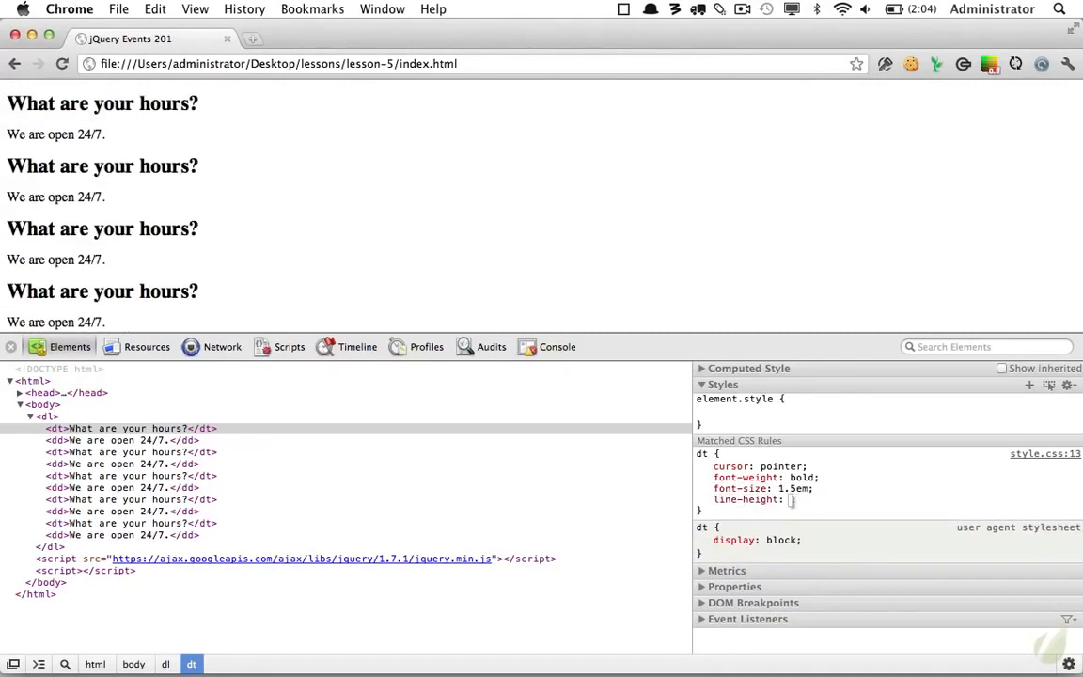
{"action": "type", "text": "2em;"}
{"action": "type", "text": "background"}
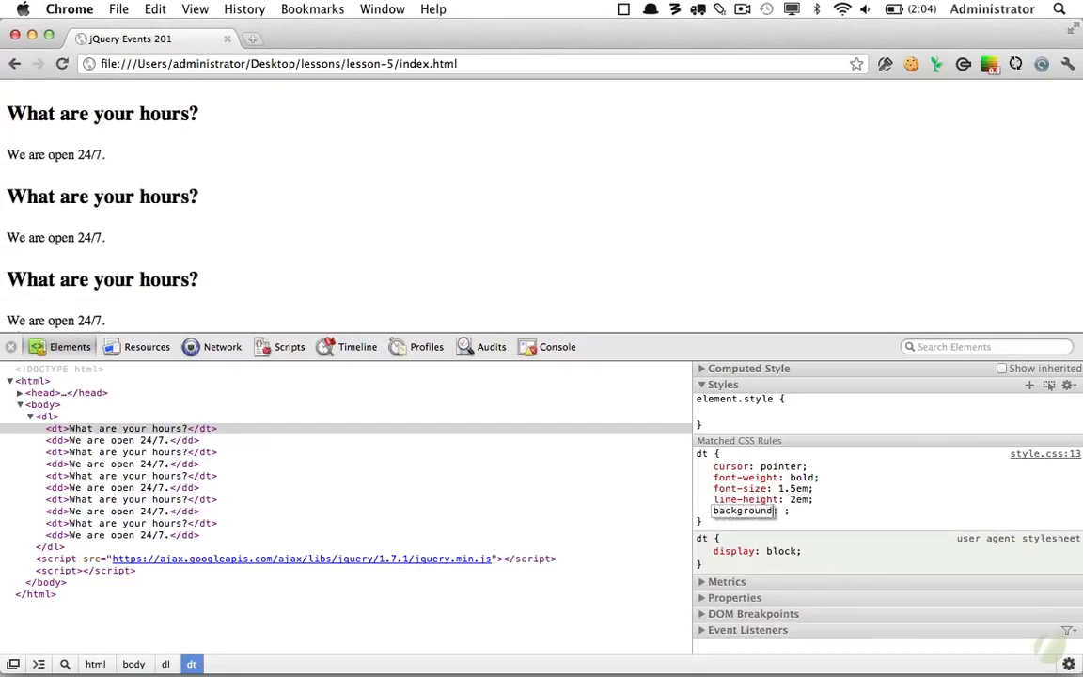
{"action": "type", "text": "#e"}
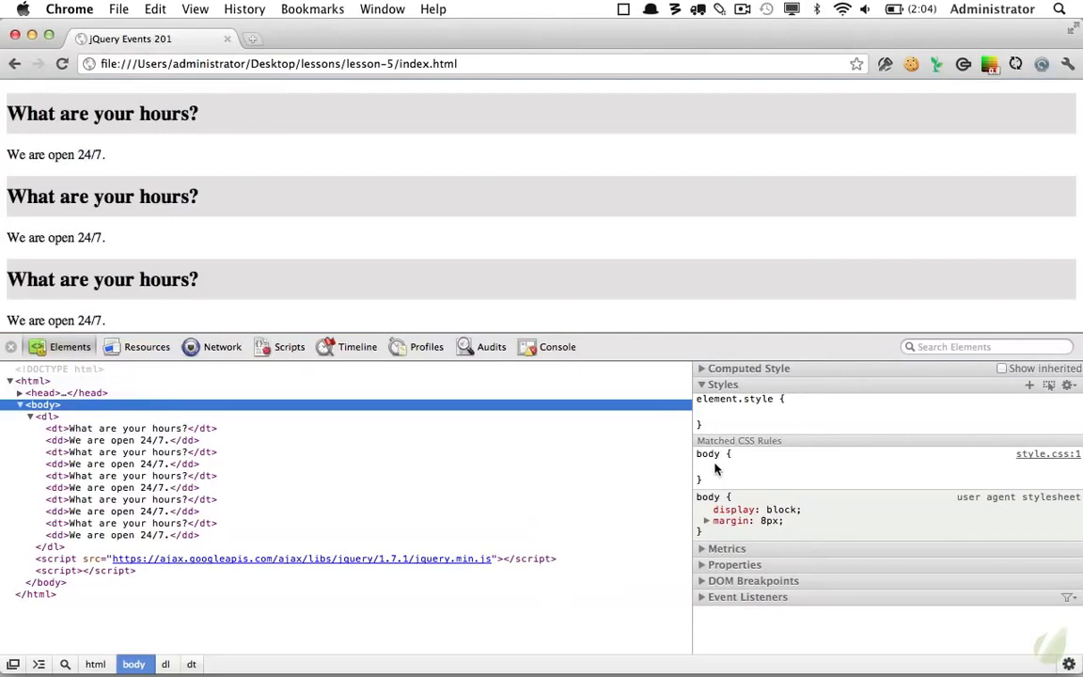
Add width: 500px, margin: auto and text-align: center to the body rule.
{"action": "type", "text": "width: 500px;"}
{"action": "type", "text": "text-align: center"}
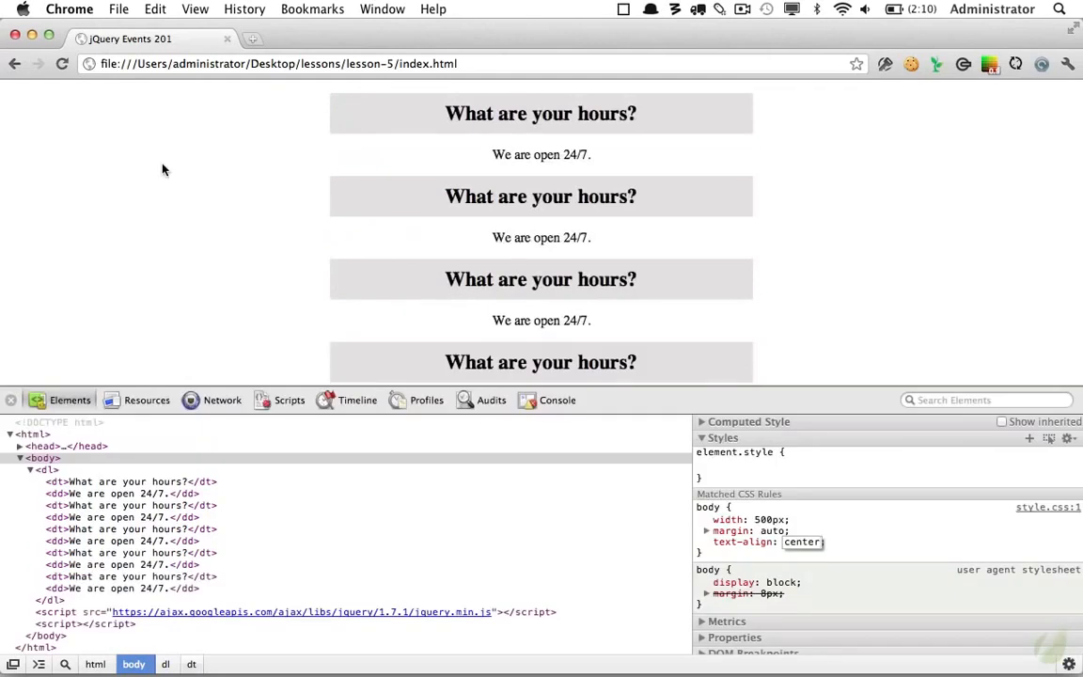
{"action": "mouse_move", "coordinate": [61, 481]}
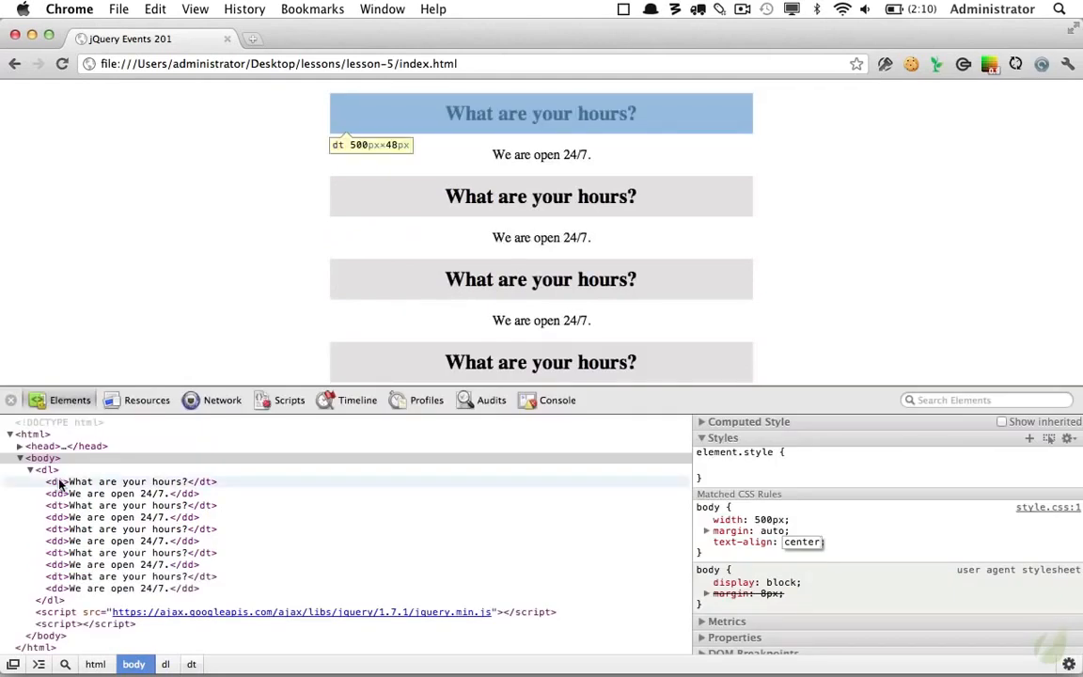
Add border-bottom: 1px solid #c5c5c5 and border-top: 1px solid white to the dt rule.
{"action": "left_click", "coordinate": [132, 482]}
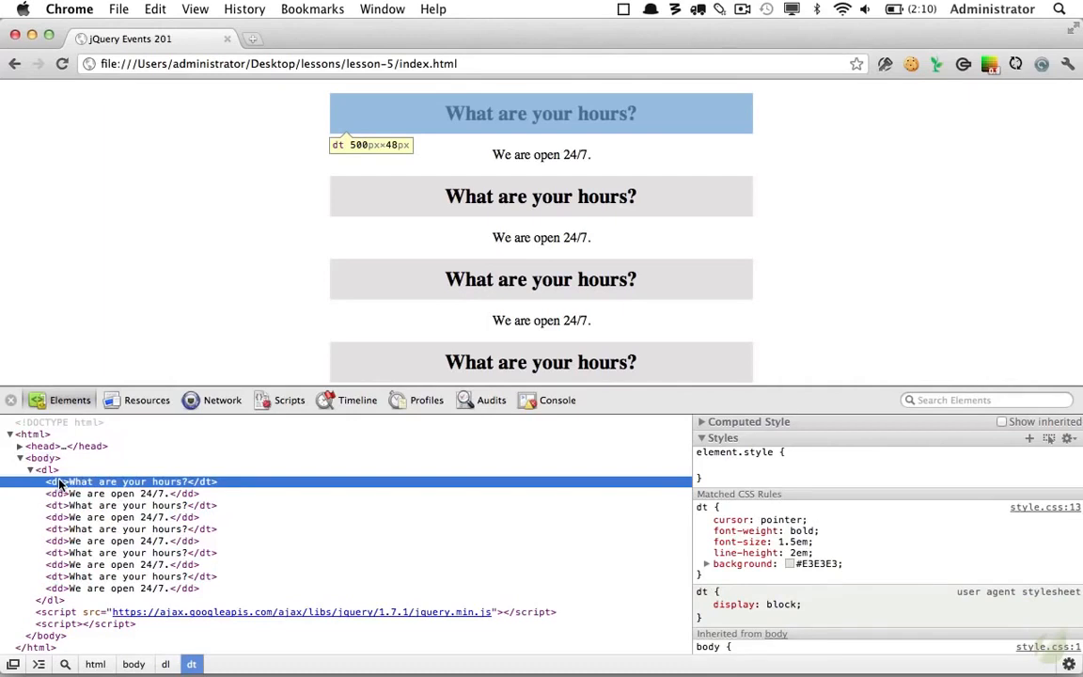
{"action": "mouse_move", "coordinate": [804, 518]}
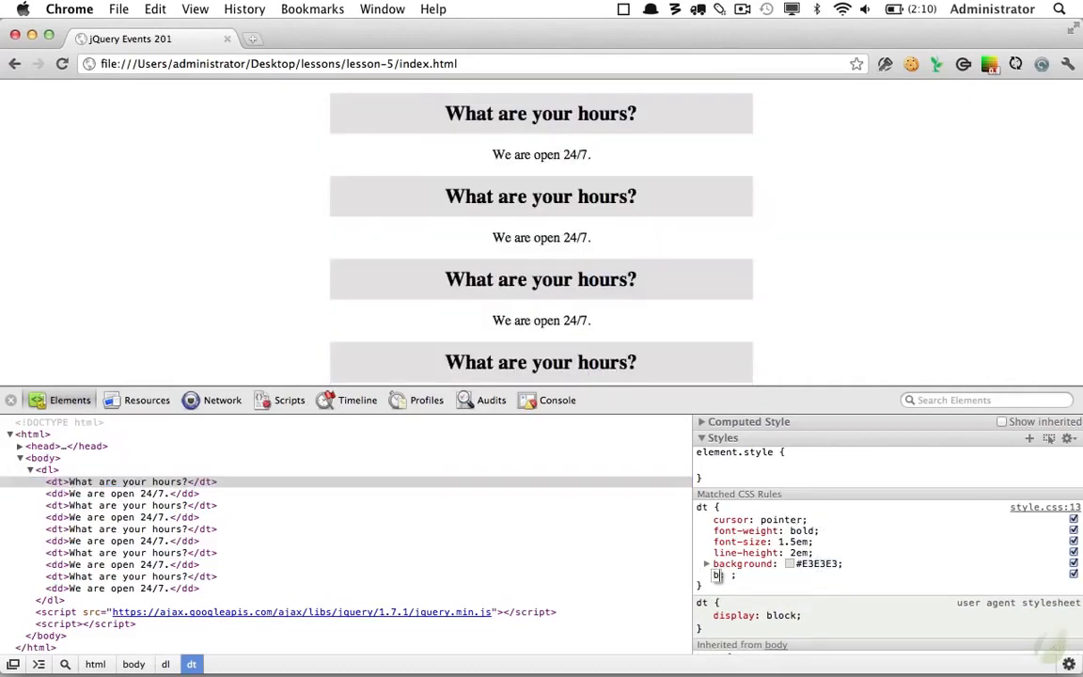
{"action": "type", "text": "border-bottom: 1px solid #c5c5c5"}
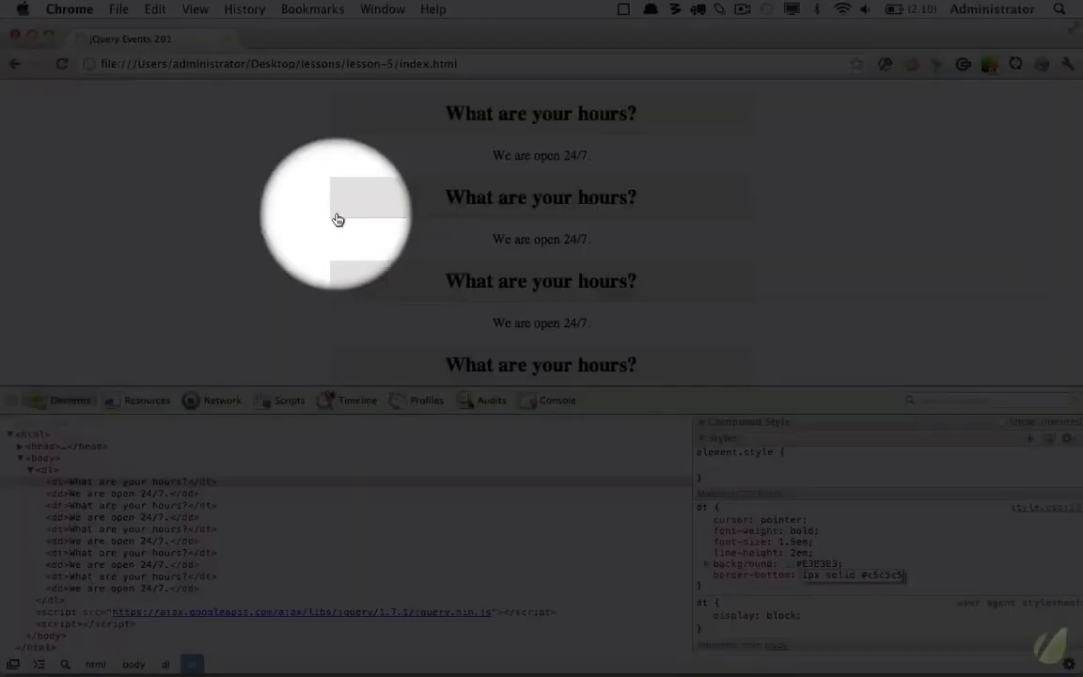
{"action": "mouse_move", "coordinate": [617, 223]}
{"action": "type", "text": "border-top:"}
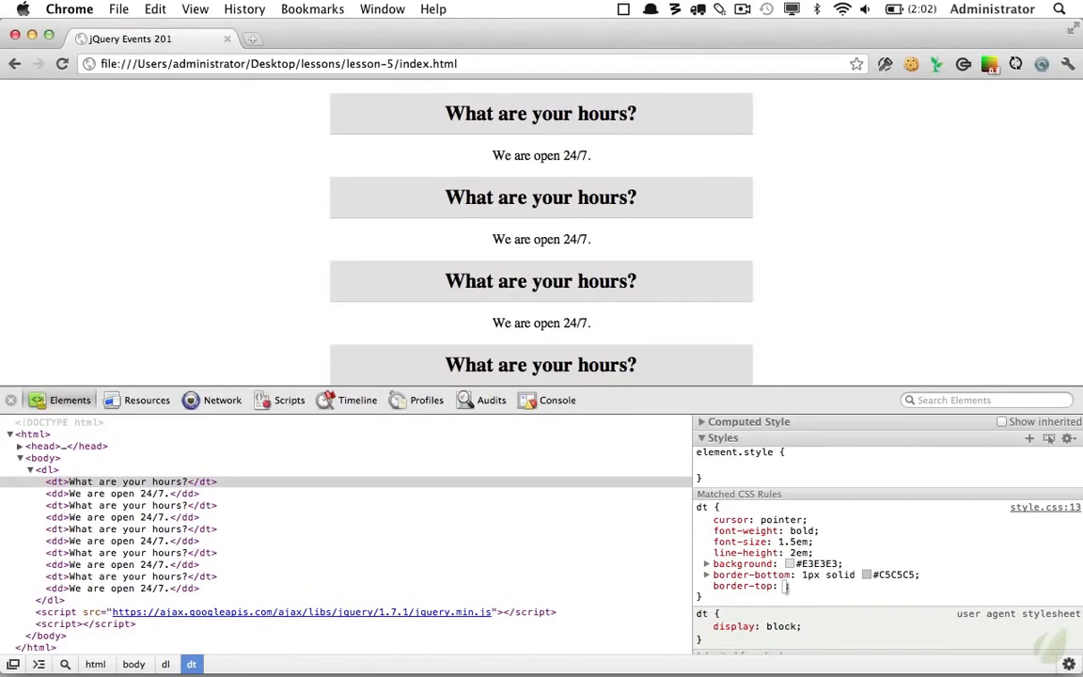
{"action": "mouse_move", "coordinate": [381, 233]}
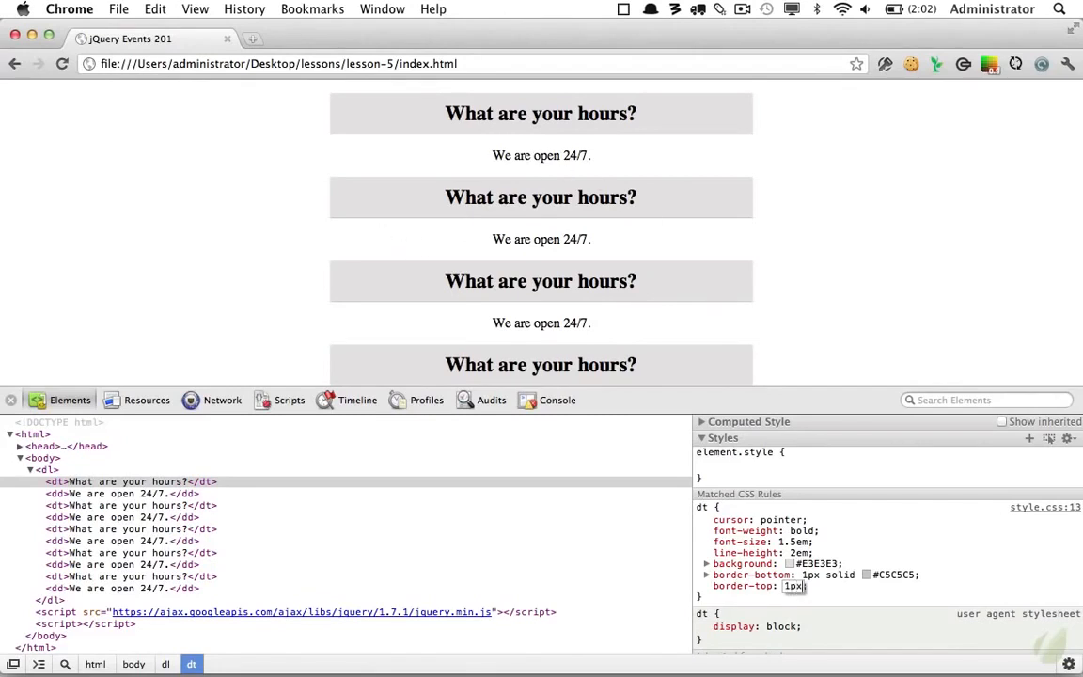
{"action": "type", "text": "solid white"}
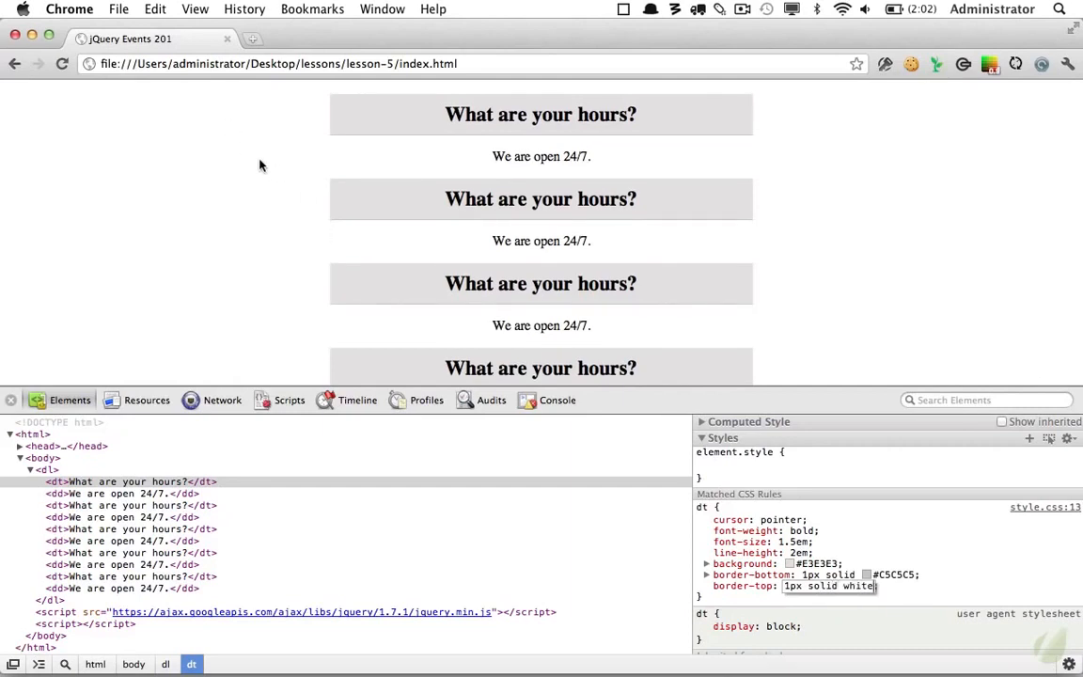
{"action": "mouse_move", "coordinate": [323, 172]}
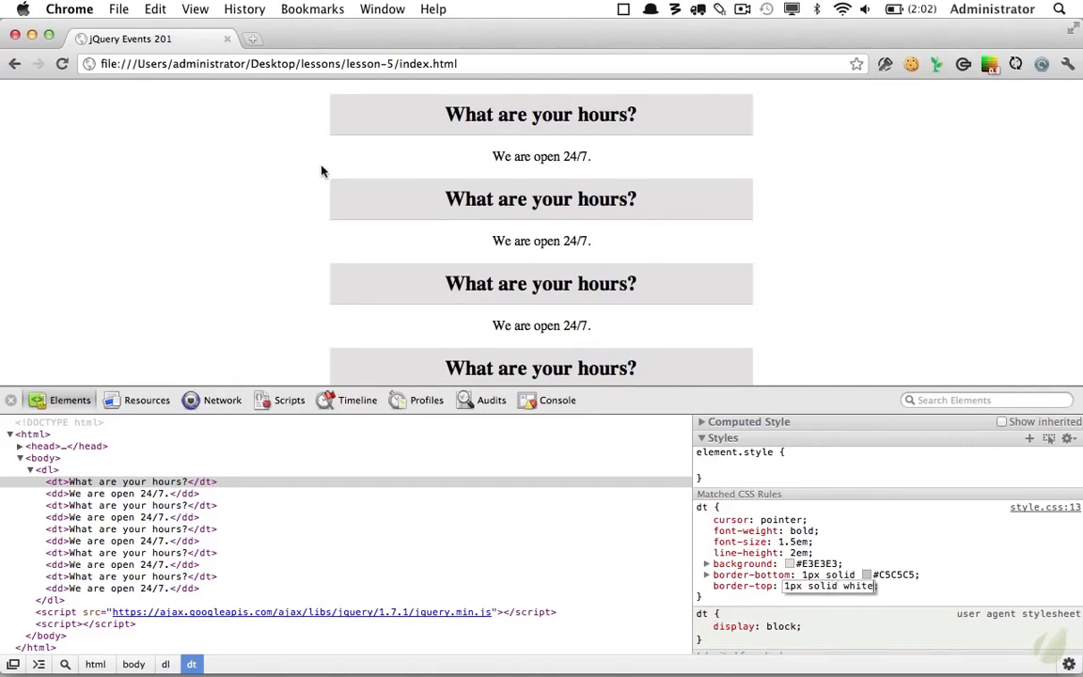
{"action": "mouse_move", "coordinate": [93, 156]}
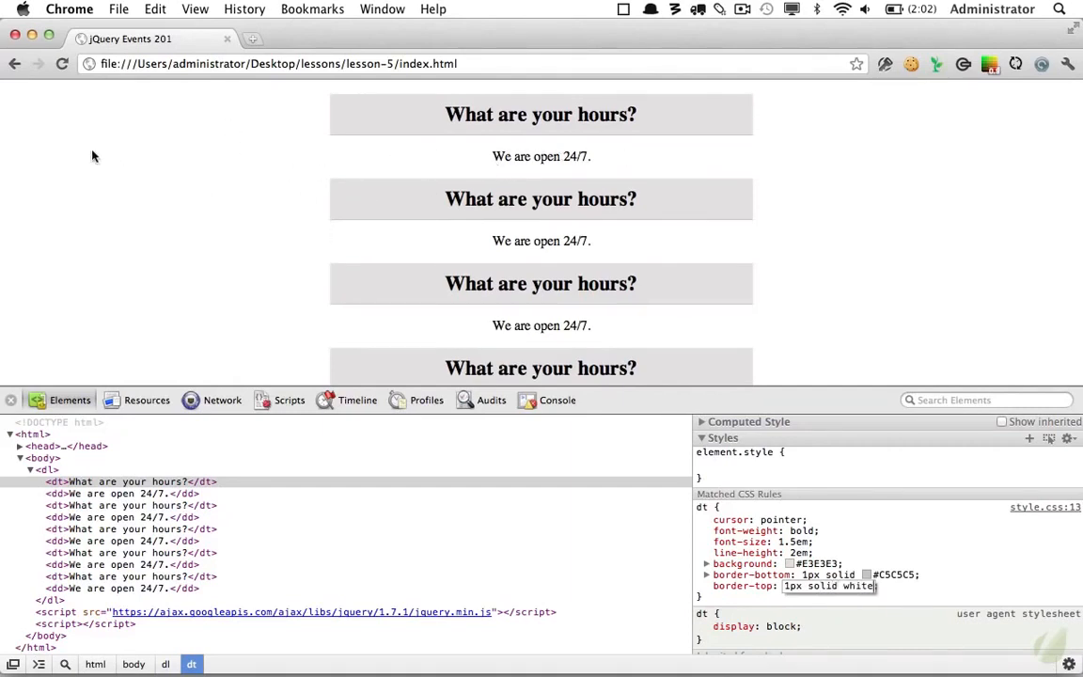
{"action": "left_click", "coordinate": [62, 63]}
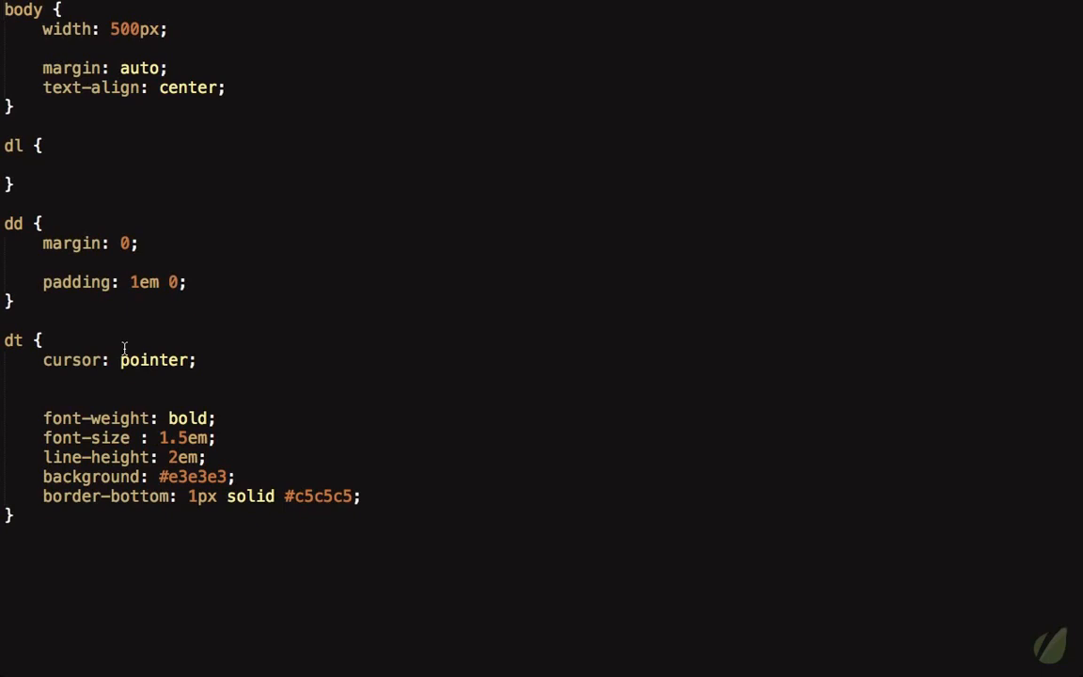
Expand the siaf snippet in the script block and add var dd = $('dd');.
{"action": "left_click", "coordinate": [82, 497]}
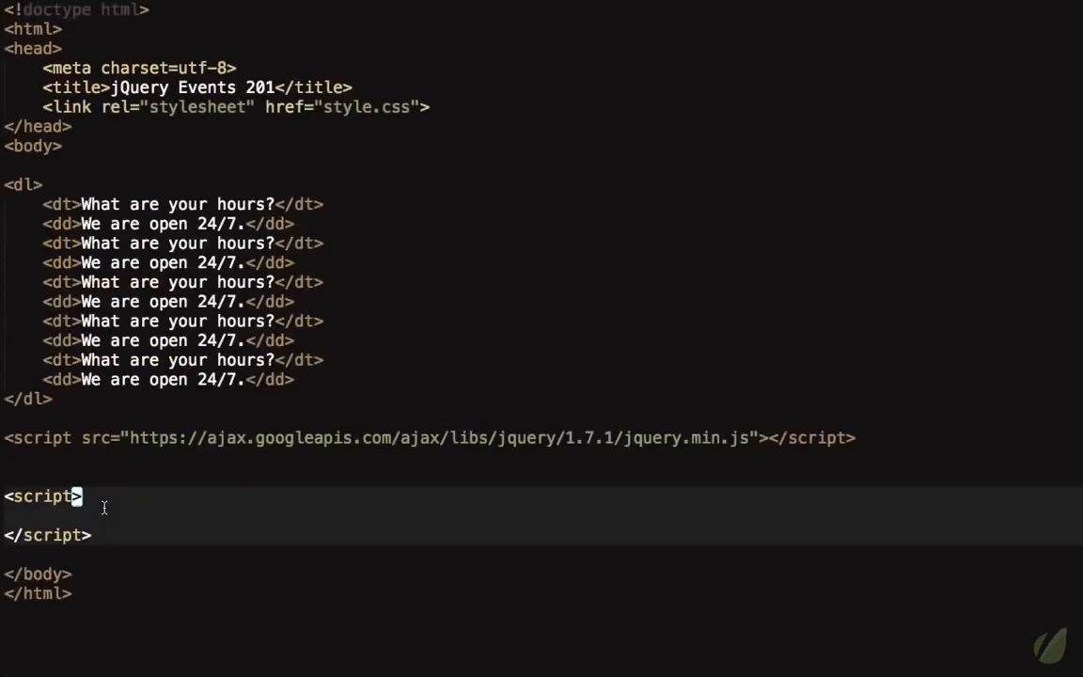
{"action": "key", "text": "enter"}
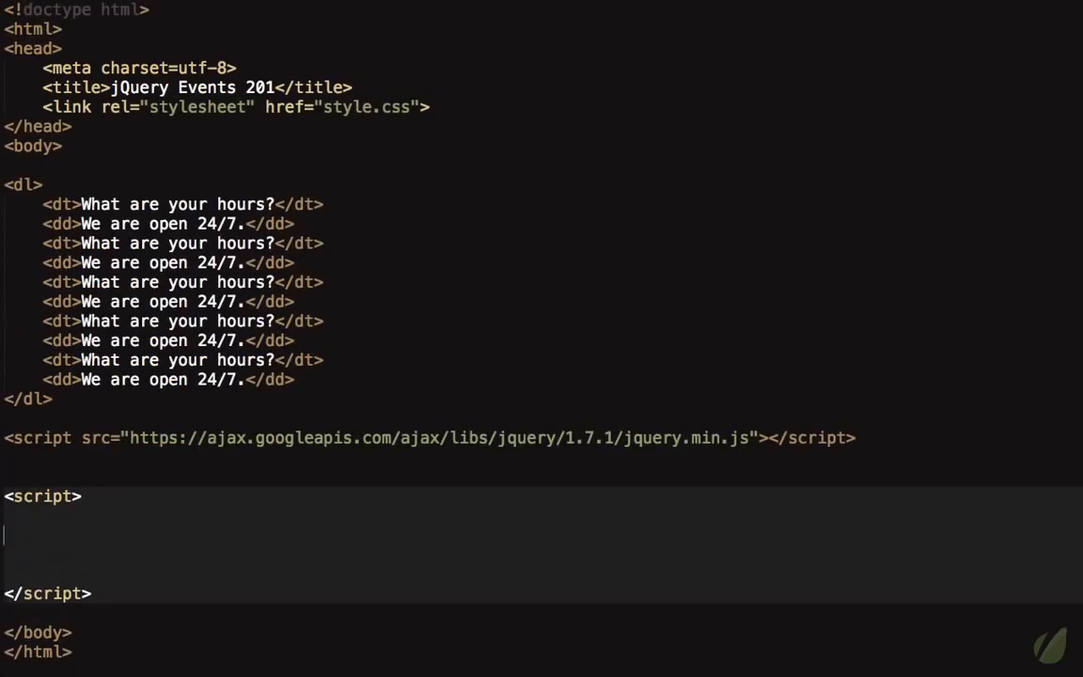
{"action": "scroll", "scroll_direction": "down", "scroll_amount": 3}
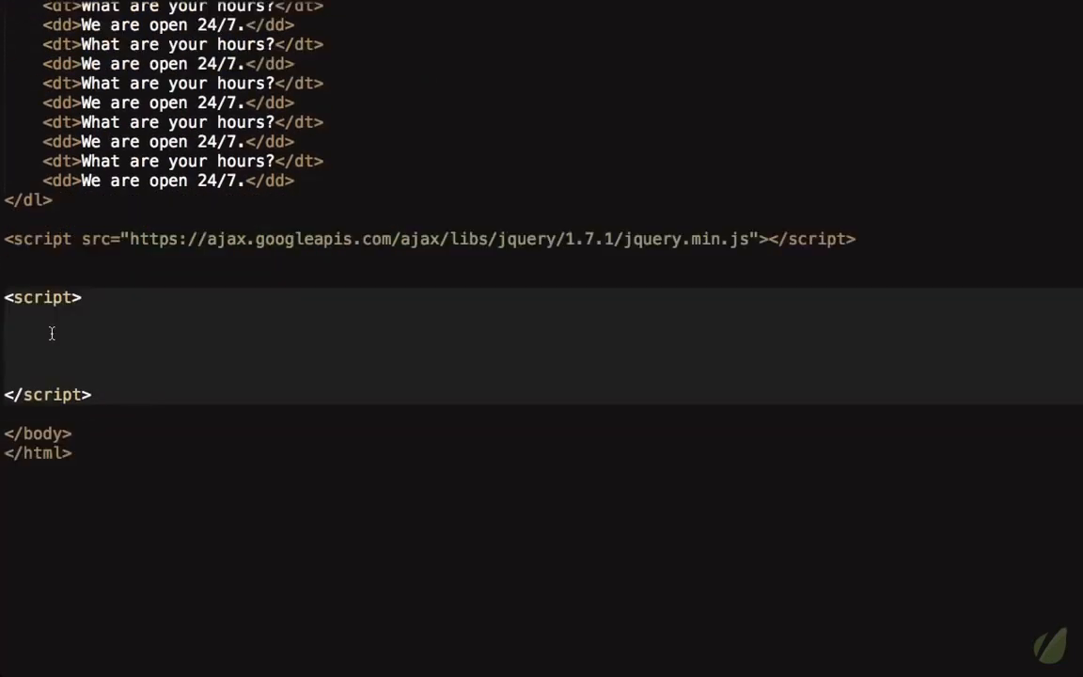
{"action": "type", "text": "sia"}
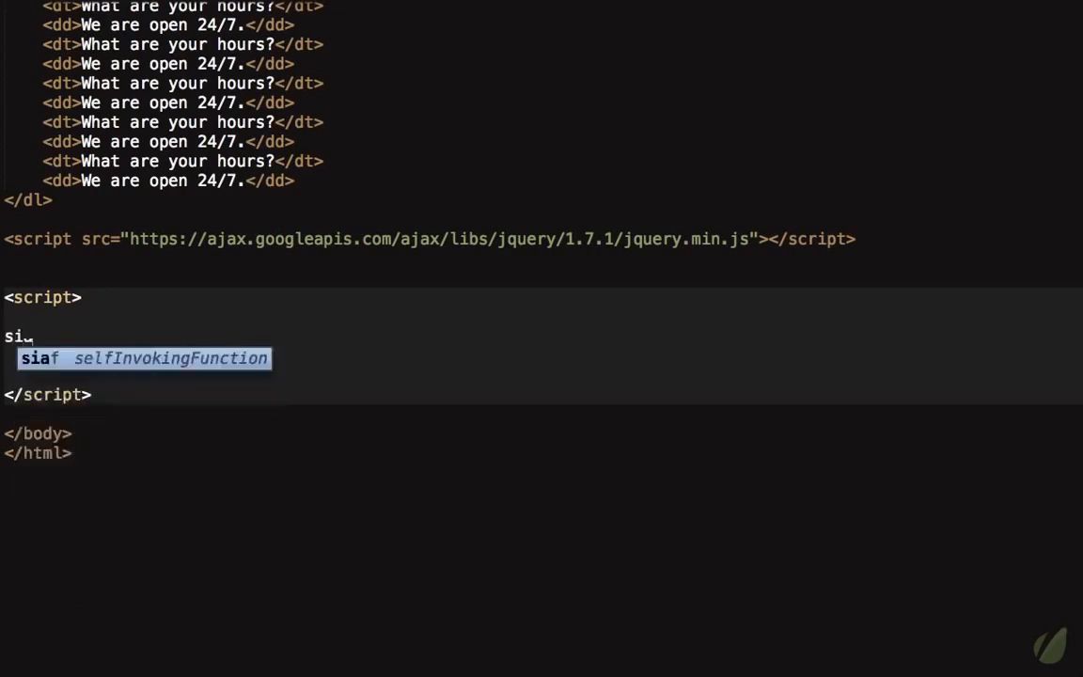
{"action": "key", "text": "Tab"}
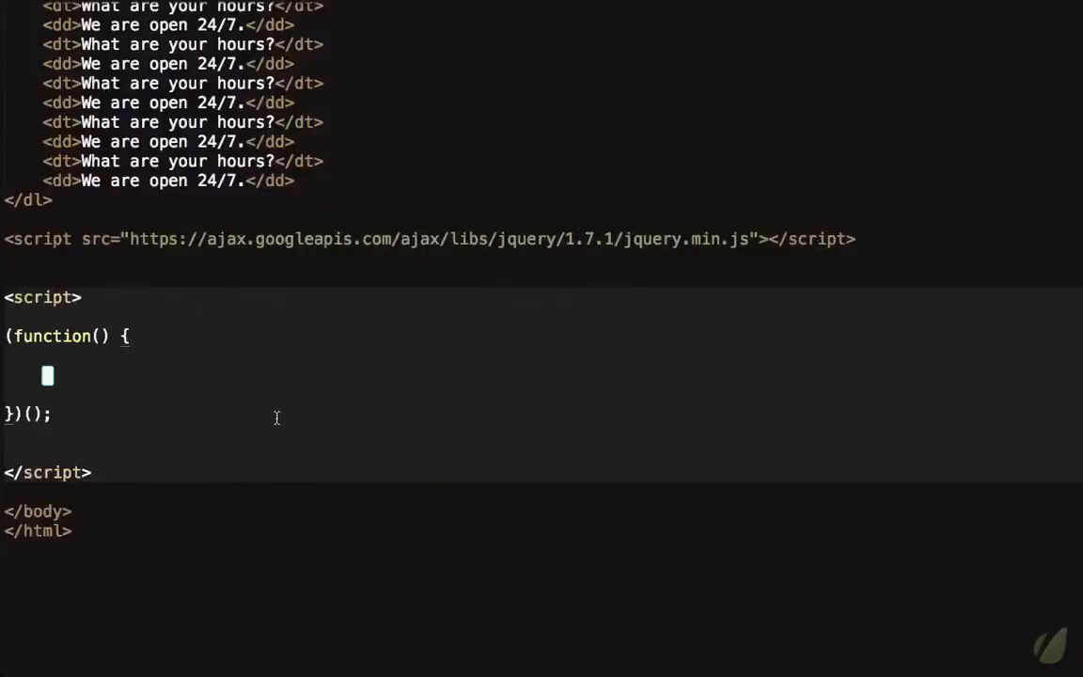
{"action": "type", "text": "var"}
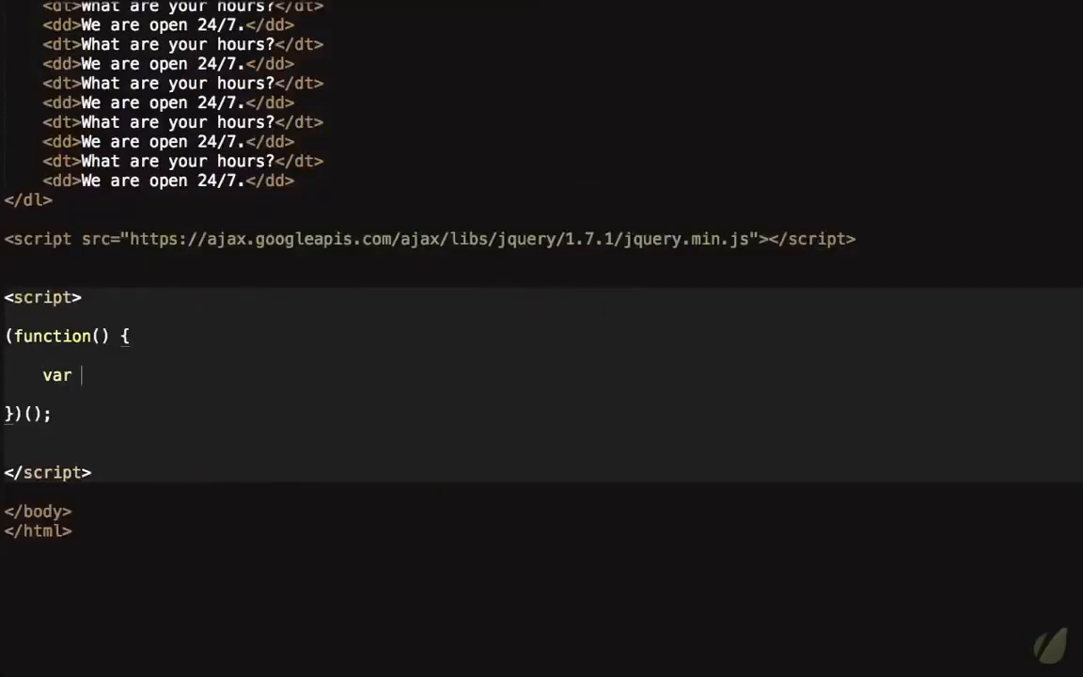
{"action": "type", "text": "dd = $('dd');"}
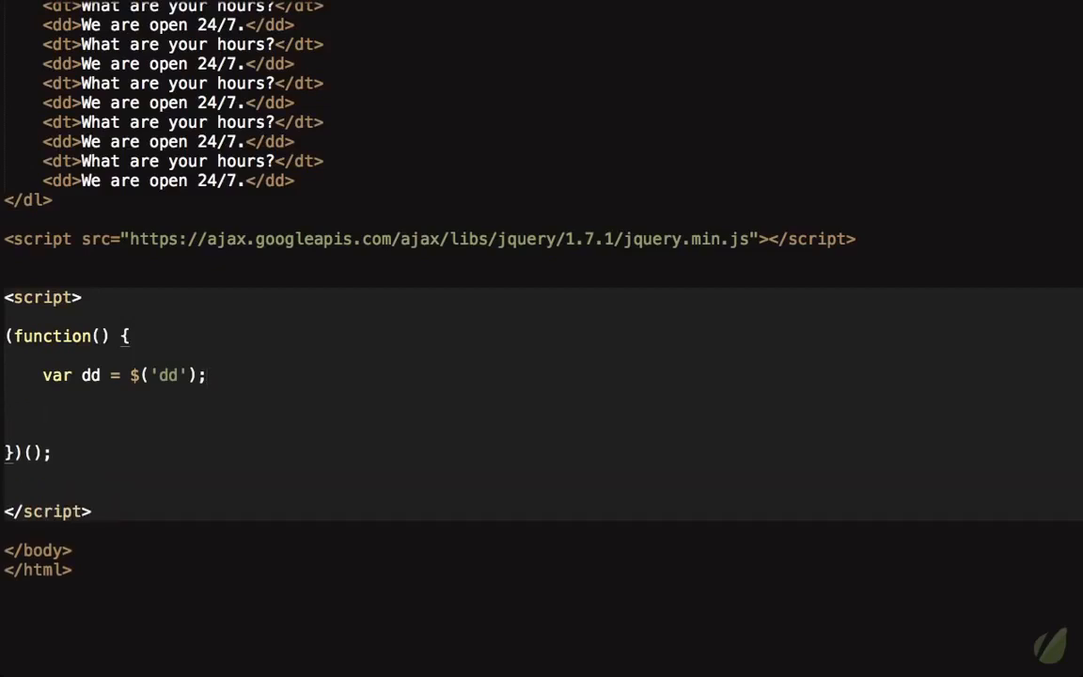
Try out dd.hide(), dd.fadeIn(), dd.slideDown() and a dd.to… call inside the function.
{"action": "type", "text": "dd.hide();"}
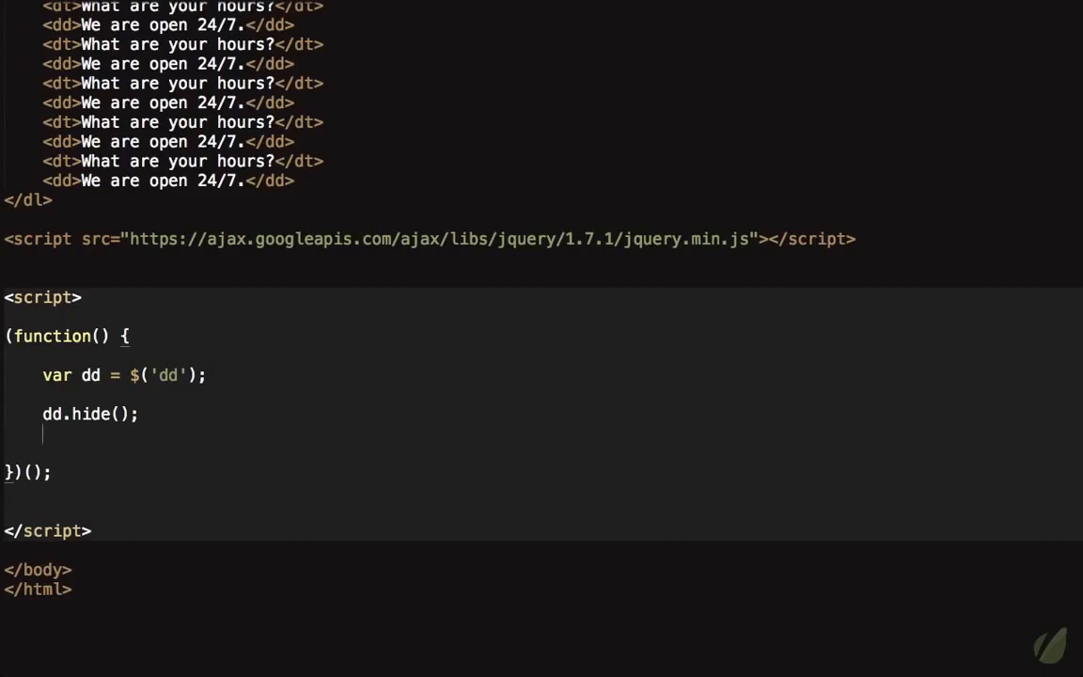
{"action": "type", "text": "dd.show();"}
{"action": "type", "text": "dd.fa"}
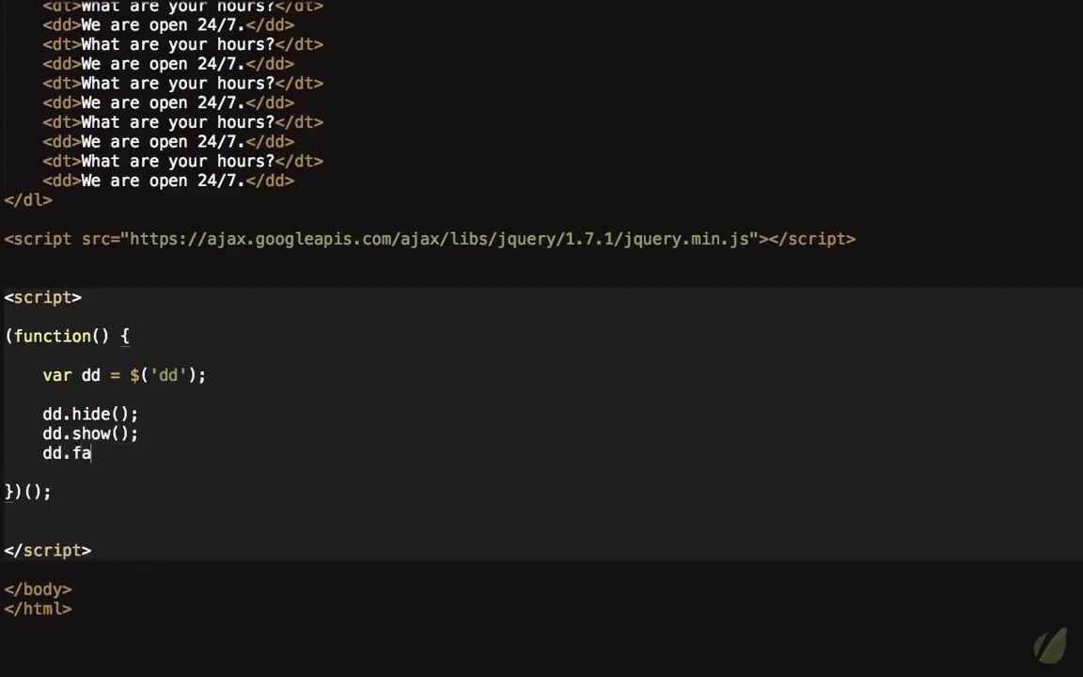
{"action": "type", "text": "deIn();"}
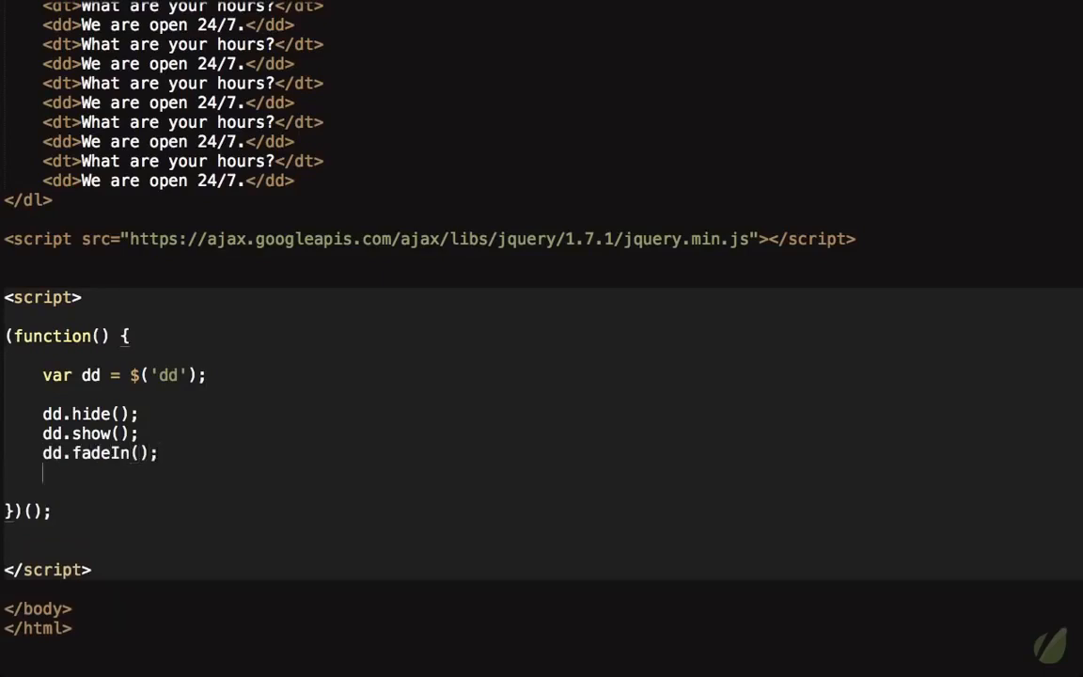
{"action": "type", "text": "dd."}
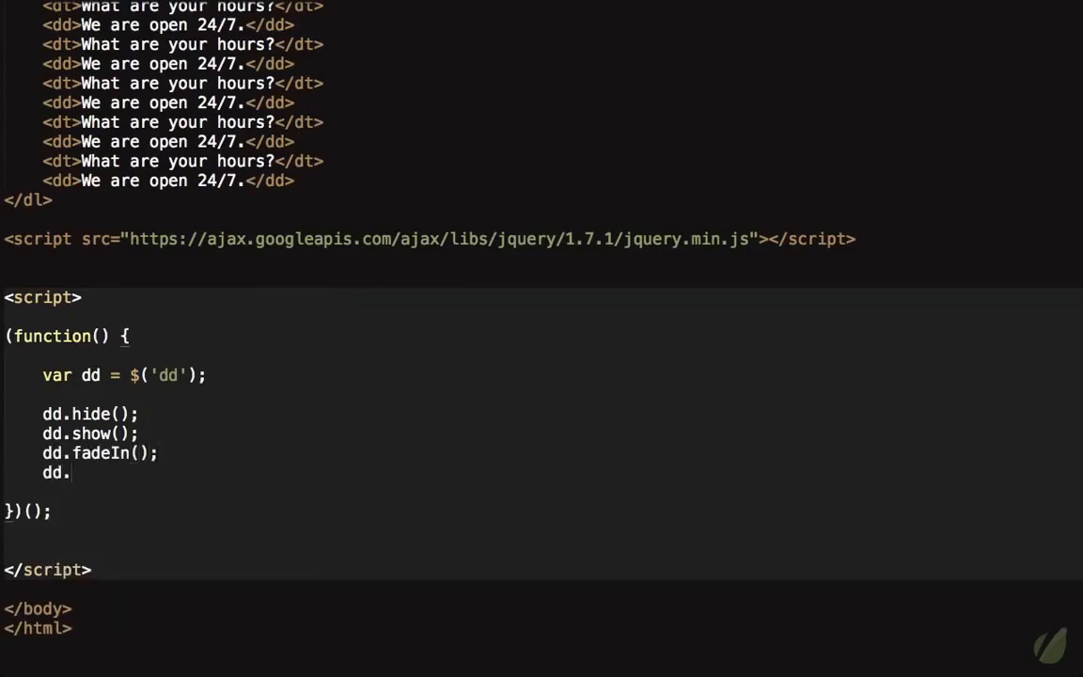
{"action": "type", "text": "slideDown"}
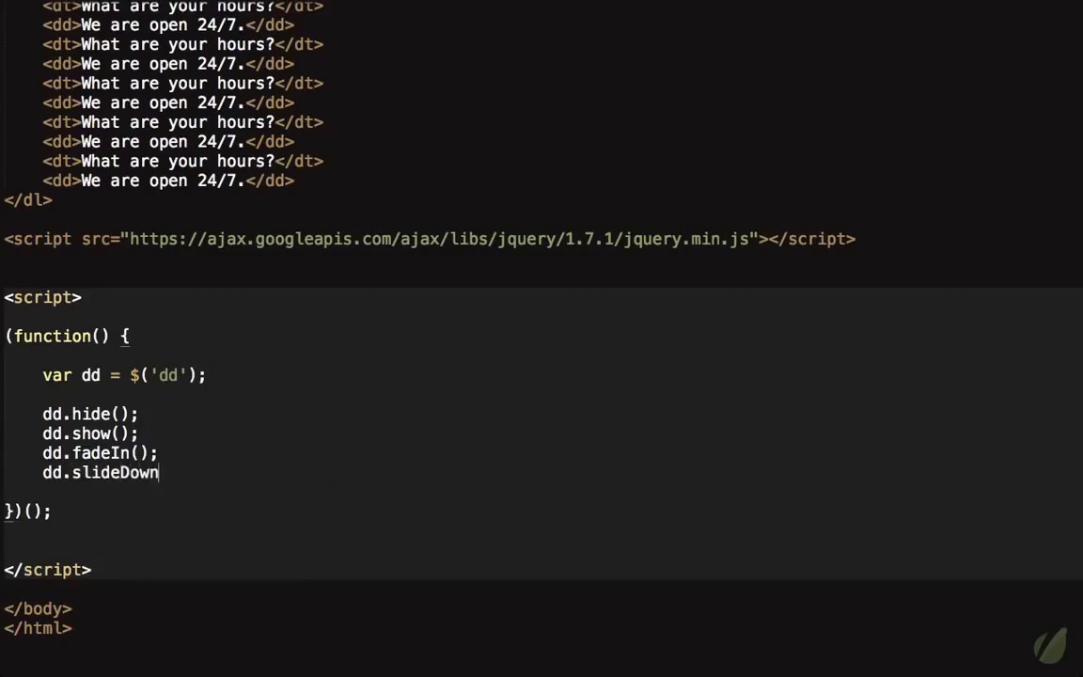
{"action": "type", "text": "();"}
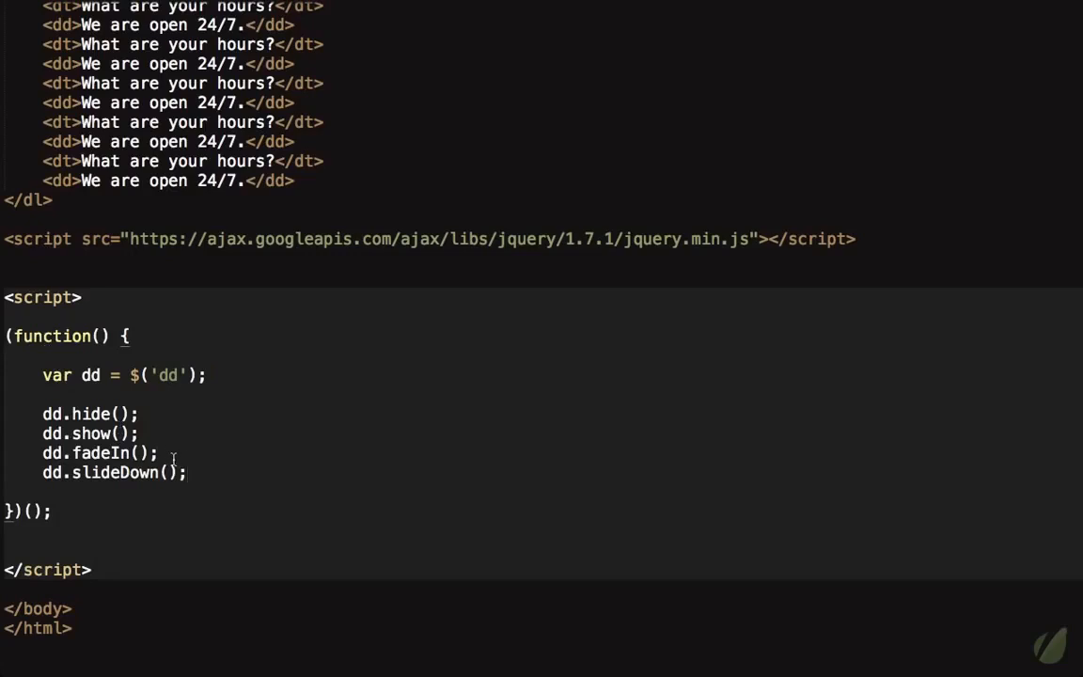
{"action": "mouse_move", "coordinate": [146, 397]}
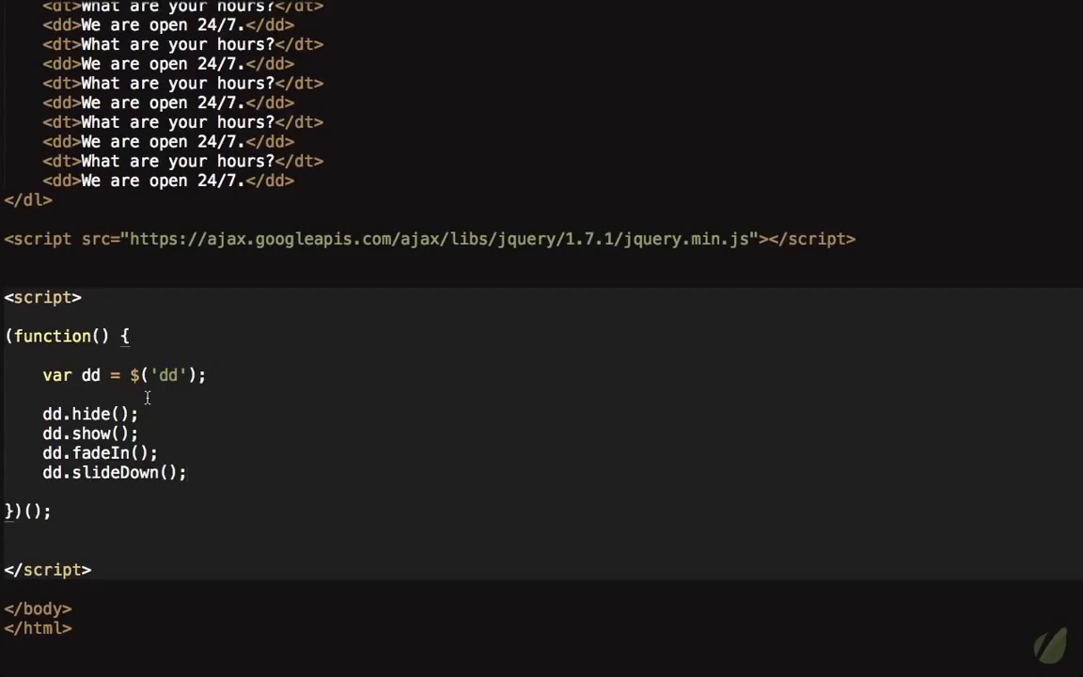
{"action": "type", "text": "dd.to"}
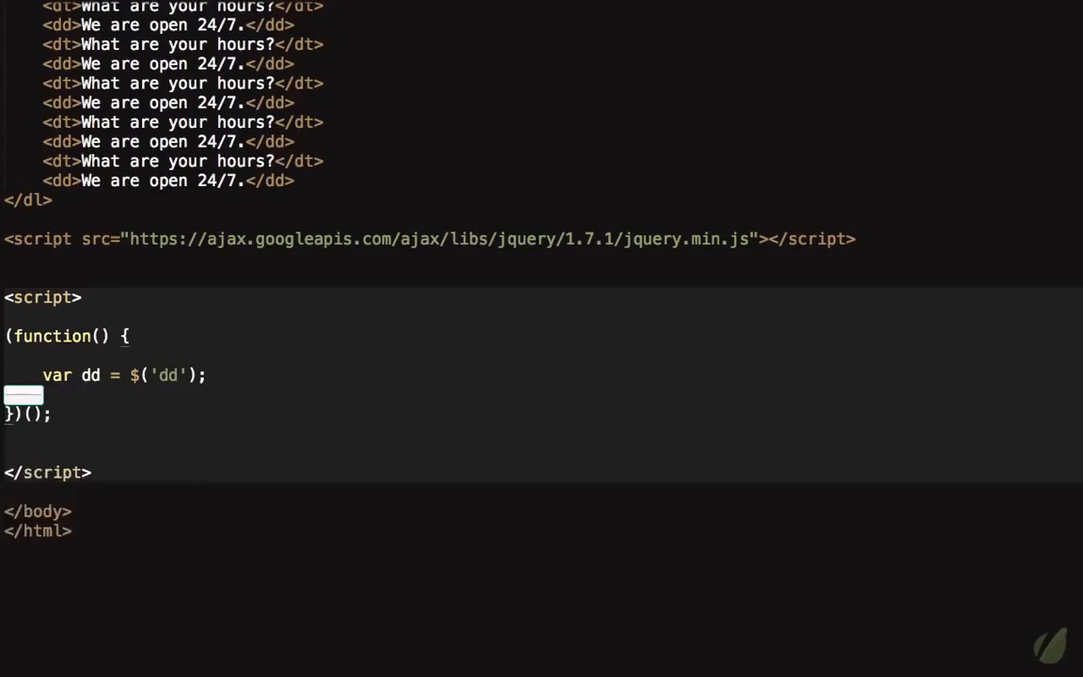
Add border-top: 1px solid white beneath the border-bottom line in style.css's dt rule.
{"action": "type", "text": "dd.hide"}
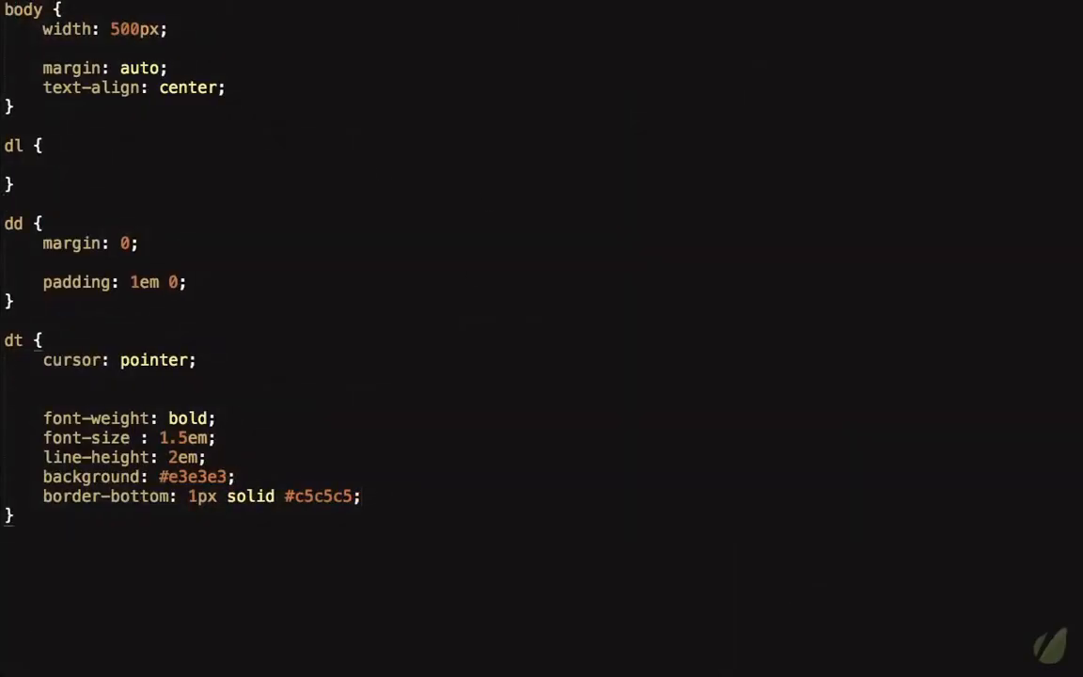
{"action": "type", "text": "border-bottom: 1px solid ;"}
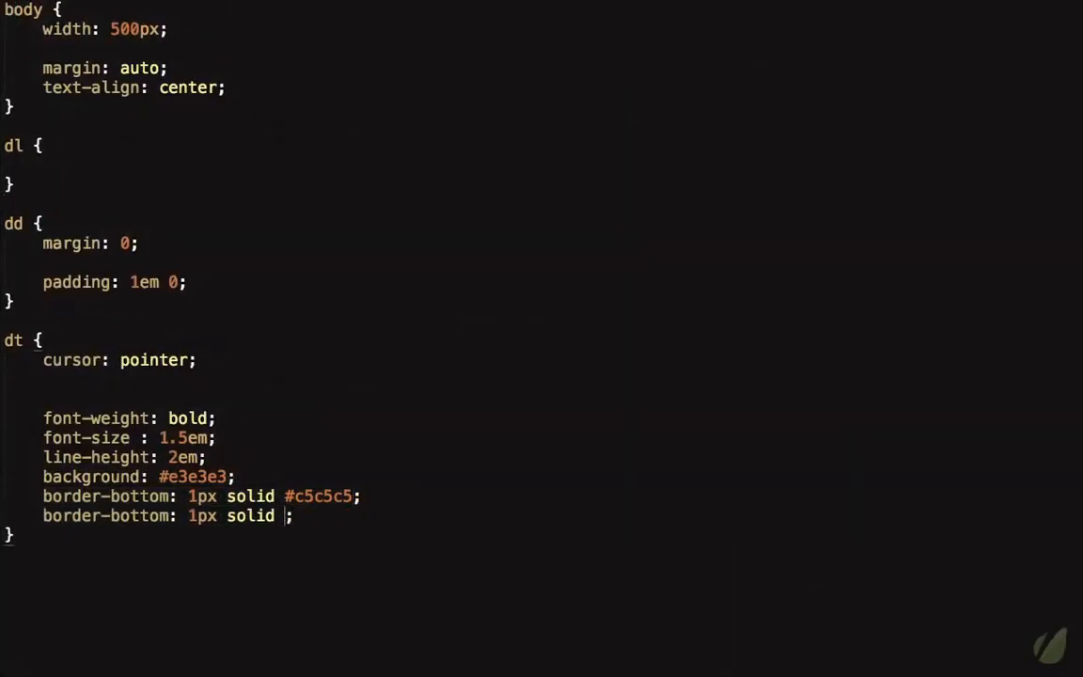
{"action": "type", "text": "white"}
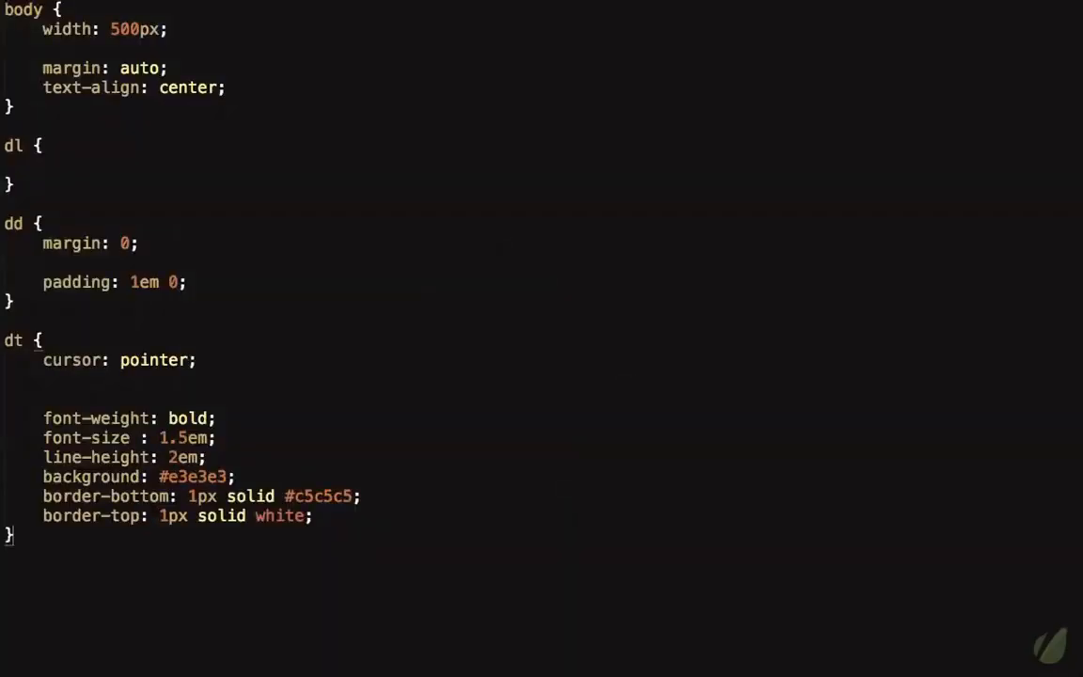
Add a dt:first-child rule with border-top: none below the dt rule.
{"action": "type", "text": "d"}
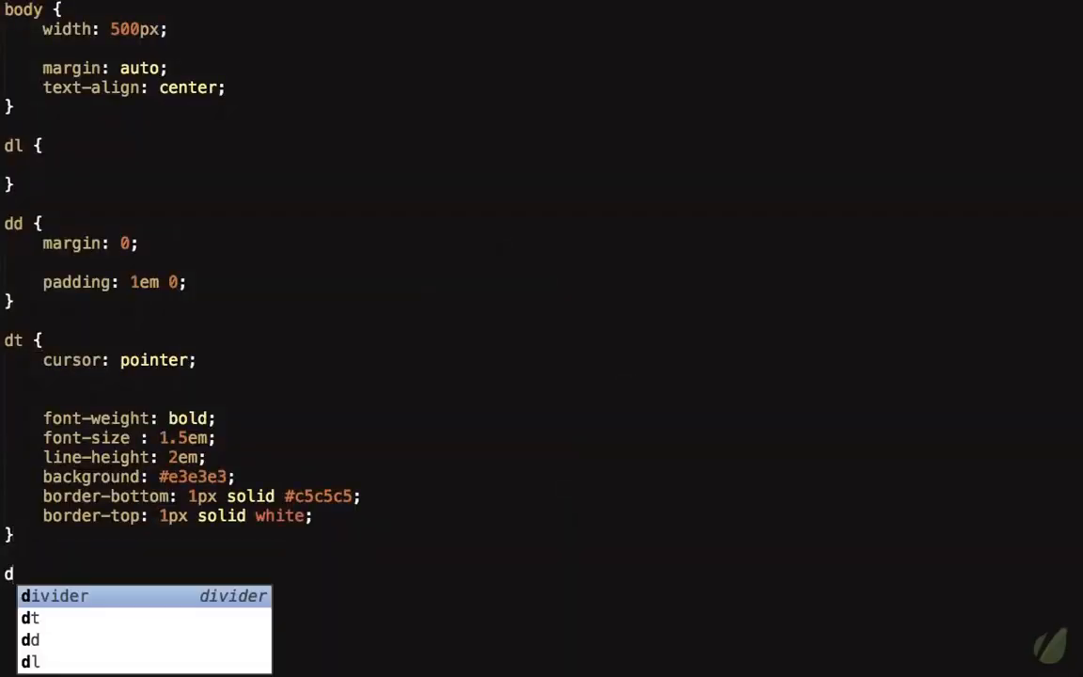
{"action": "type", "text": "t:first-child"}
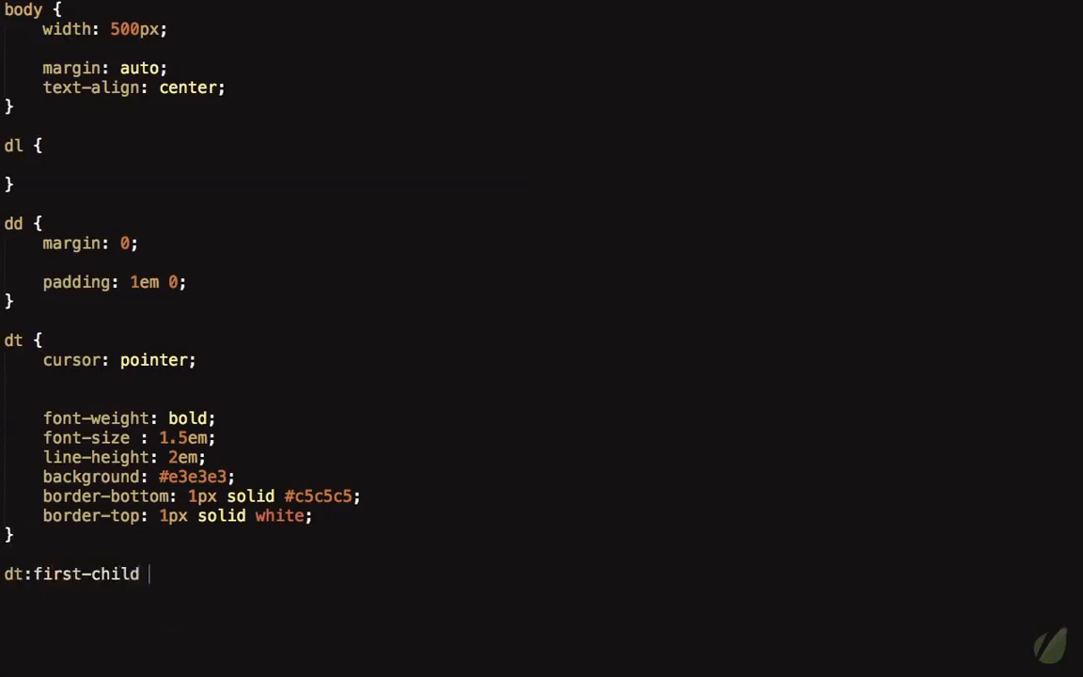
{"action": "type", "text": "{ border-top:"}
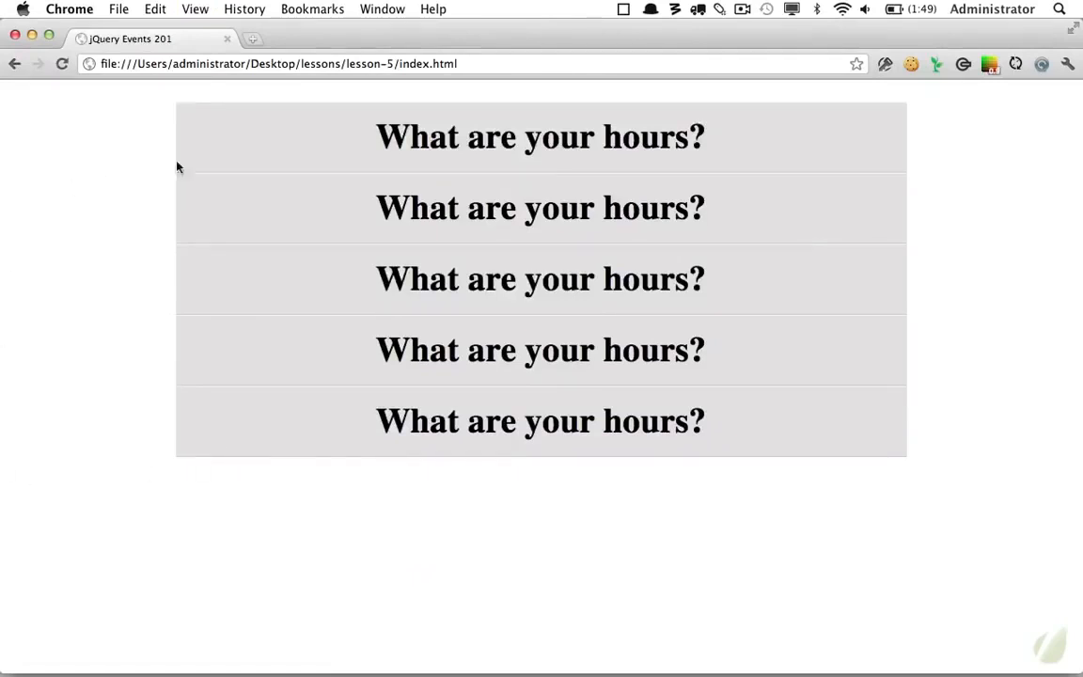
{"action": "mouse_move", "coordinate": [153, 485]}
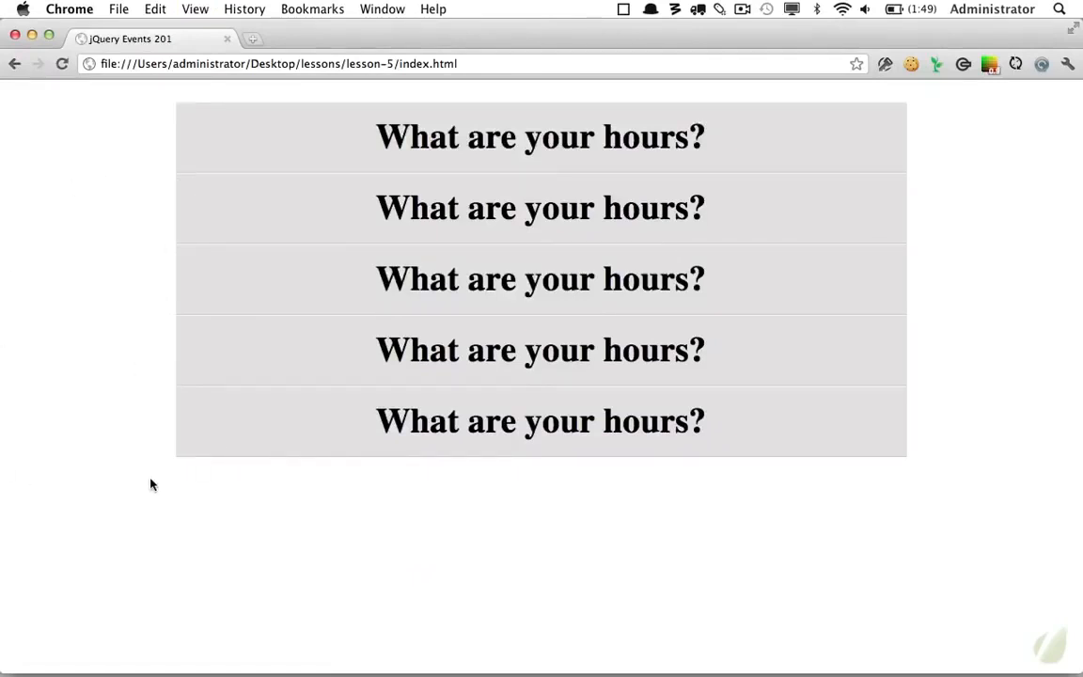
{"action": "mouse_move", "coordinate": [207, 487]}
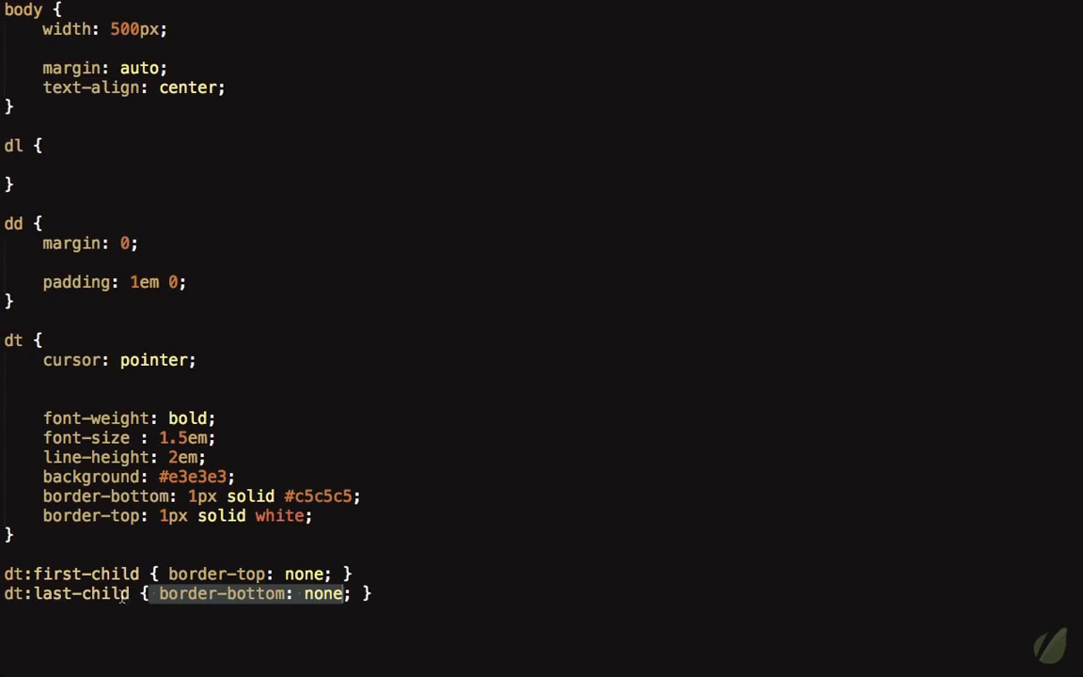
Change the dt:last-child selector to dt:nth-last-child(2).
{"action": "left_click", "coordinate": [36, 594]}
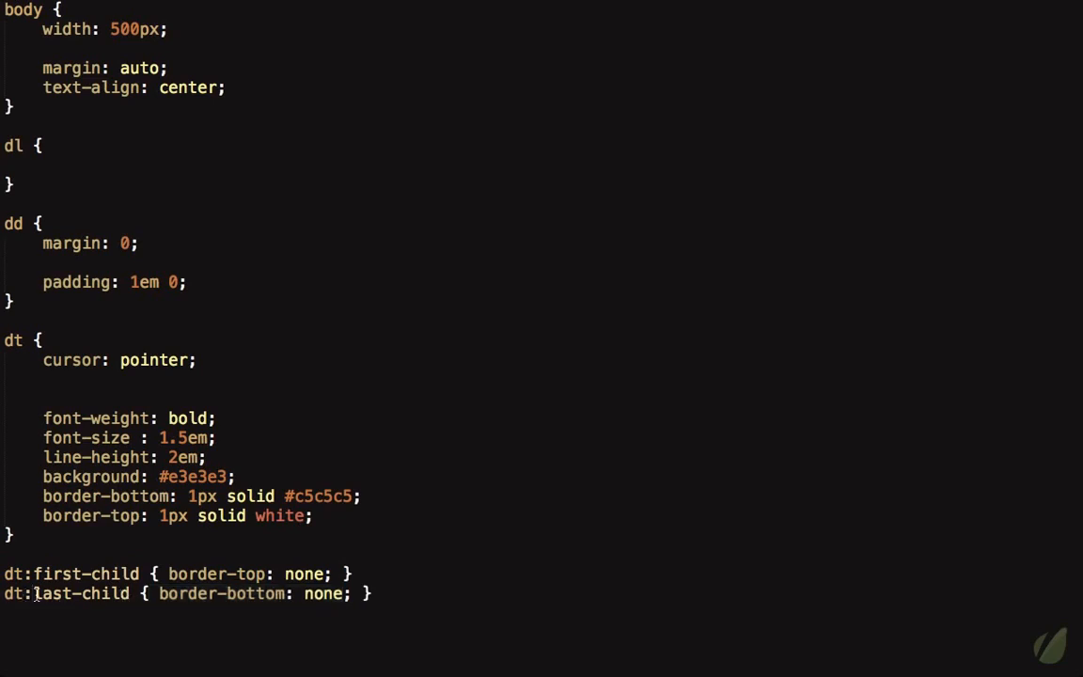
{"action": "type", "text": "n"}
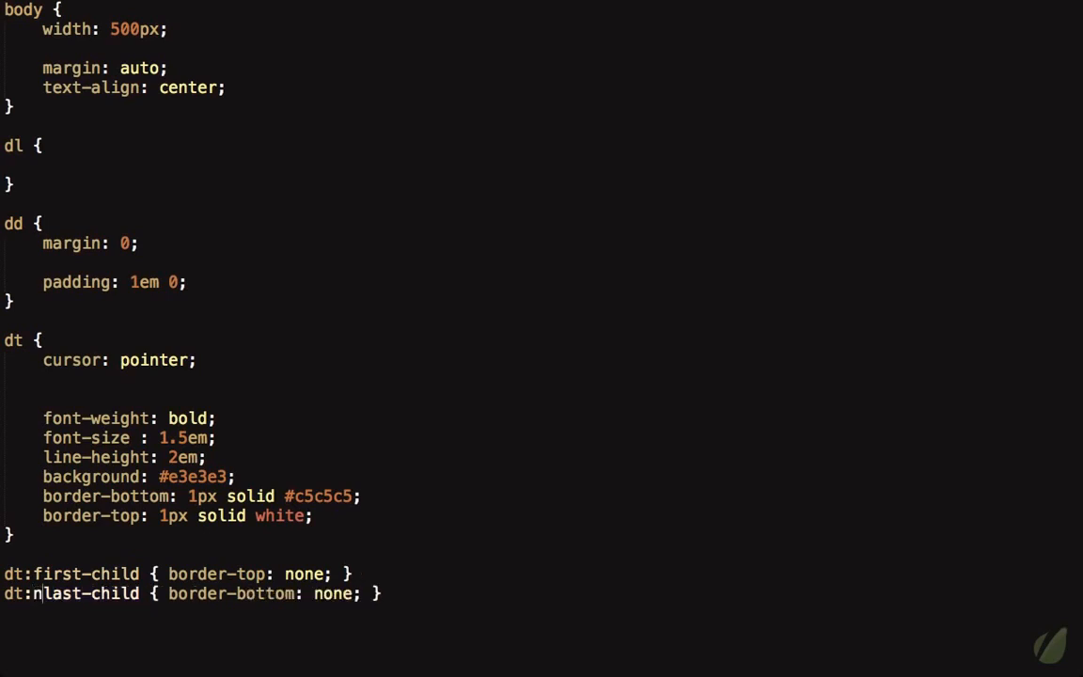
{"action": "type", "text": "th-"}
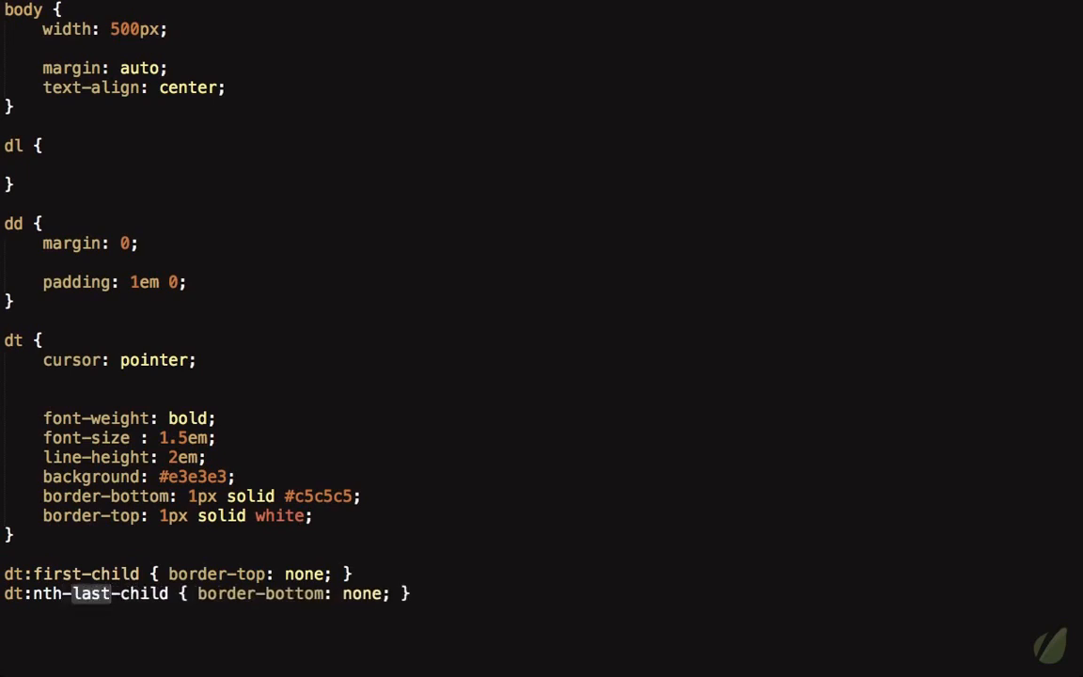
{"action": "left_click", "coordinate": [169, 594]}
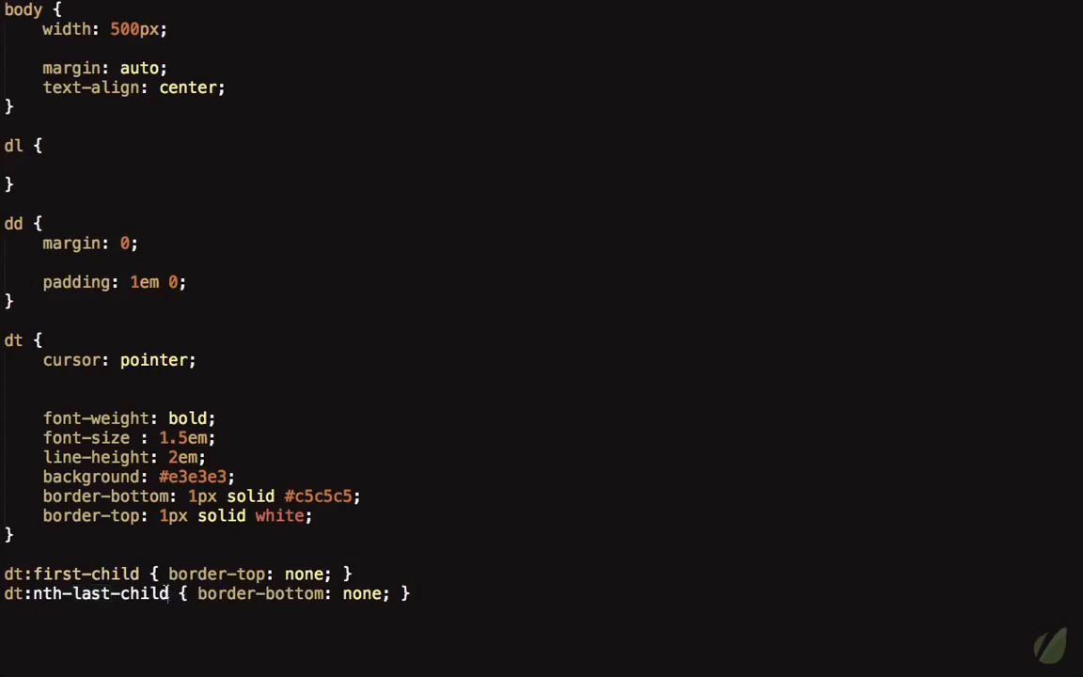
{"action": "type", "text": "(2"}
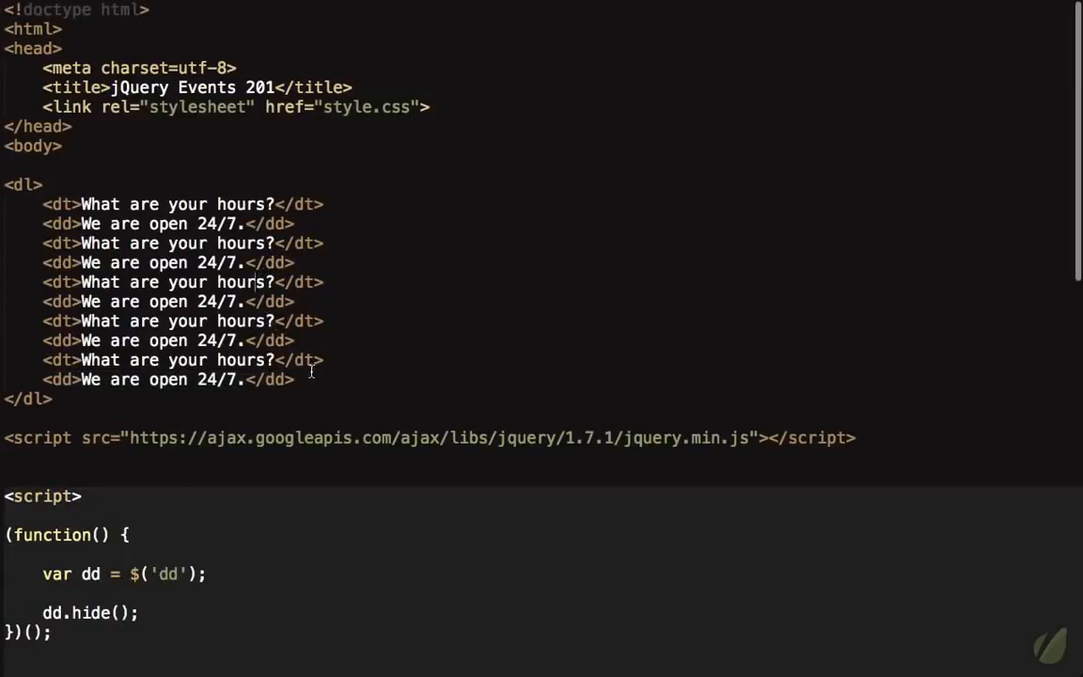
Add a .hide { display: none; } rule and dd.addClass('hide') to the script.
{"action": "triple_click", "coordinate": [169, 379]}
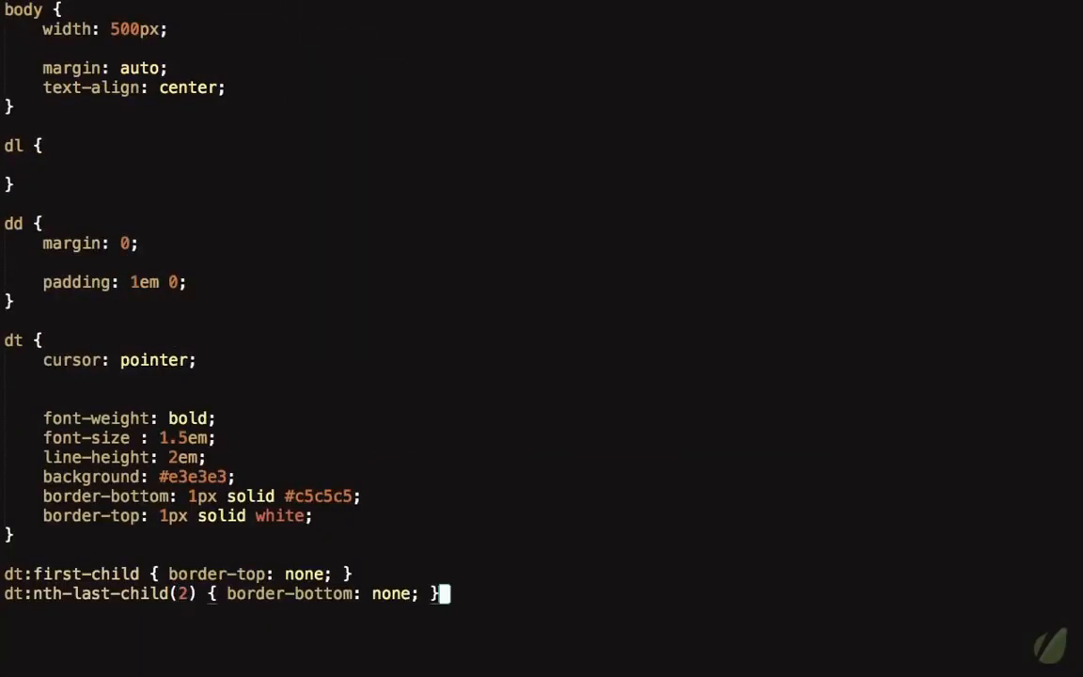
{"action": "type", "text": ".hide { displ"}
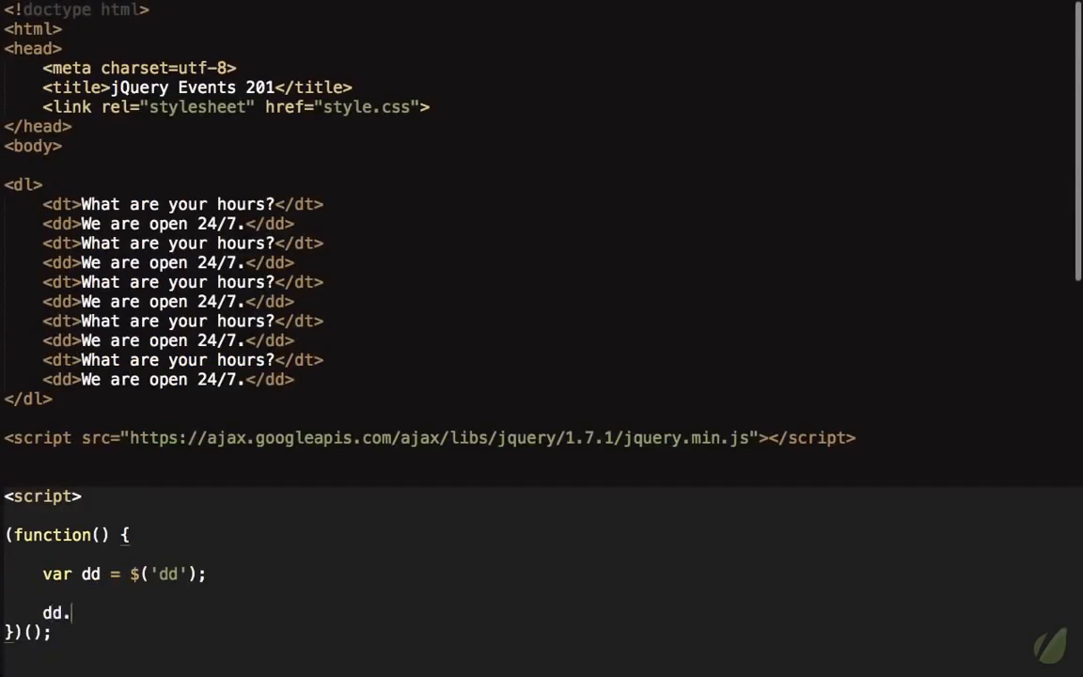
{"action": "type", "text": "addClas('.')"}
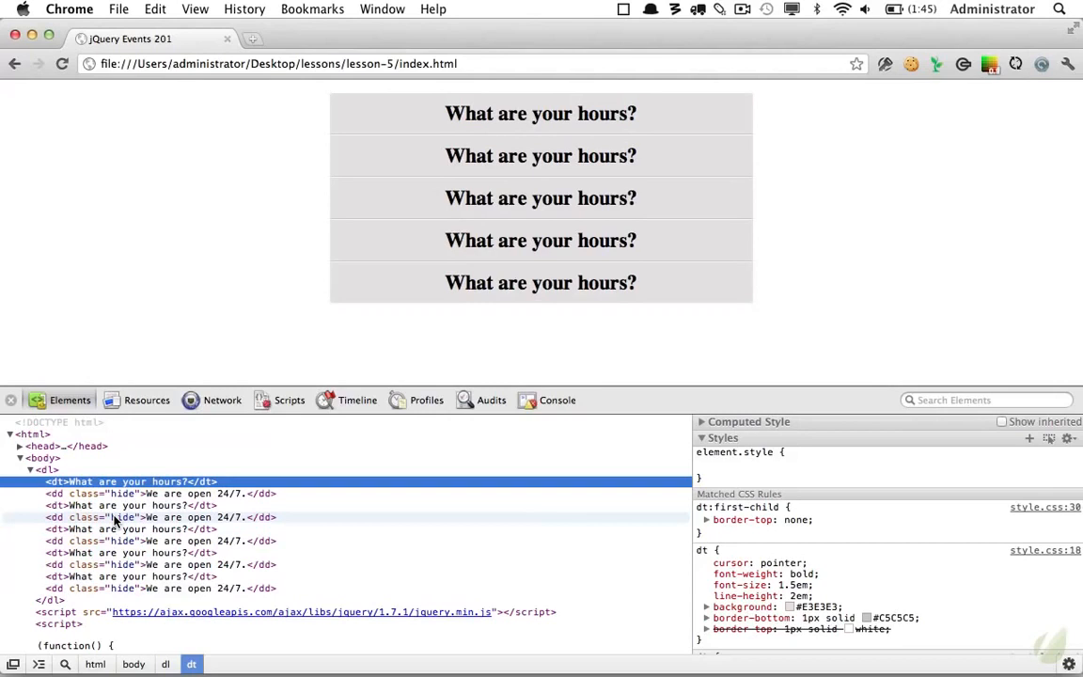
{"action": "mouse_move", "coordinate": [169, 359]}
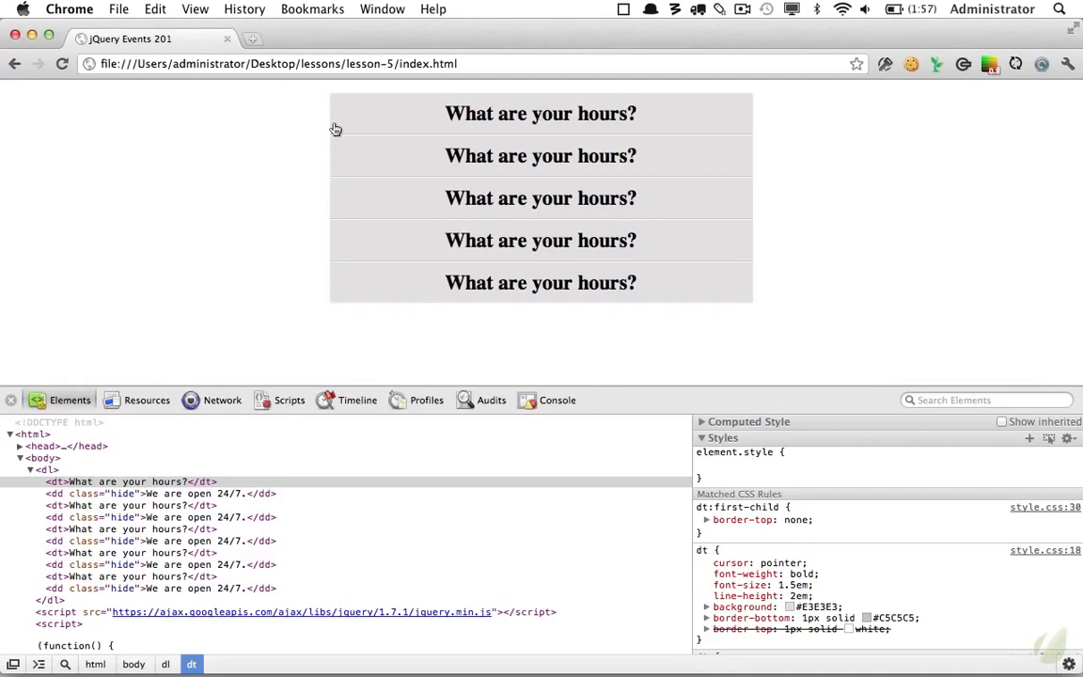
{"action": "mouse_move", "coordinate": [422, 142]}
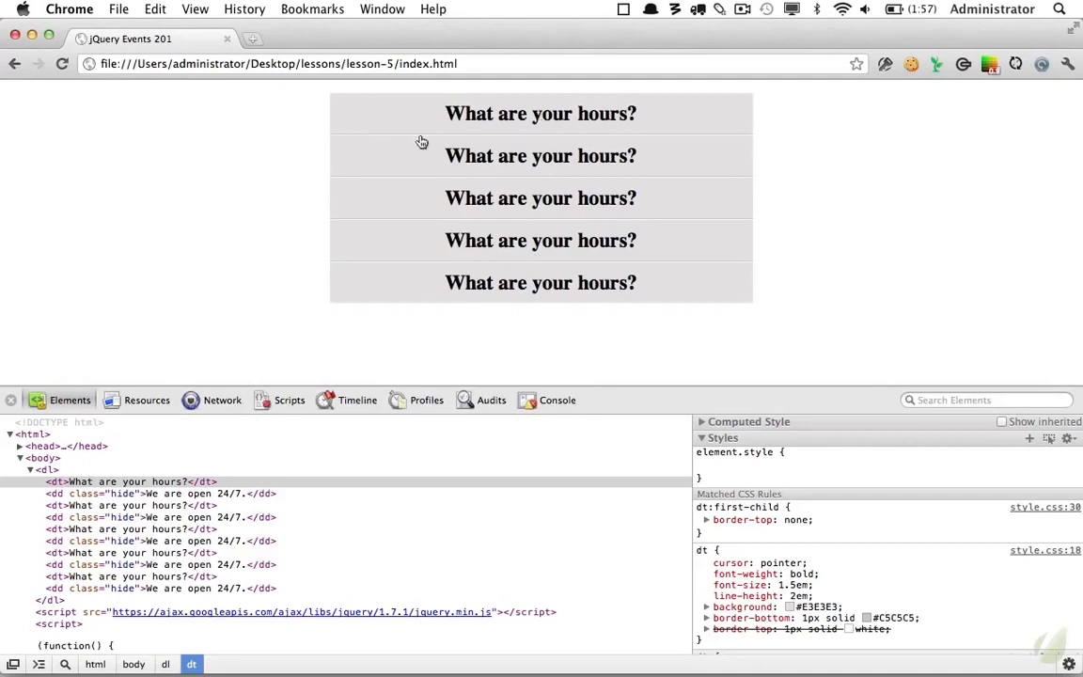
{"action": "mouse_move", "coordinate": [432, 141]}
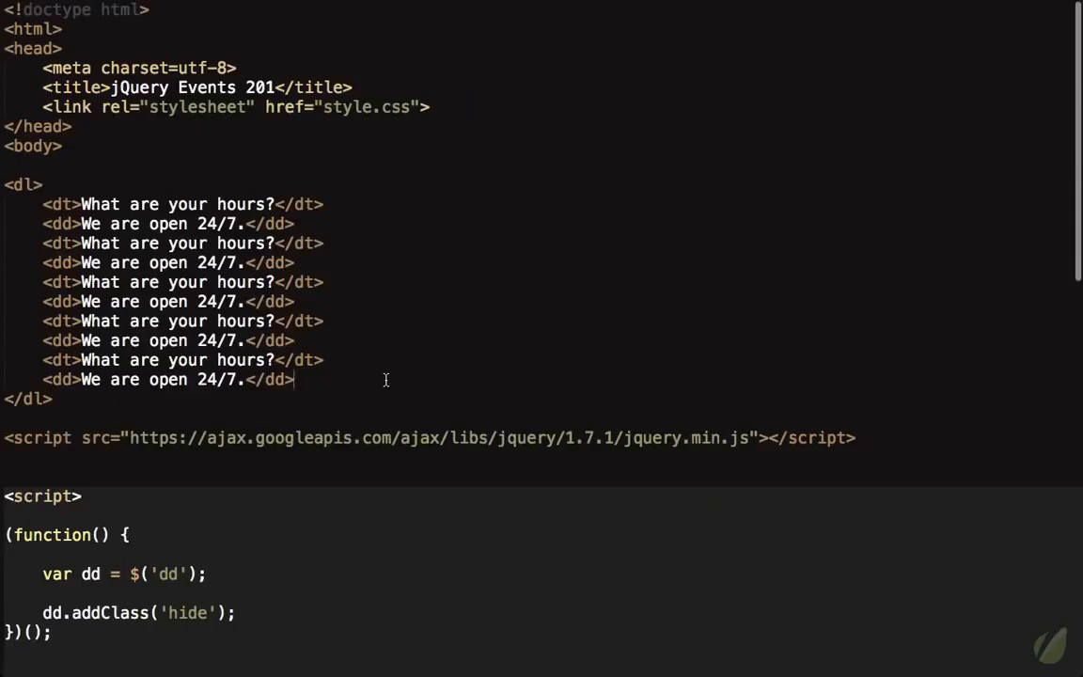
{"action": "mouse_move", "coordinate": [220, 519]}
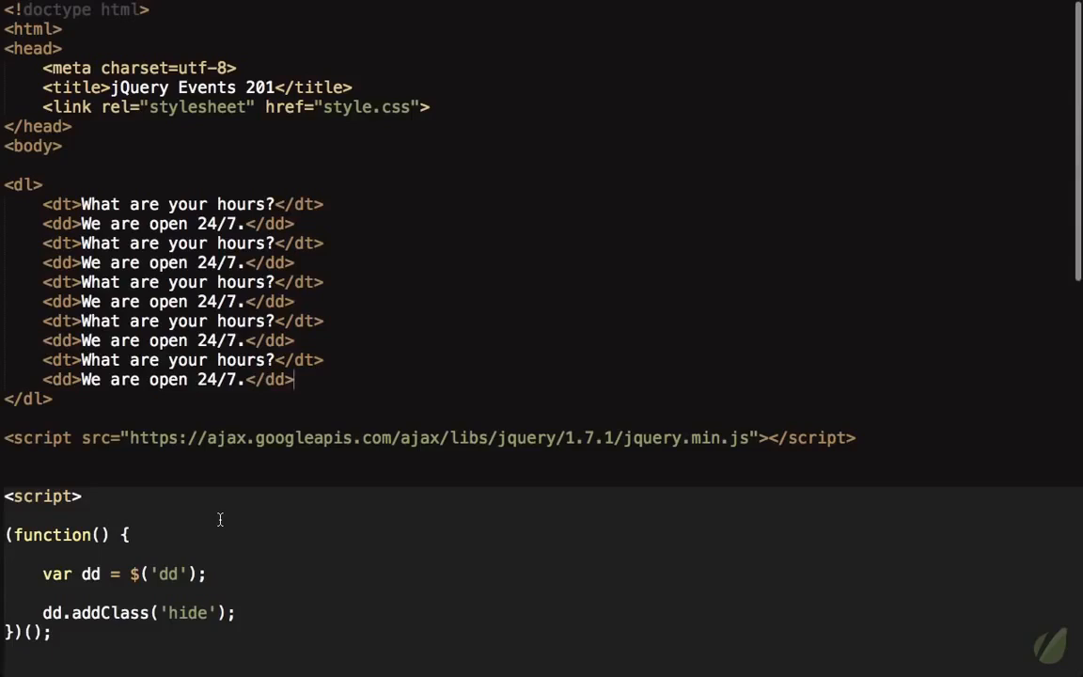
Change the hiding line to dd.filter(':nth-child(n+4)').addClass('hide'); in the script.
{"action": "scroll", "scroll_direction": "down", "scroll_amount": 3}
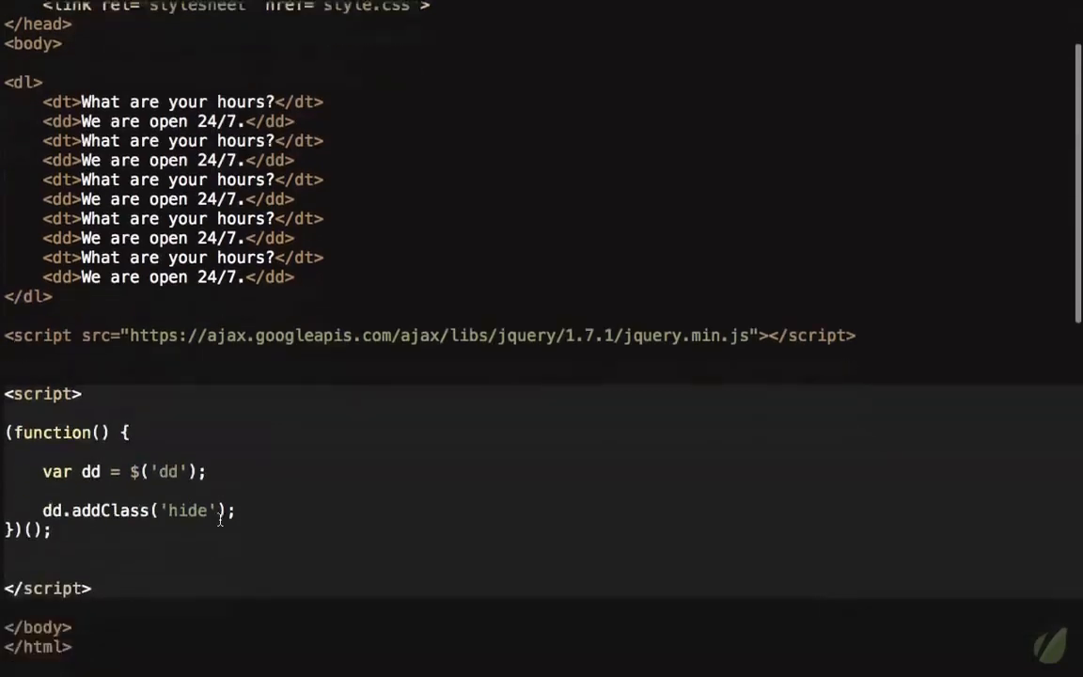
{"action": "scroll", "scroll_direction": "down", "scroll_amount": 3}
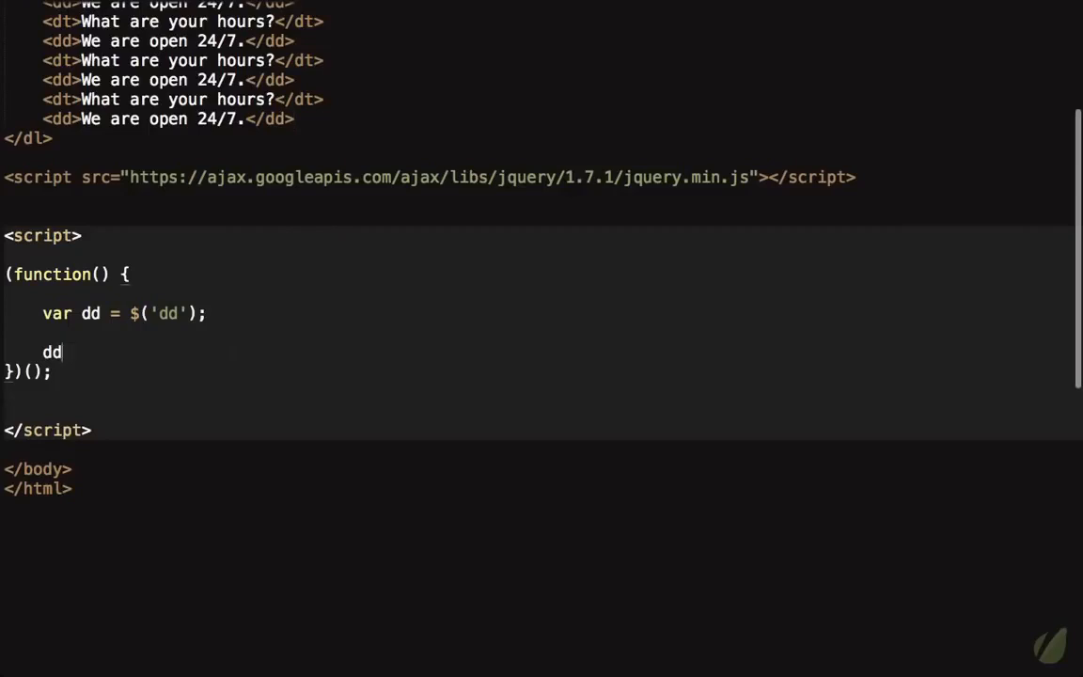
{"action": "type", "text": "."}
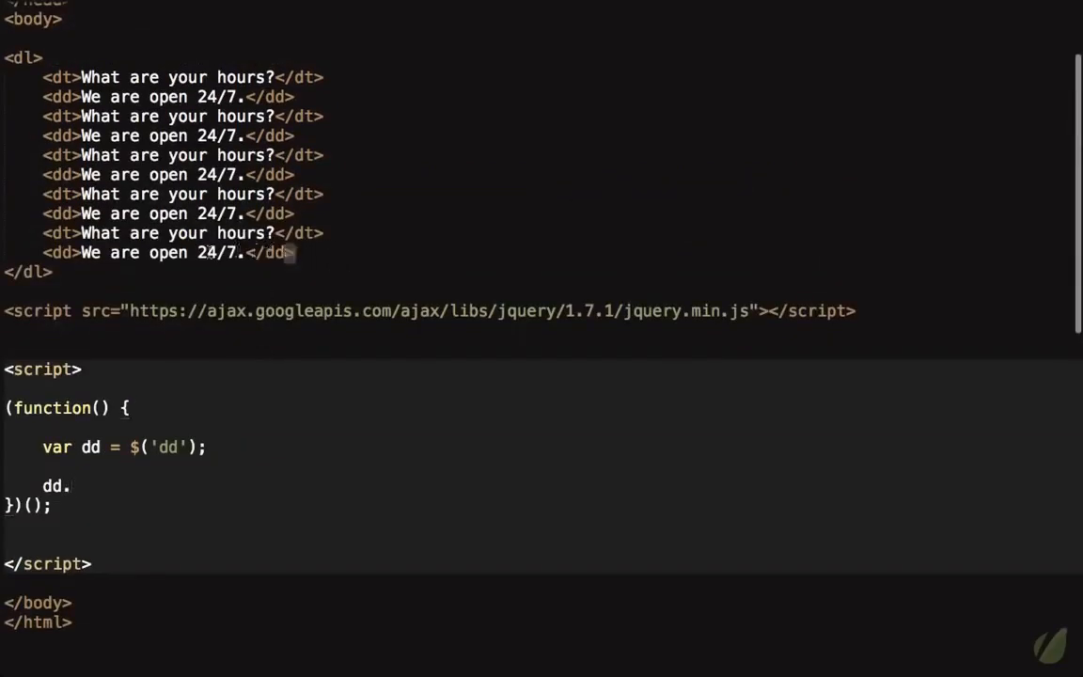
{"action": "left_click_drag", "start_coordinate": [110, 252], "coordinate": [295, 252]}
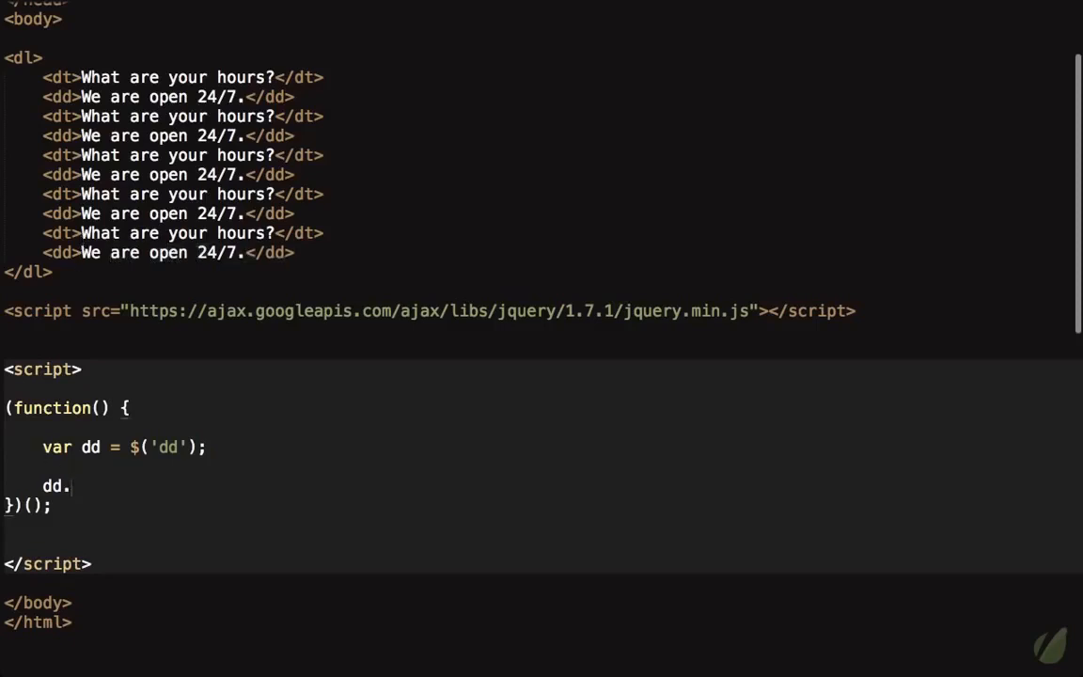
{"action": "type", "text": "filter()"}
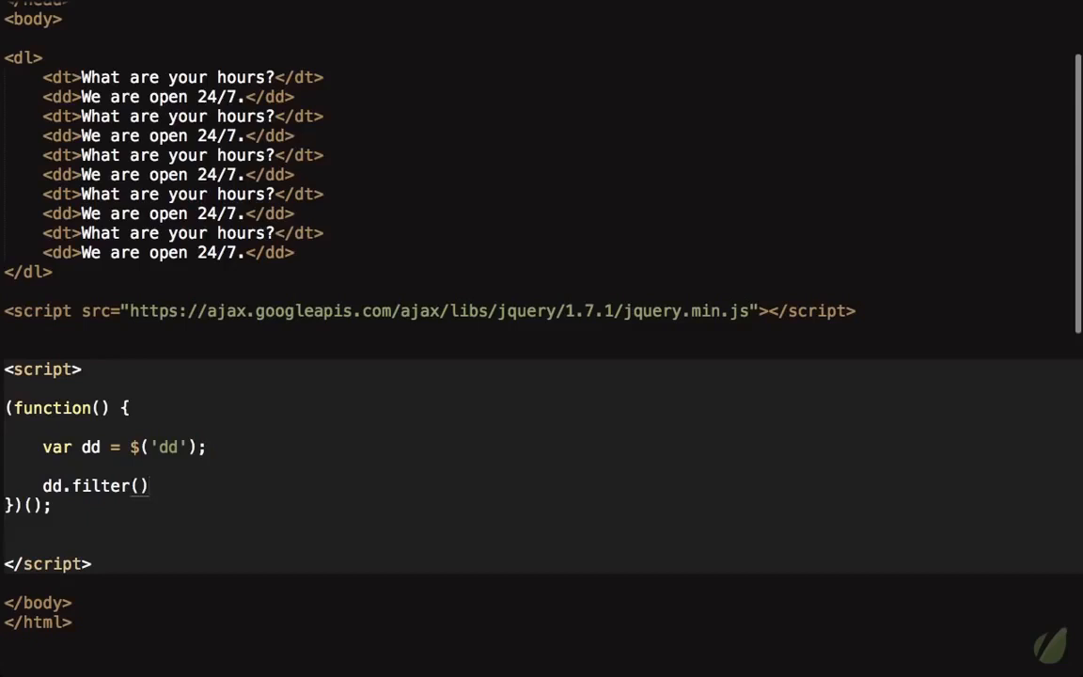
{"action": "type", "text": "."}
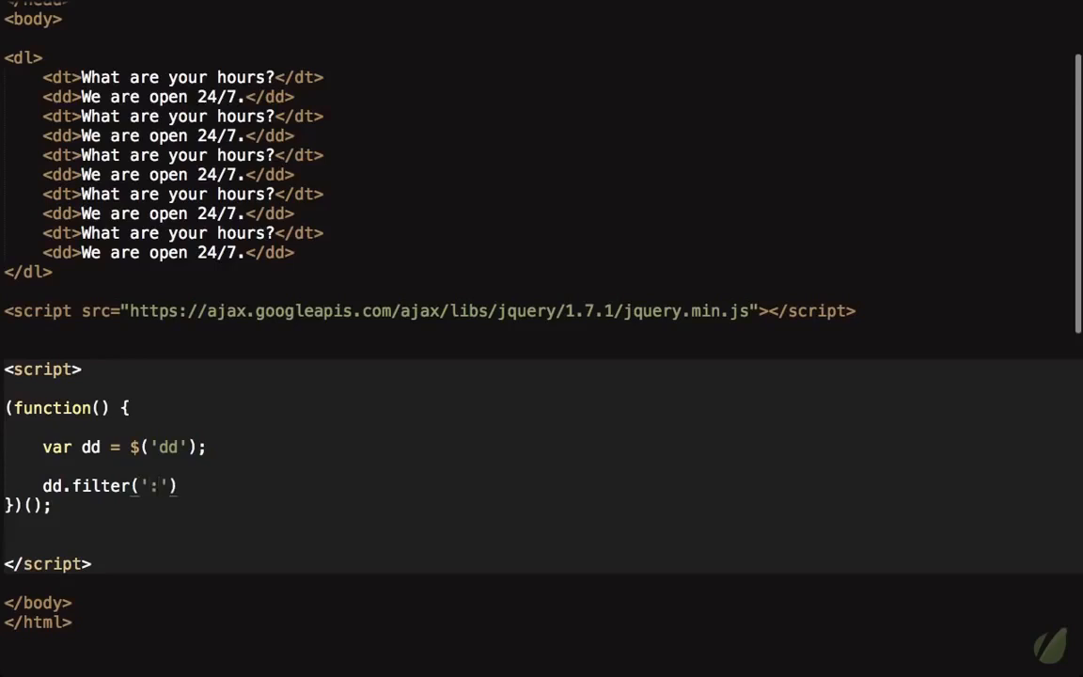
{"action": "type", "text": "nth-cchild(n+4"}
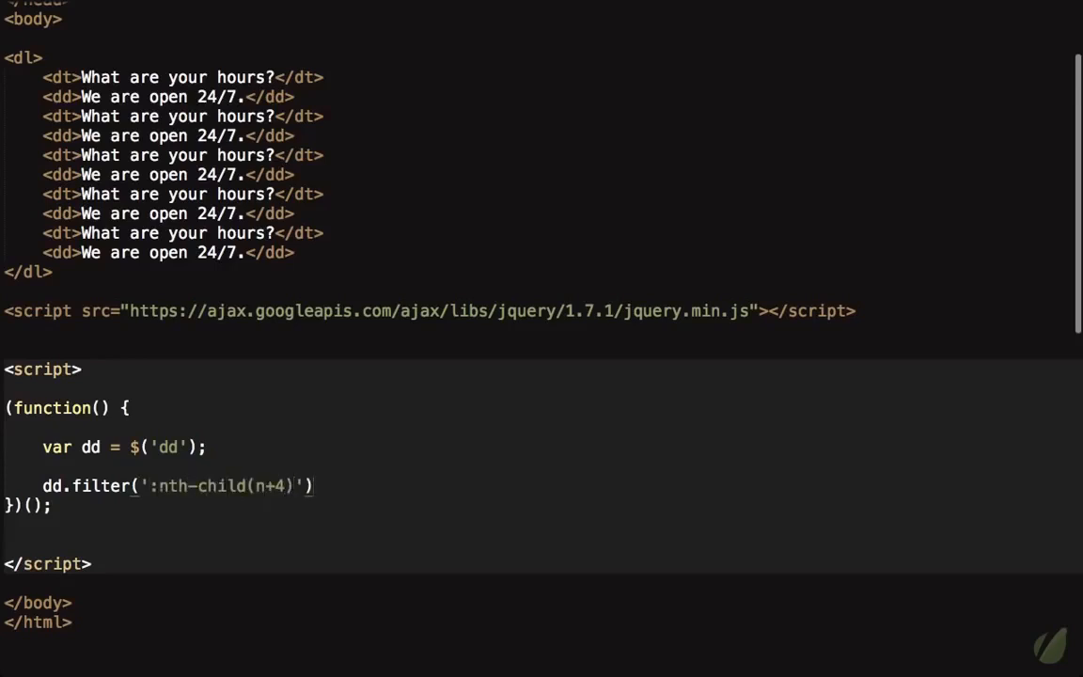
{"action": "type", "text": ".add"}
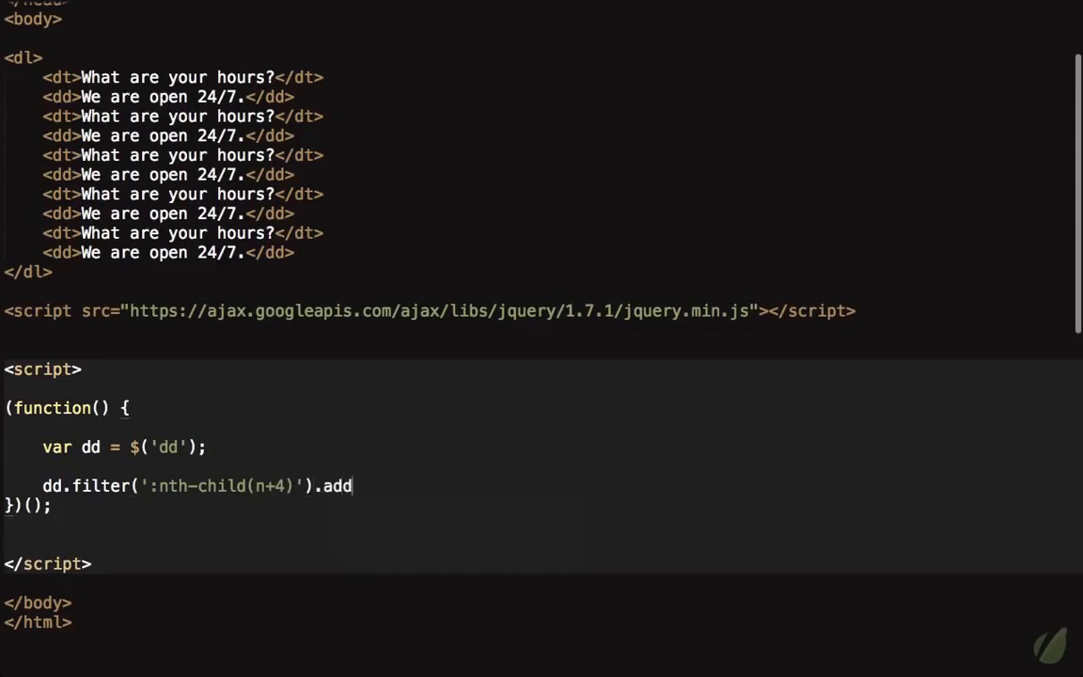
{"action": "type", "text": "Class('hide');"}
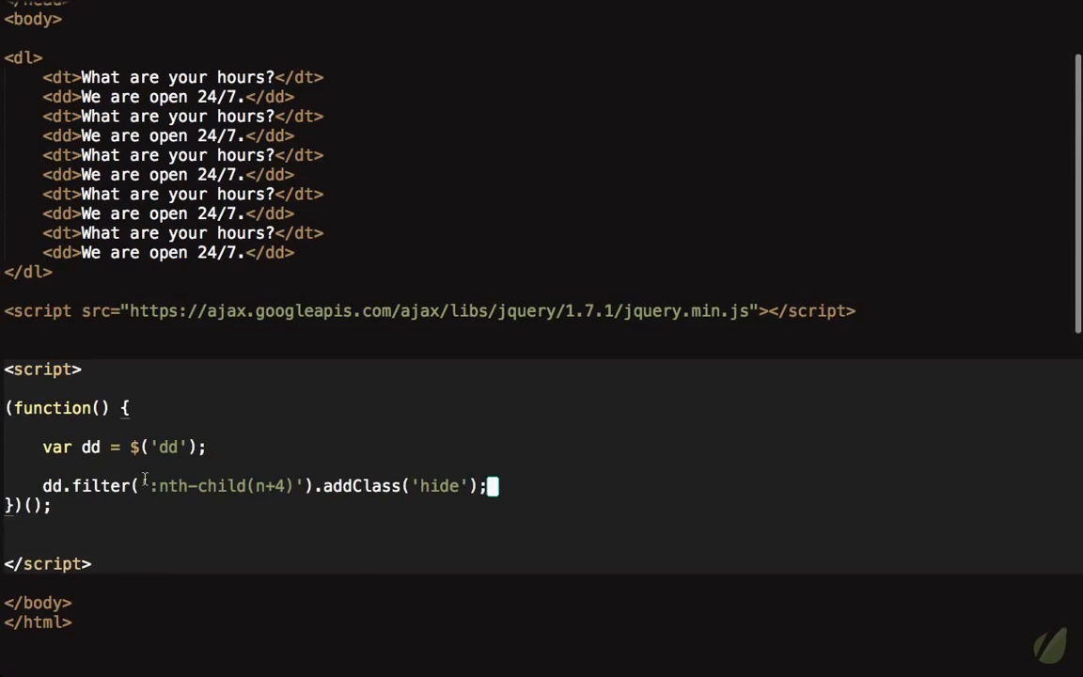
{"action": "mouse_move", "coordinate": [249, 511]}
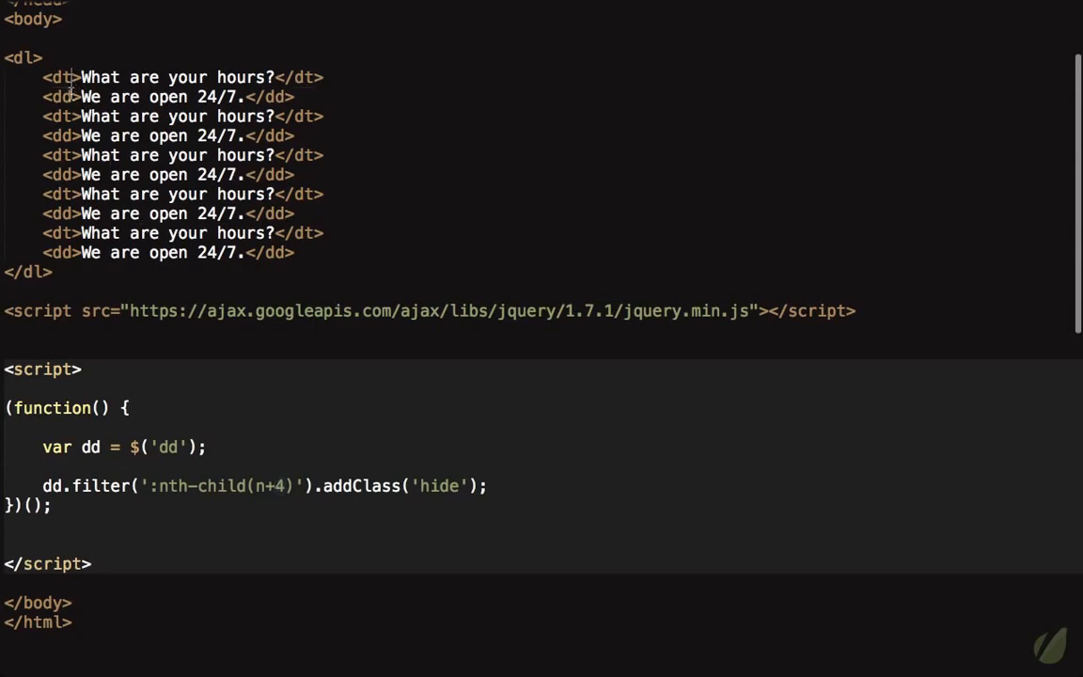
{"action": "triple_click", "coordinate": [167, 136]}
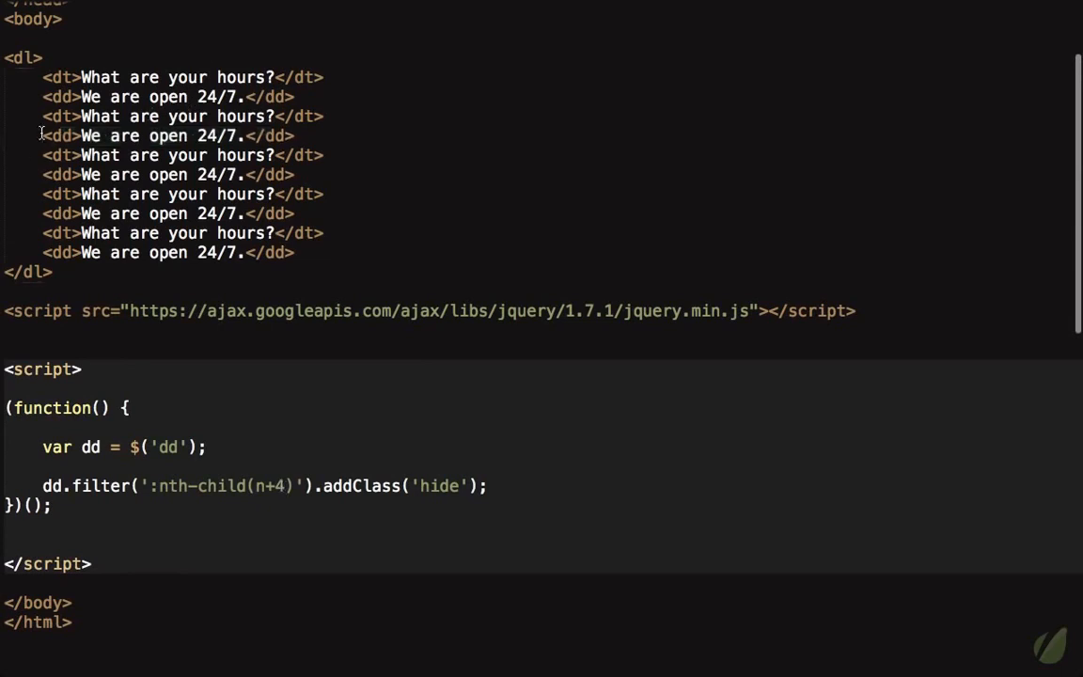
{"action": "left_click_drag", "start_coordinate": [43, 135], "coordinate": [240, 175]}
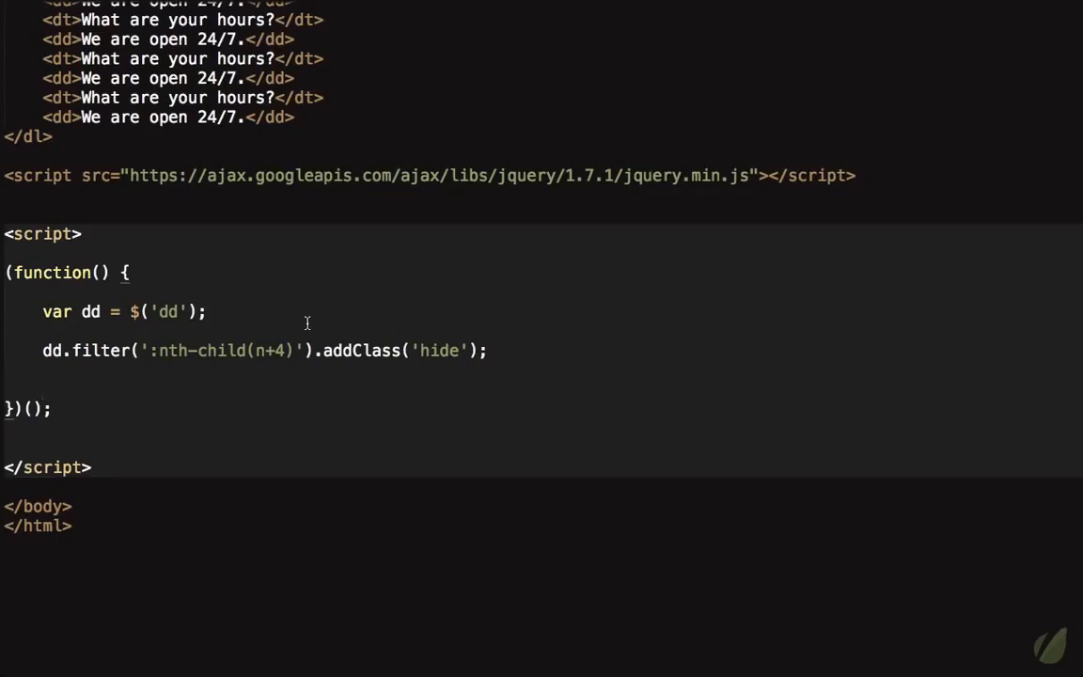
Below the filter line, type $('dt').on('mouseenter', function() { $(this).next() }).
{"action": "type", "text": "$('dt')"}
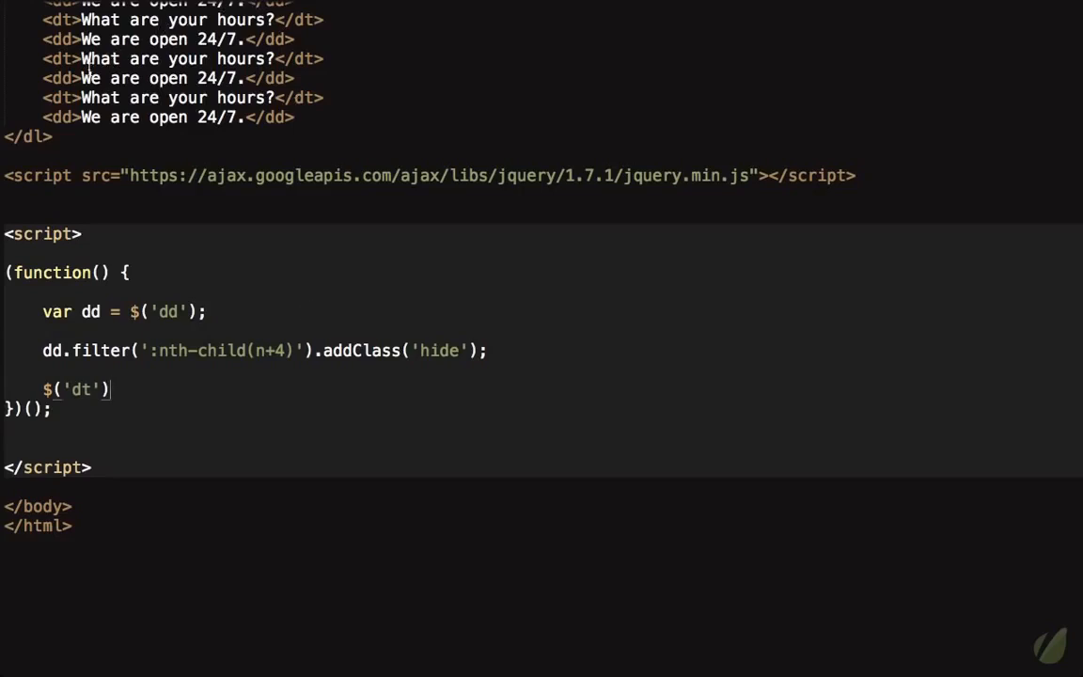
{"action": "type", "text": ".h"}
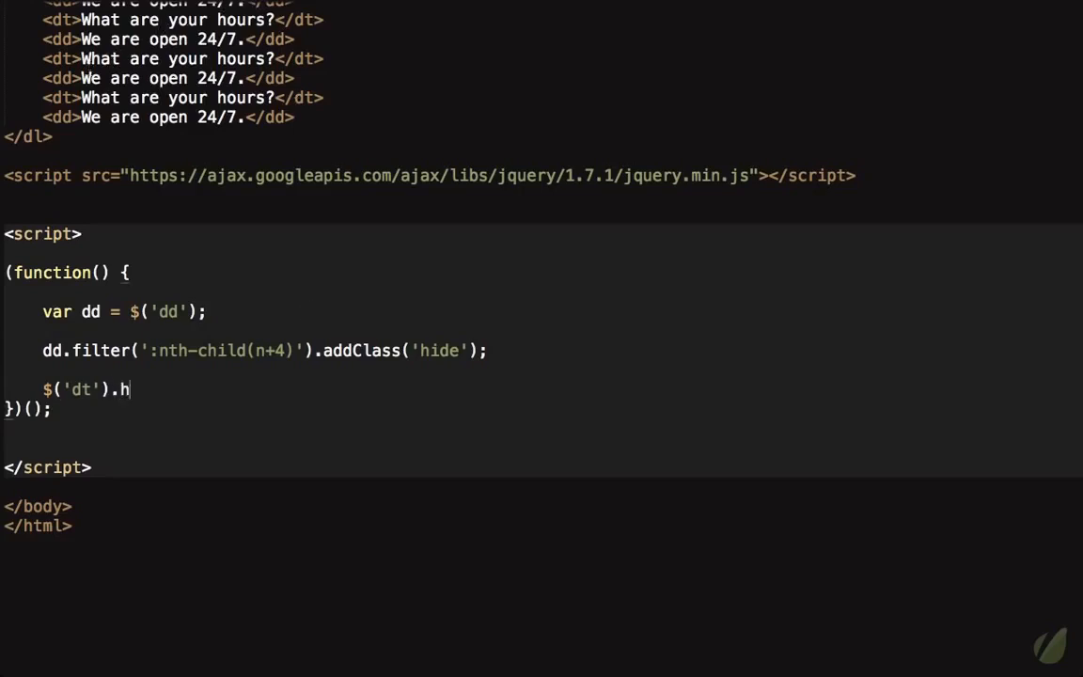
{"action": "type", "text": "n"}
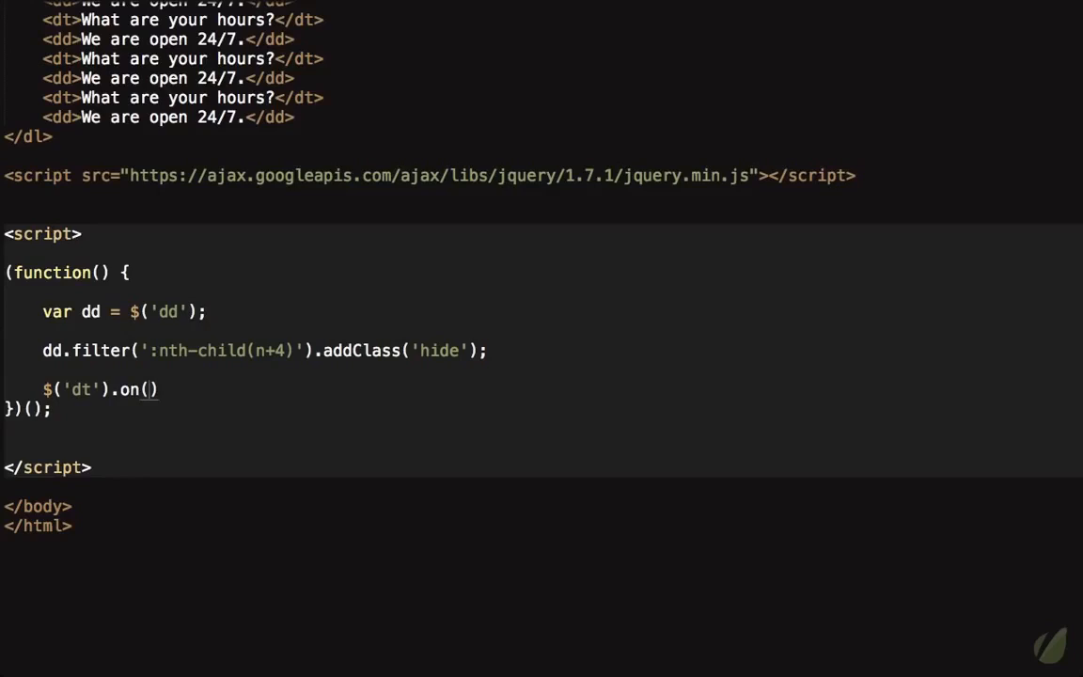
{"action": "type", "text": "'mouseenter', function("}
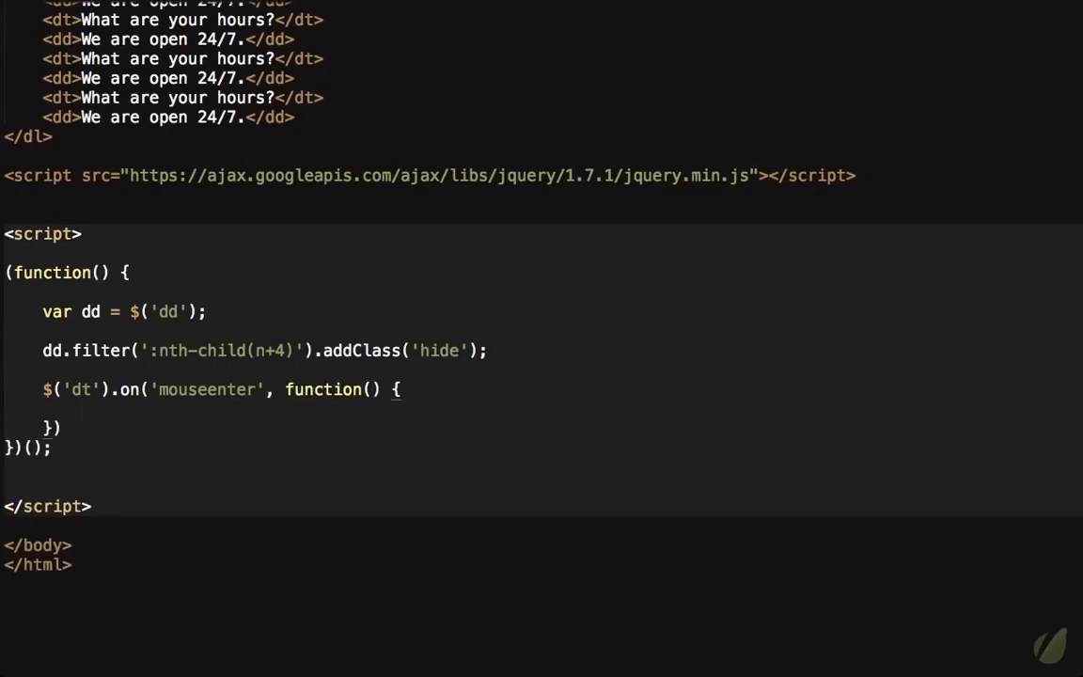
{"action": "type", "text": "$"}
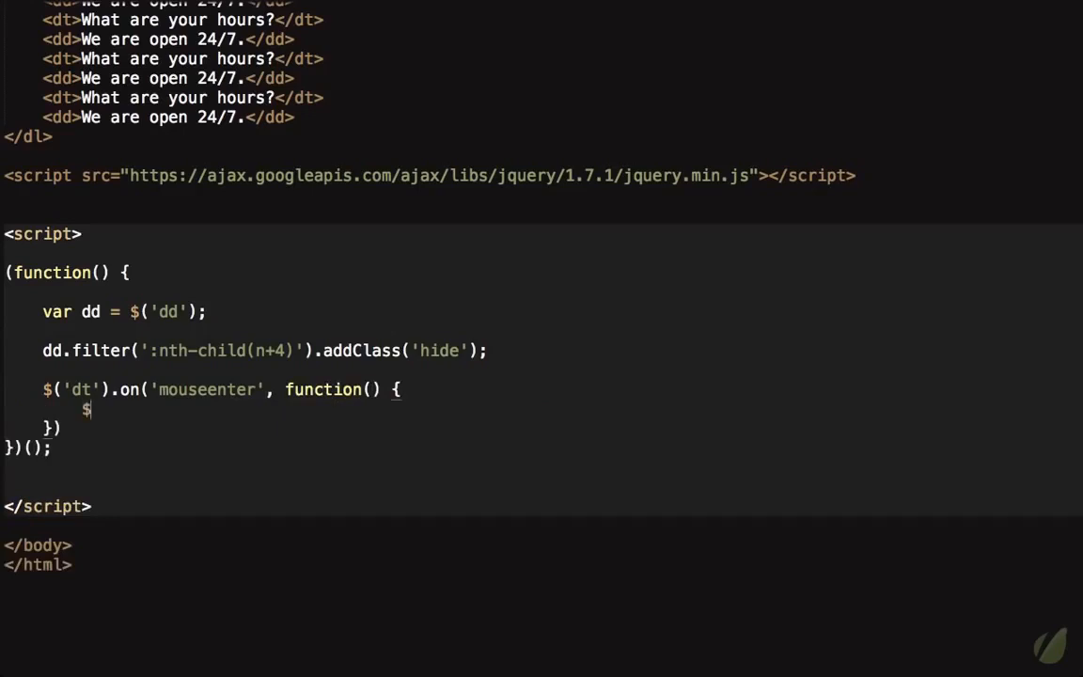
{"action": "type", "text": "(this)"}
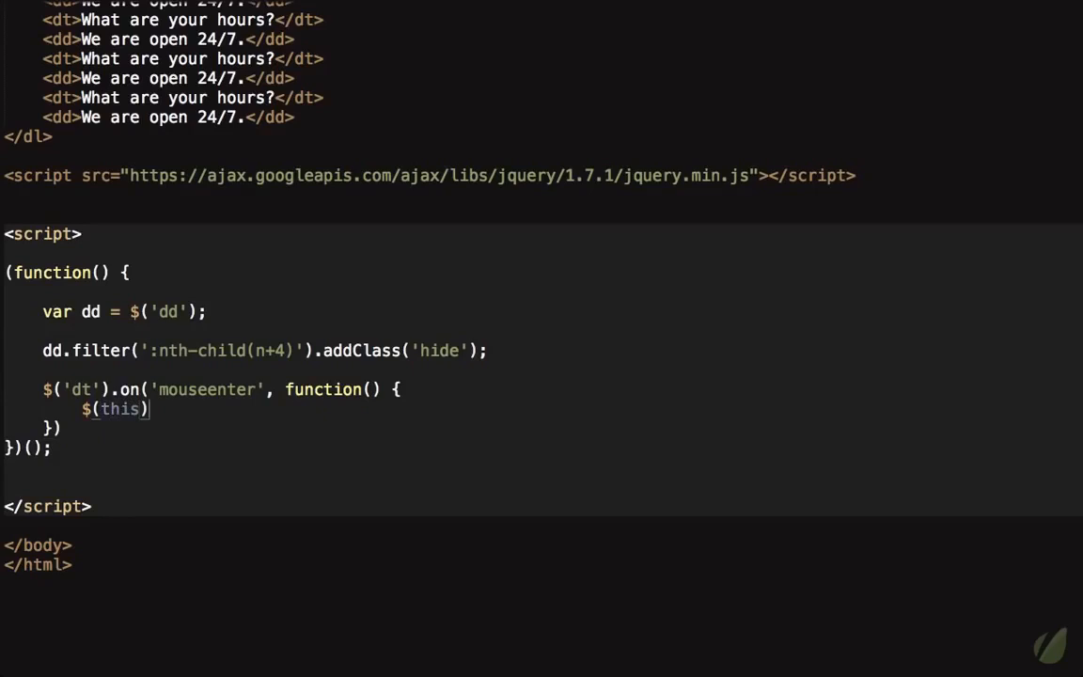
{"action": "type", "text": ".next()"}
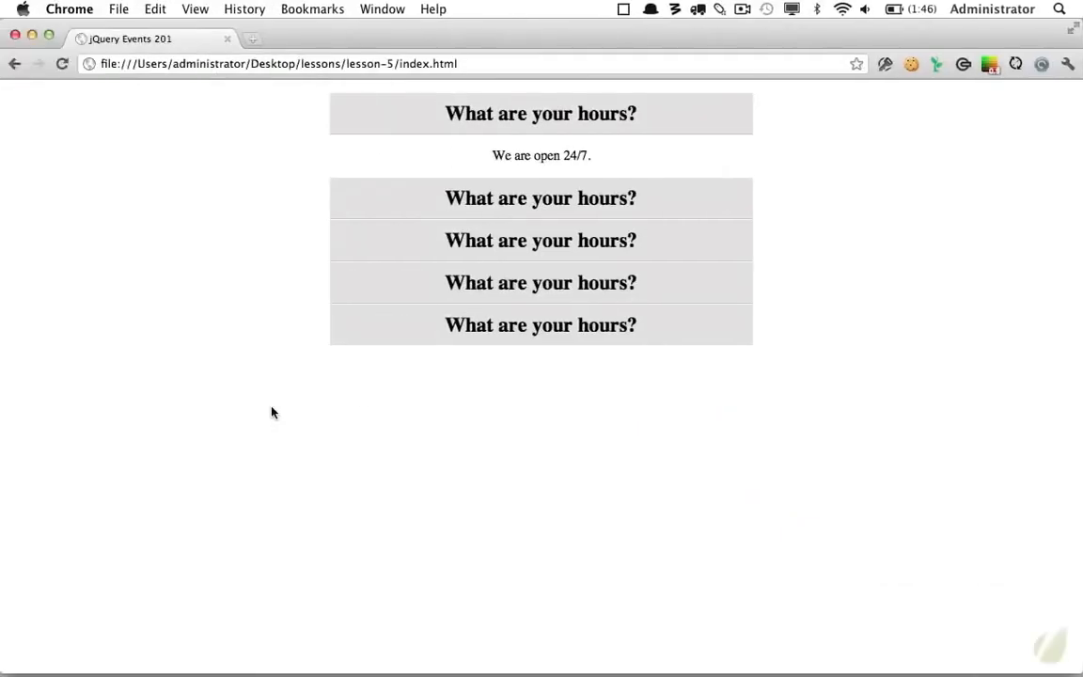
{"action": "mouse_move", "coordinate": [576, 351]}
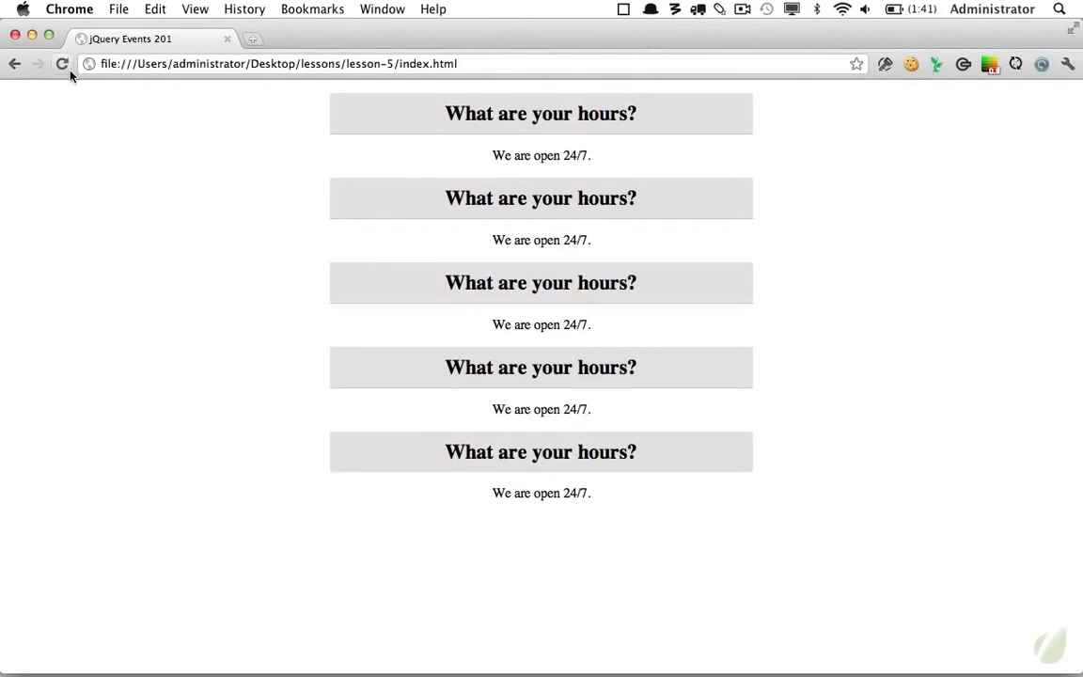
{"action": "mouse_move", "coordinate": [62, 63]}
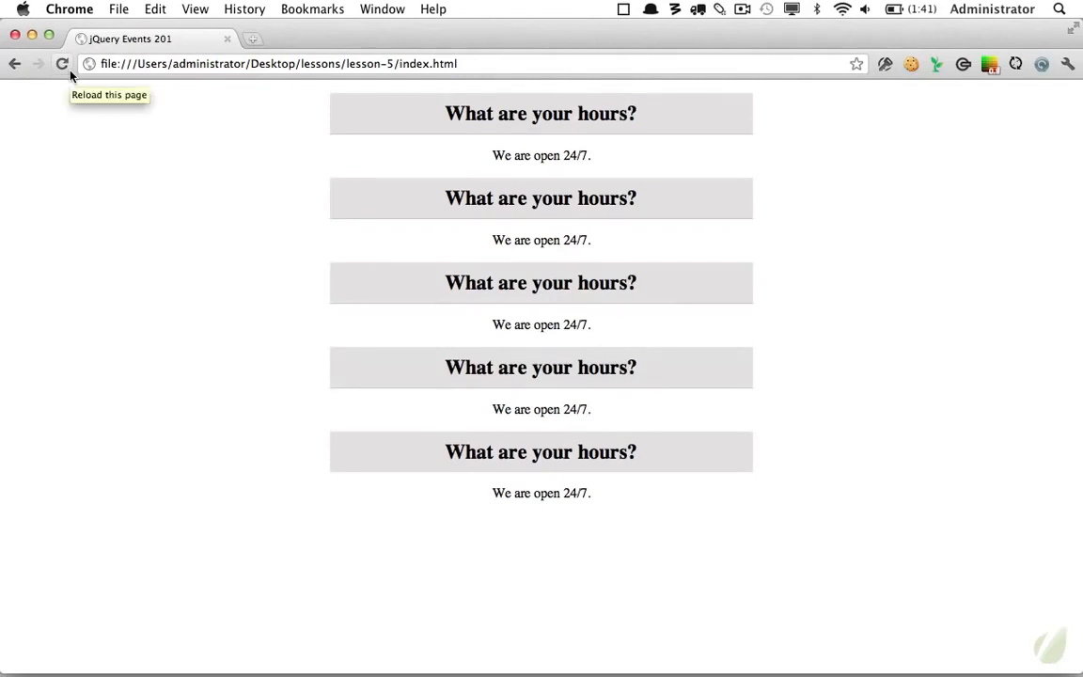
{"action": "mouse_move", "coordinate": [83, 157]}
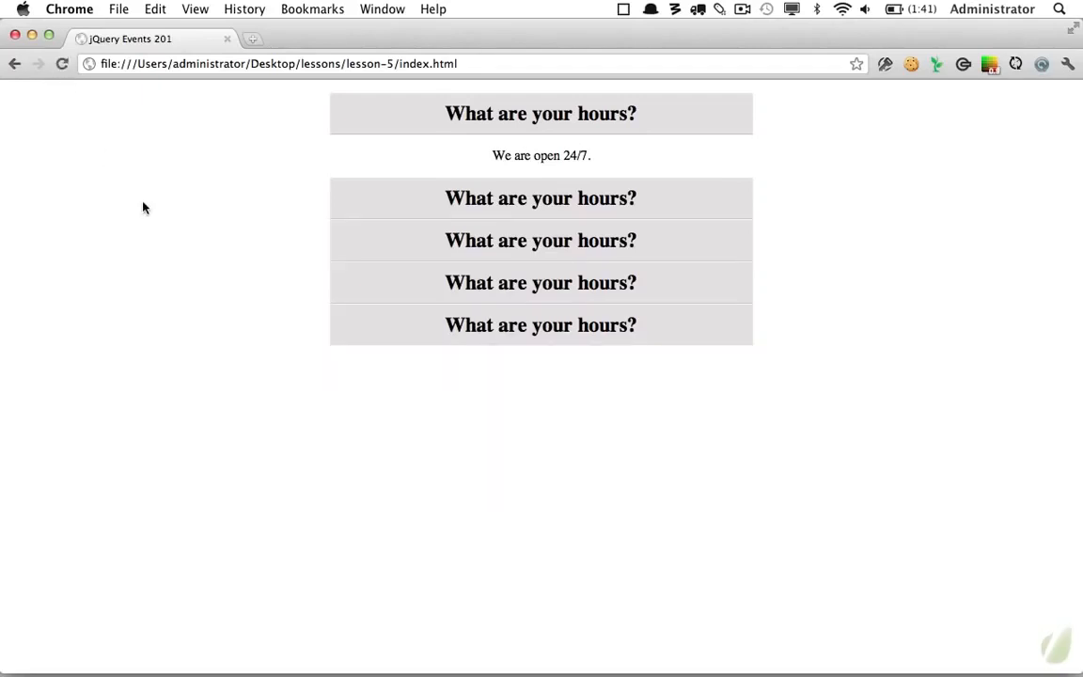
Hover over several FAQ questions in Chrome to reveal their answers.
{"action": "left_click", "coordinate": [541, 324]}
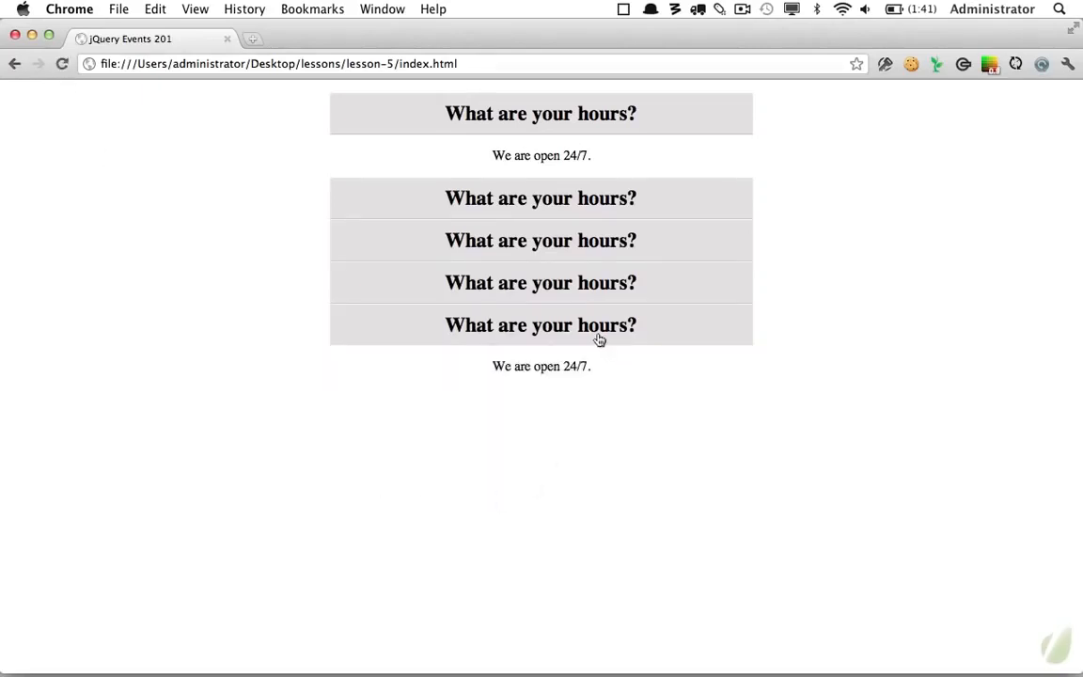
{"action": "left_click", "coordinate": [540, 282]}
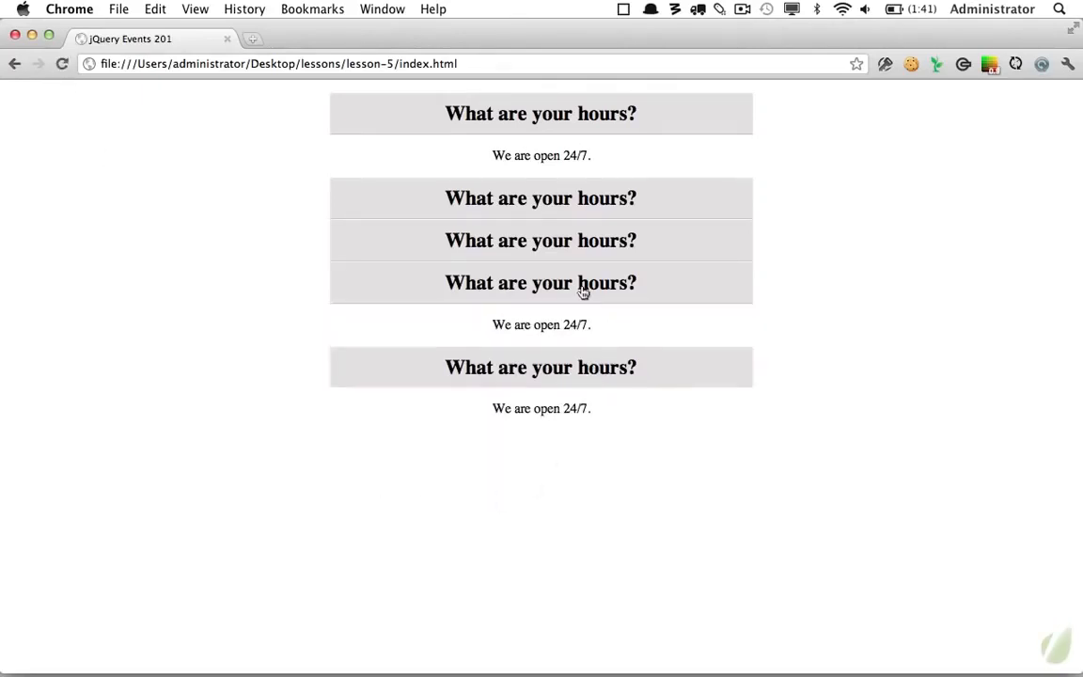
{"action": "left_click", "coordinate": [540, 282]}
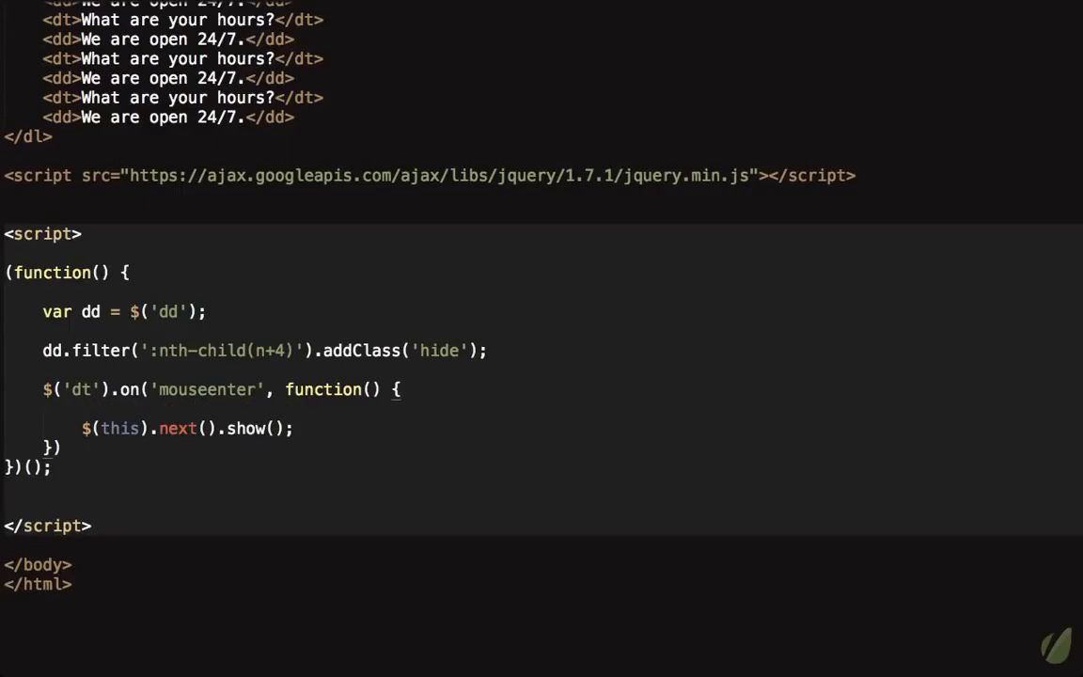
Add $(this).next().siblings('dd').hide(); above the show line and save.
{"action": "type", "text": "$(this)."}
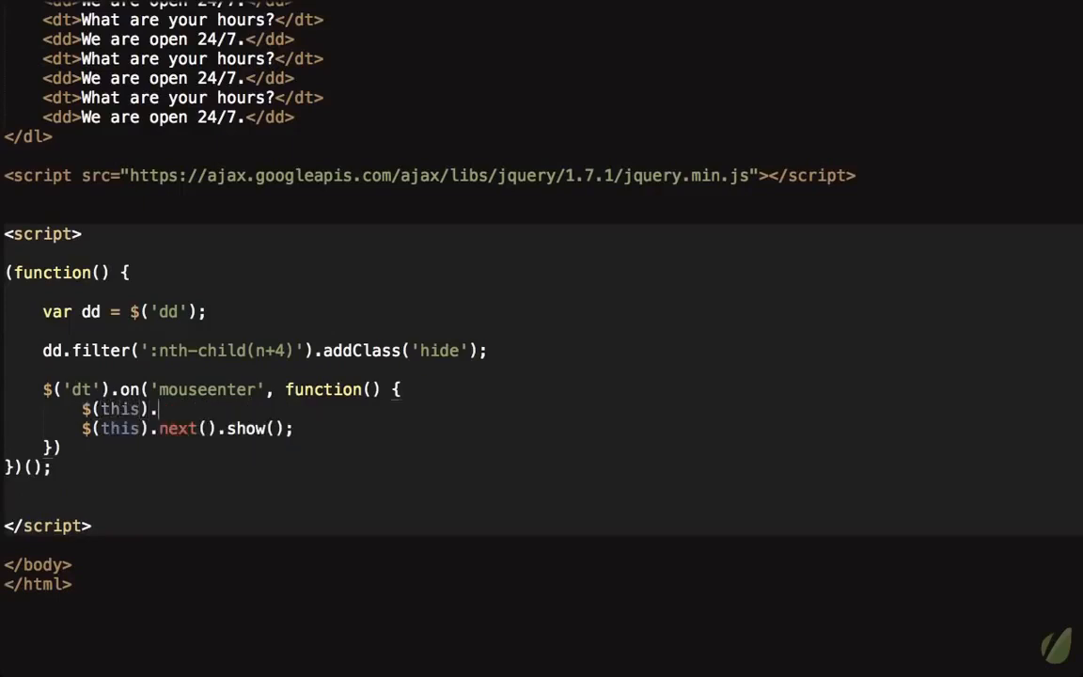
{"action": "type", "text": "next()"}
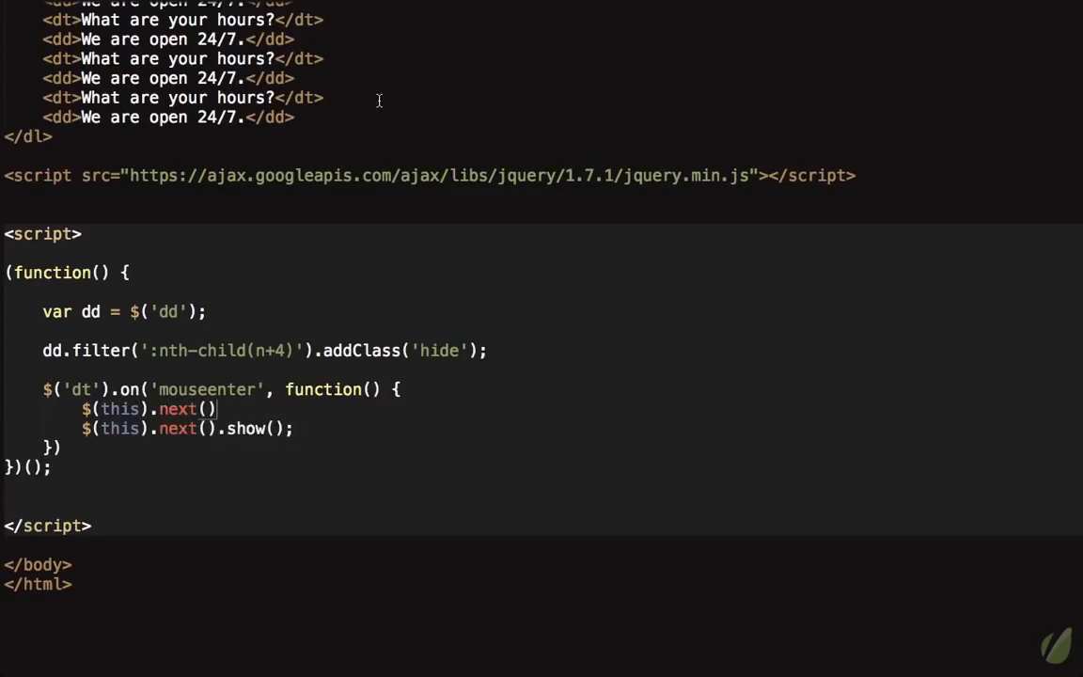
{"action": "type", "text": "s"}
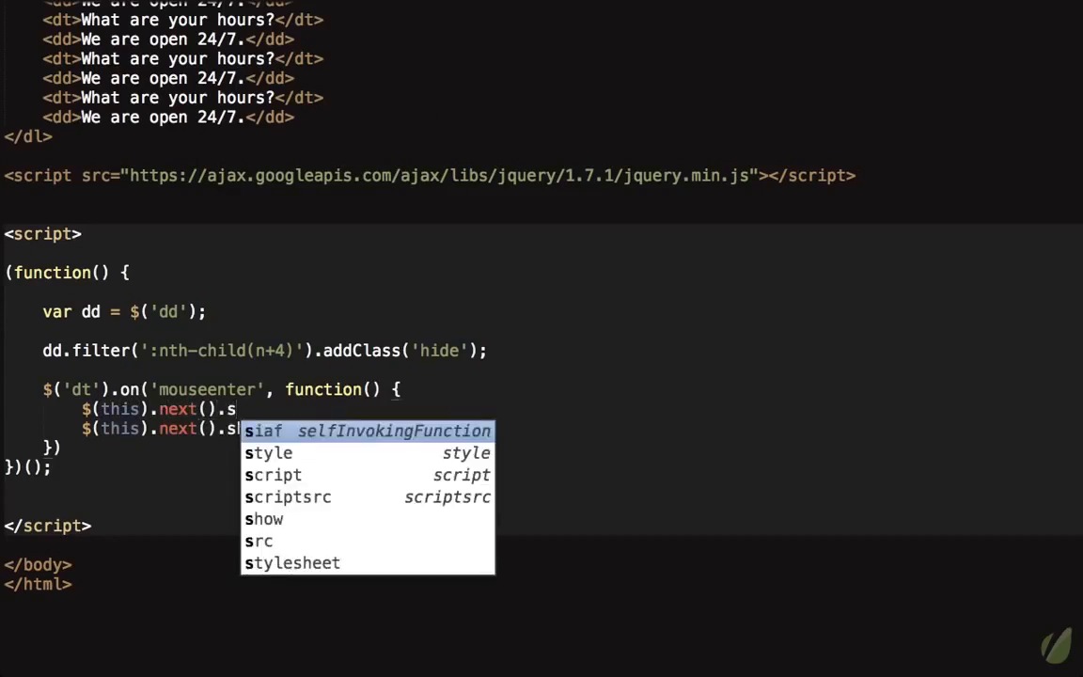
{"action": "type", "text": "siblings('dd')."}
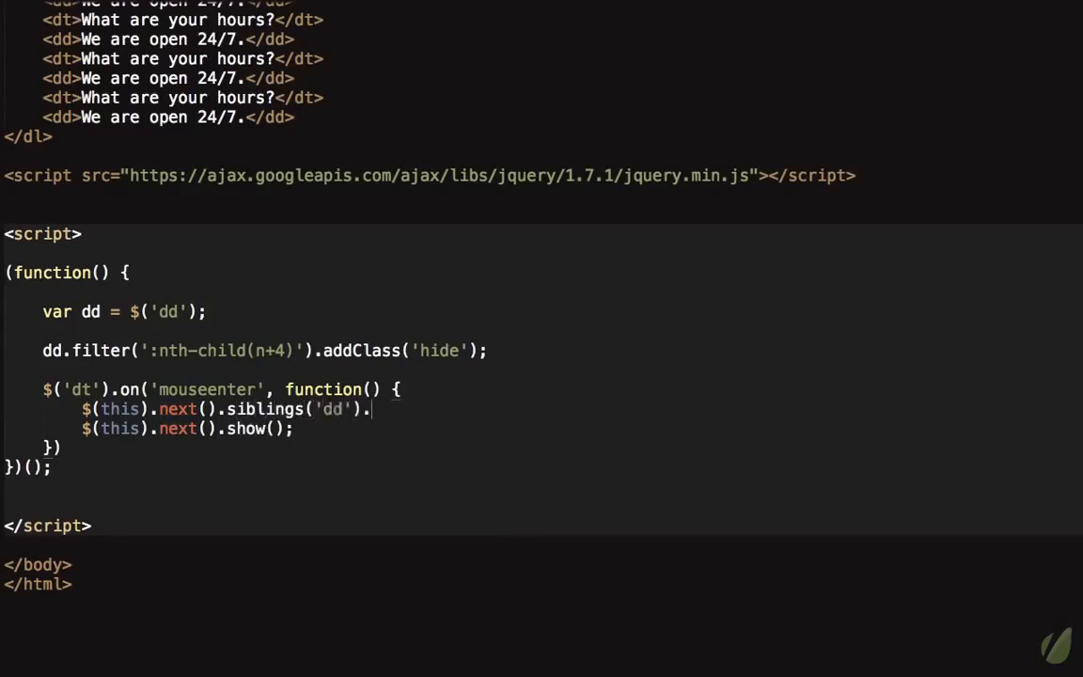
{"action": "type", "text": "hide();"}
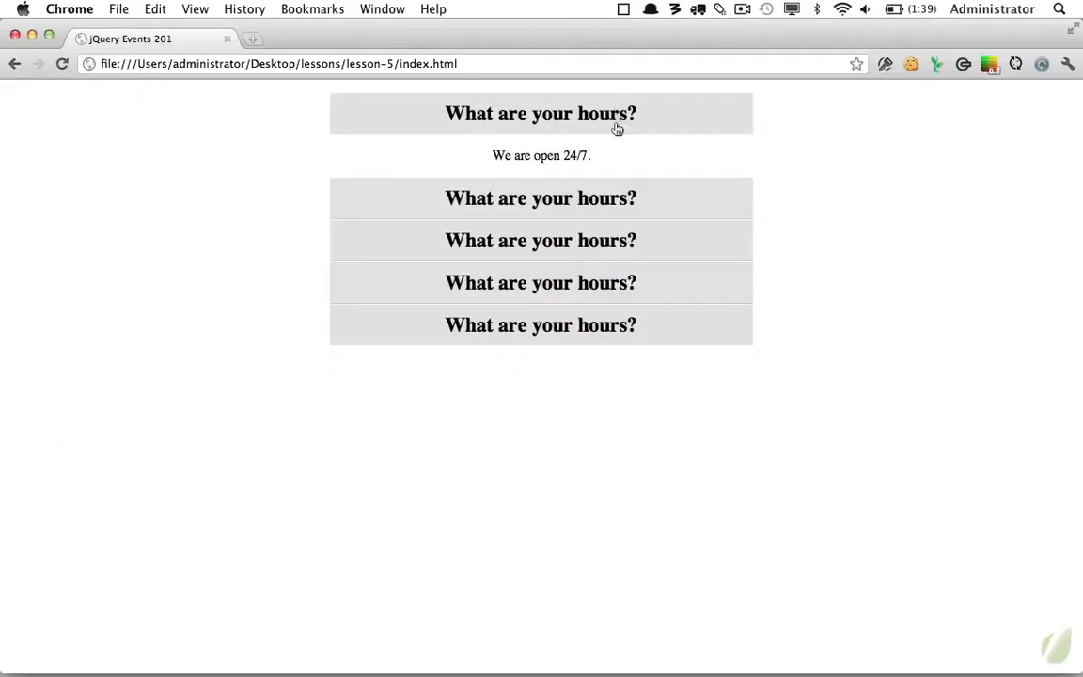
{"action": "left_click", "coordinate": [541, 112]}
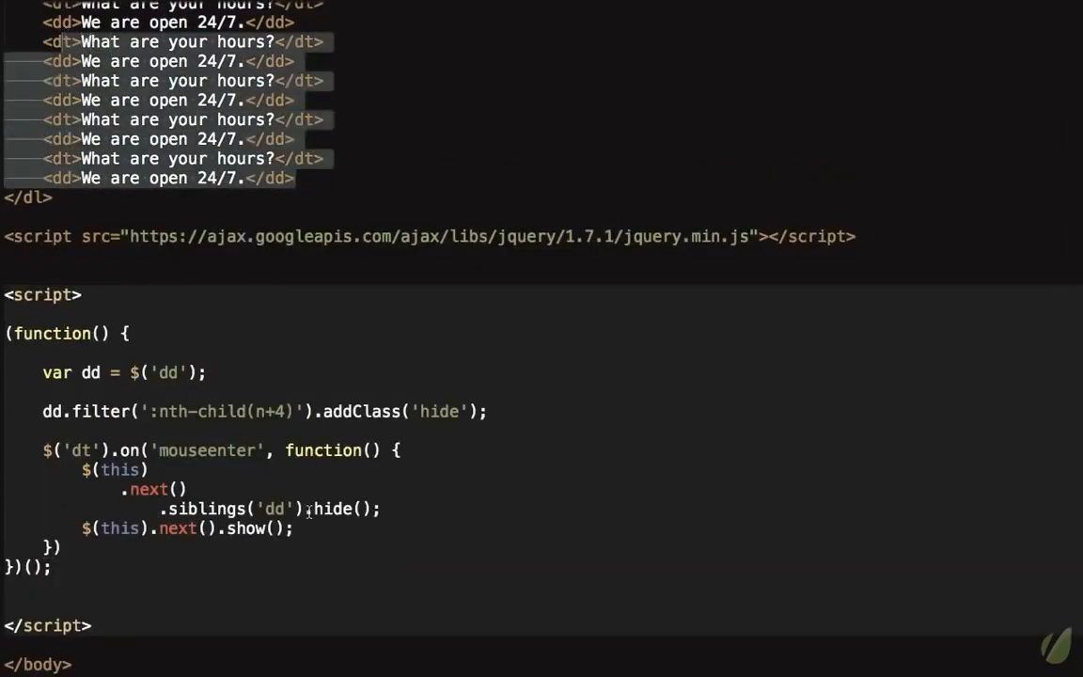
Rewrite the handler as $(this).next().slideDown(200).siblings('dd').slideUp(300), removing the show() line.
{"action": "scroll", "scroll_direction": "down", "scroll_amount": 3}
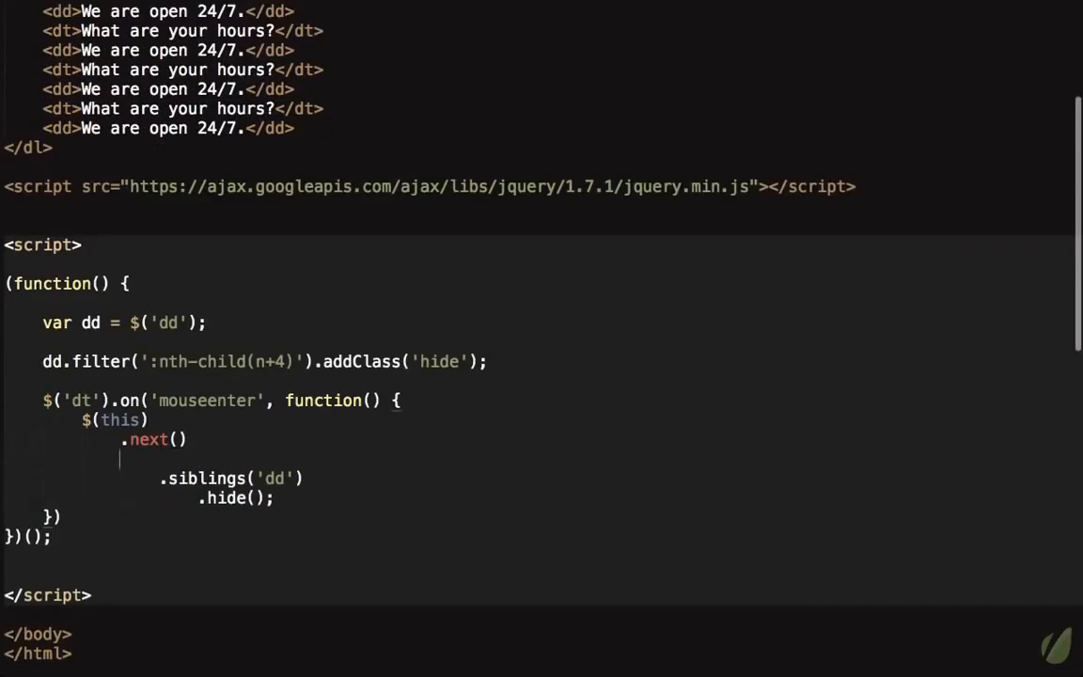
{"action": "type", "text": ".show"}
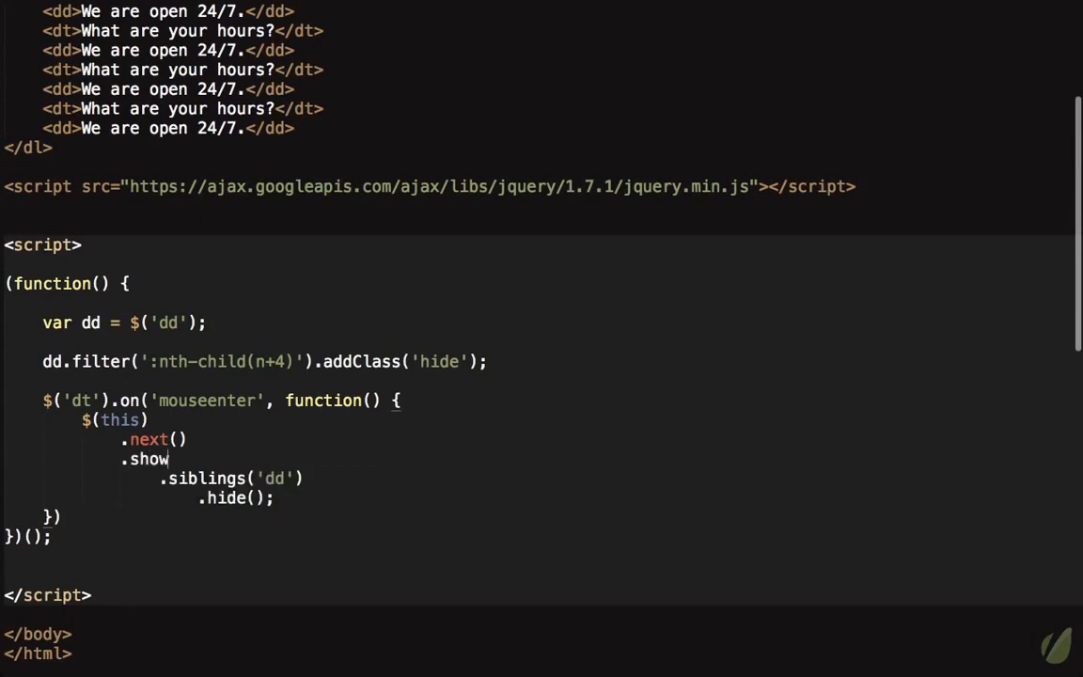
{"action": "type", "text": "()"}
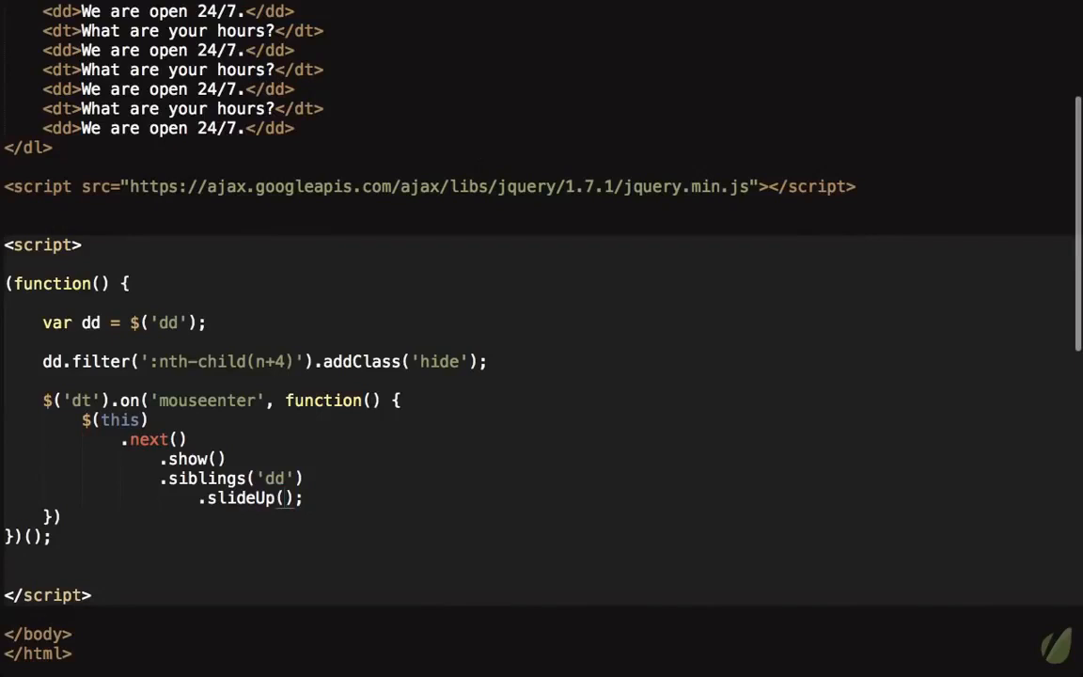
{"action": "type", "text": "2000"}
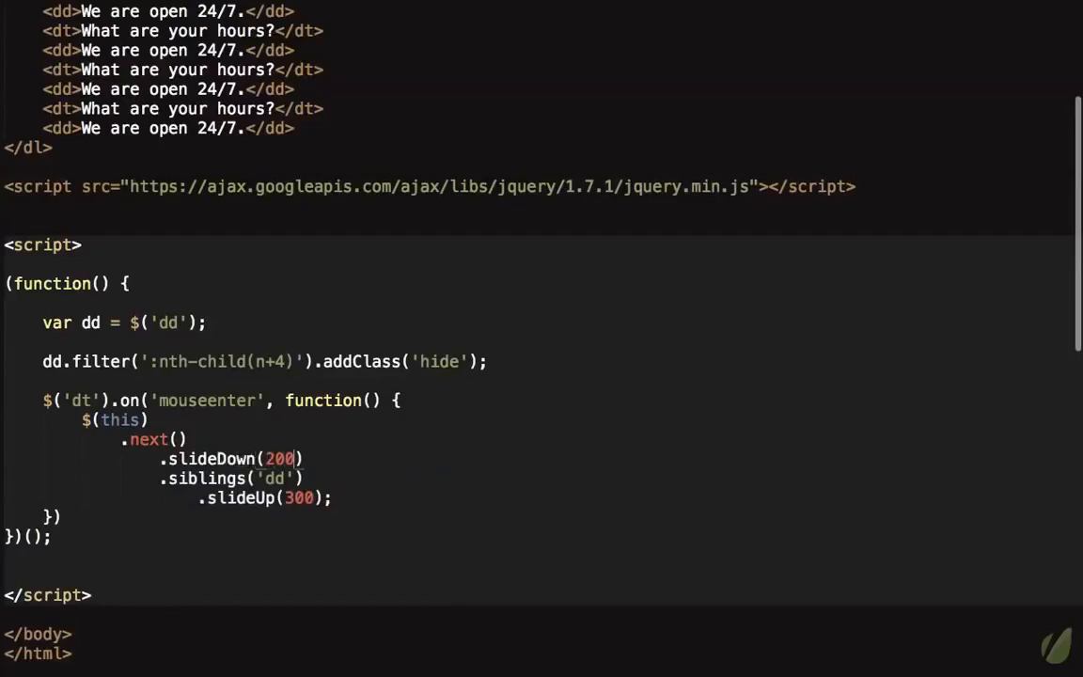
{"action": "type", "text": "s"}
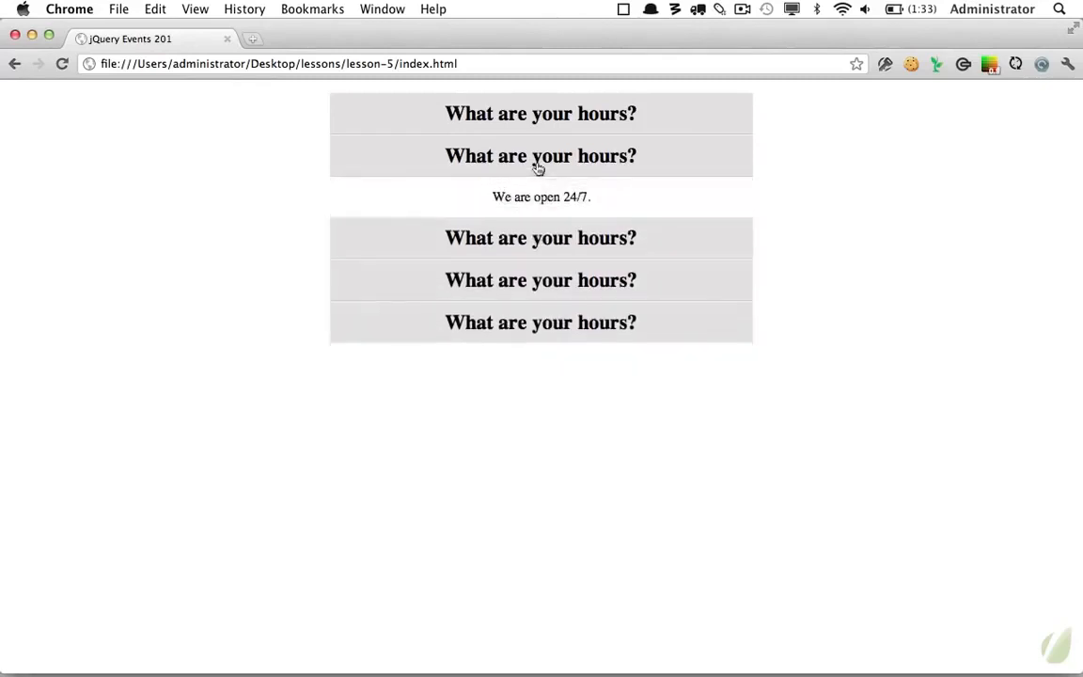
Hover over questions in the refreshed page to watch answers slide open and closed.
{"action": "left_click", "coordinate": [540, 237]}
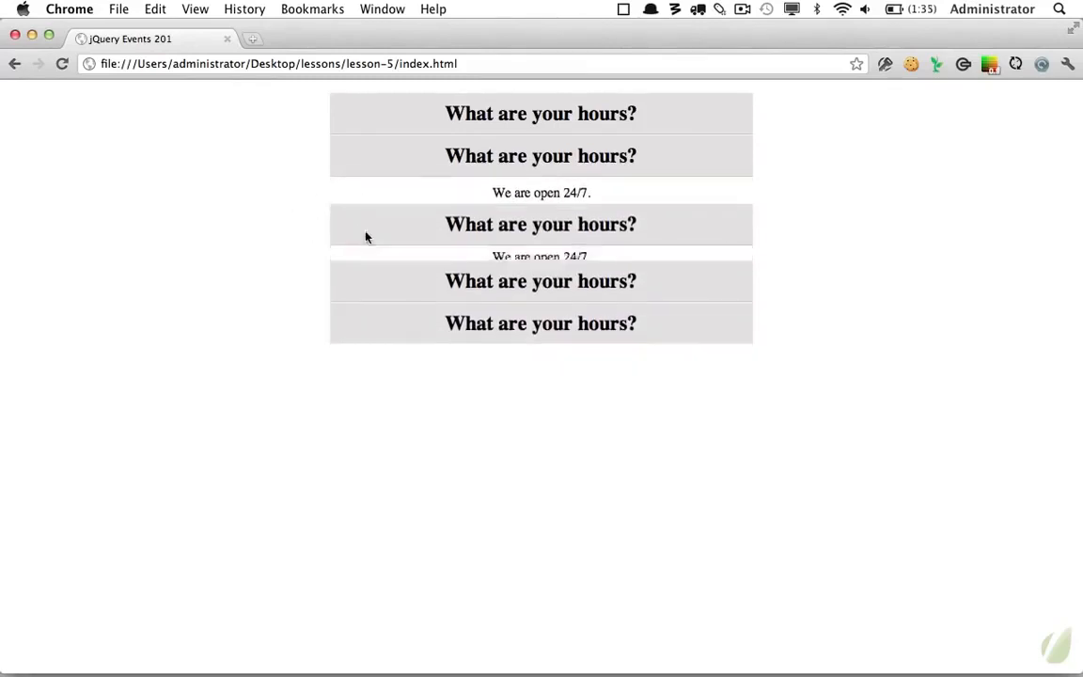
{"action": "left_click", "coordinate": [541, 198]}
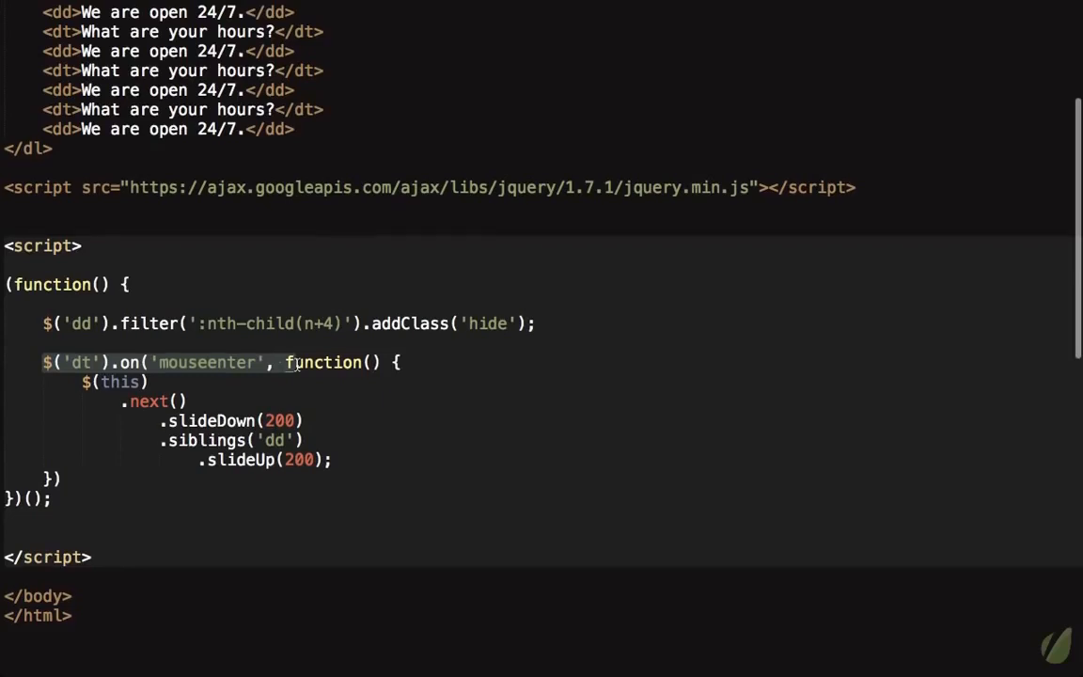
Scroll up in the script toward the var dd line and FAQ markup.
{"action": "scroll", "scroll_direction": "up", "scroll_amount": 3}
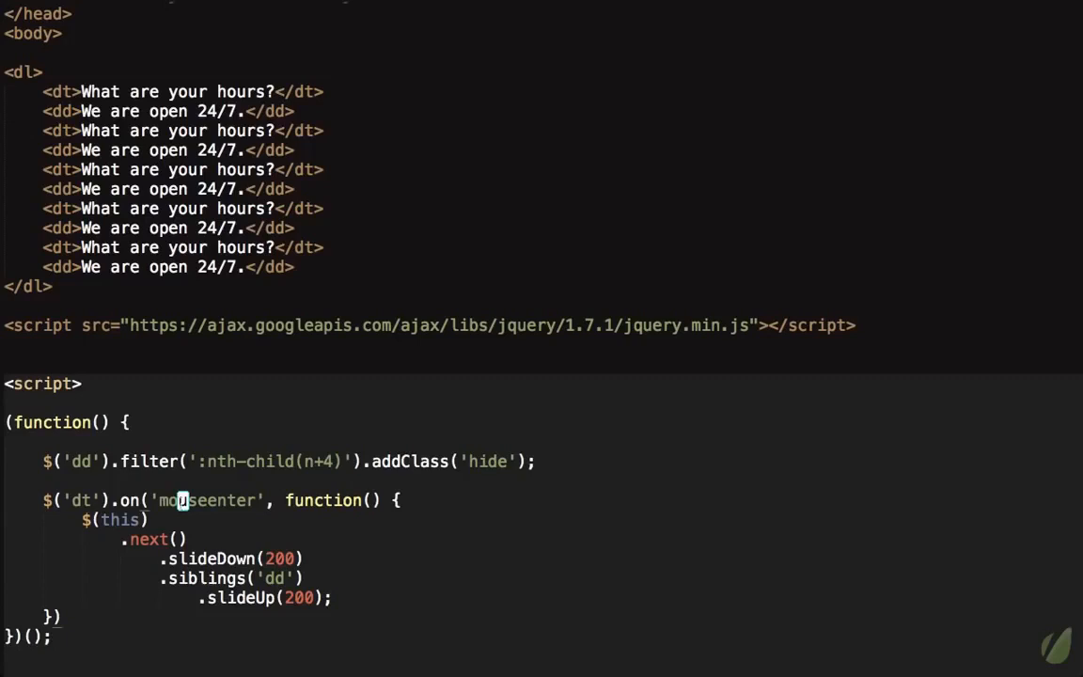
{"action": "mouse_move", "coordinate": [71, 491]}
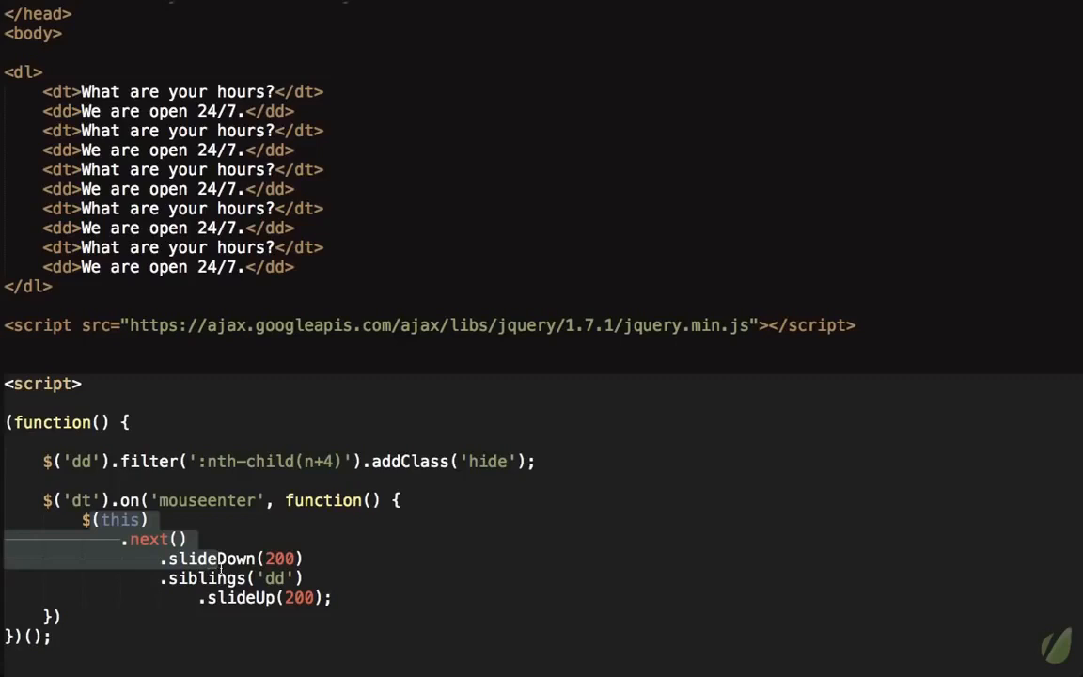
{"action": "mouse_move", "coordinate": [206, 609]}
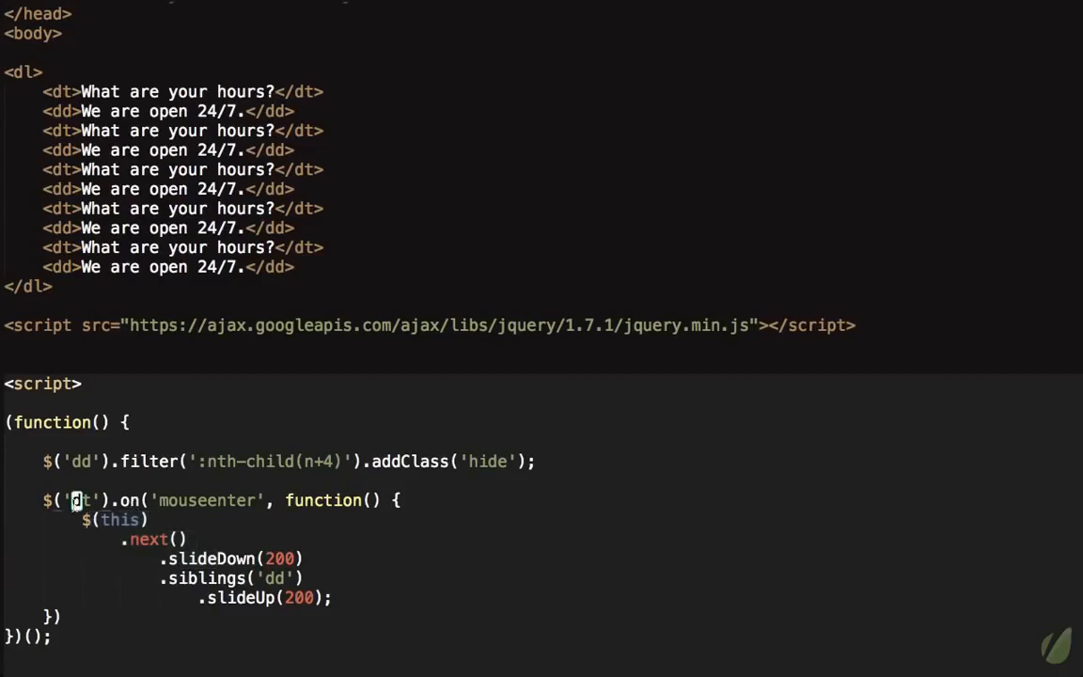
{"action": "mouse_move", "coordinate": [70, 120]}
{"action": "type", "text": "l"}
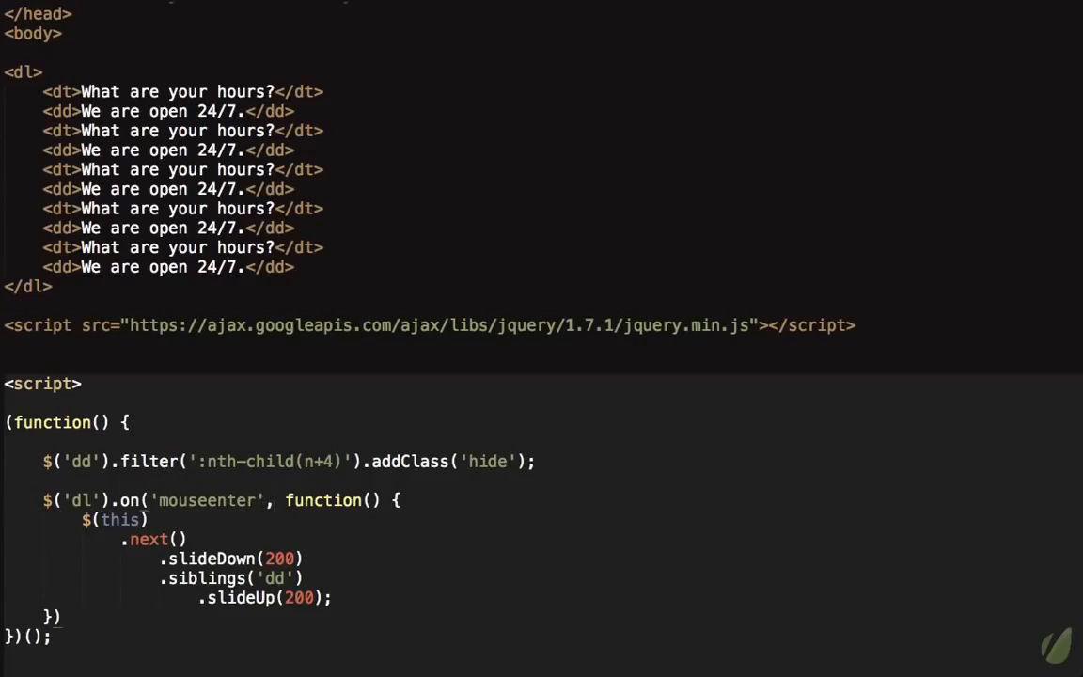
Type the 'dt' delegation selector into the $('dl').on('mouseenter', …) call.
{"action": "type", "text": "'dt"}
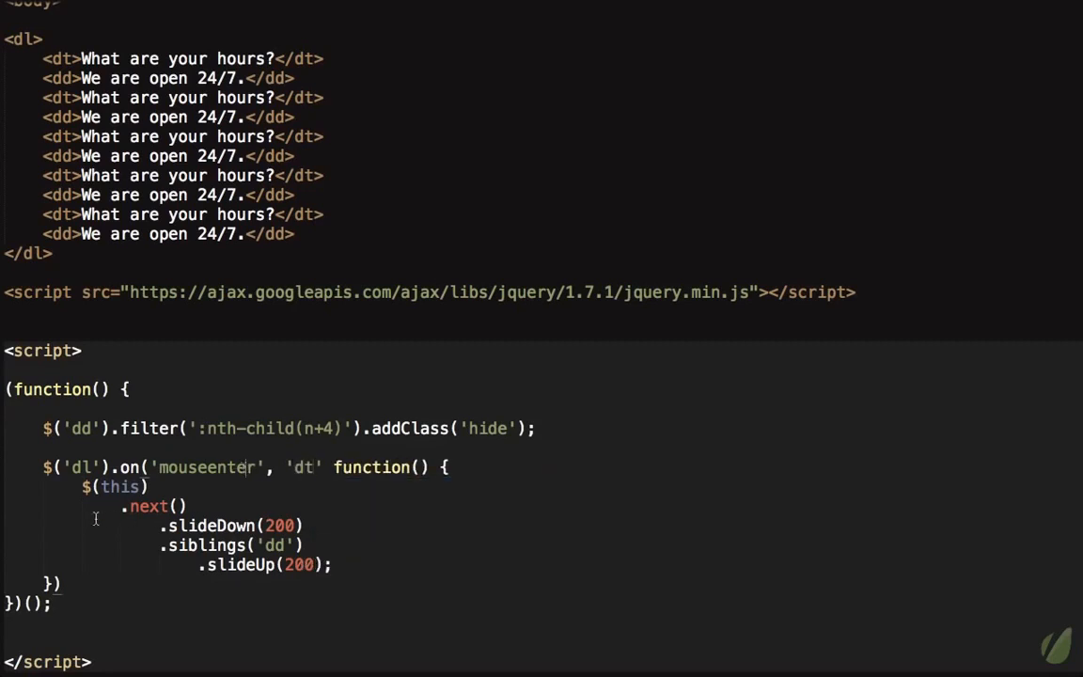
{"action": "mouse_move", "coordinate": [77, 478]}
{"action": "type", "text": ","}
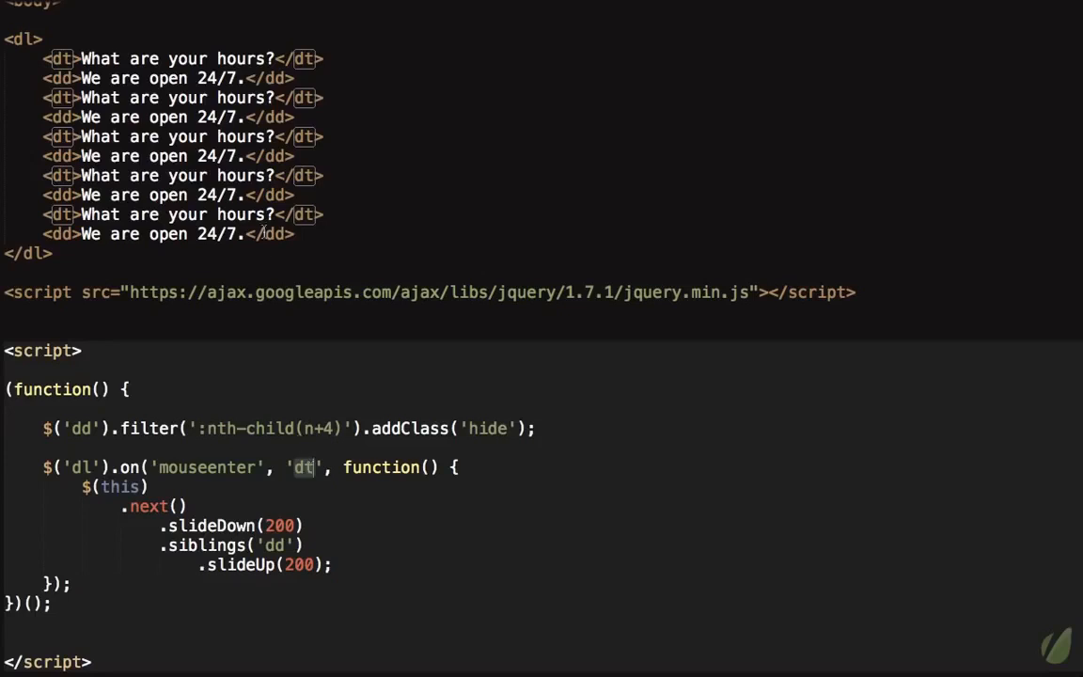
{"action": "mouse_move", "coordinate": [308, 237]}
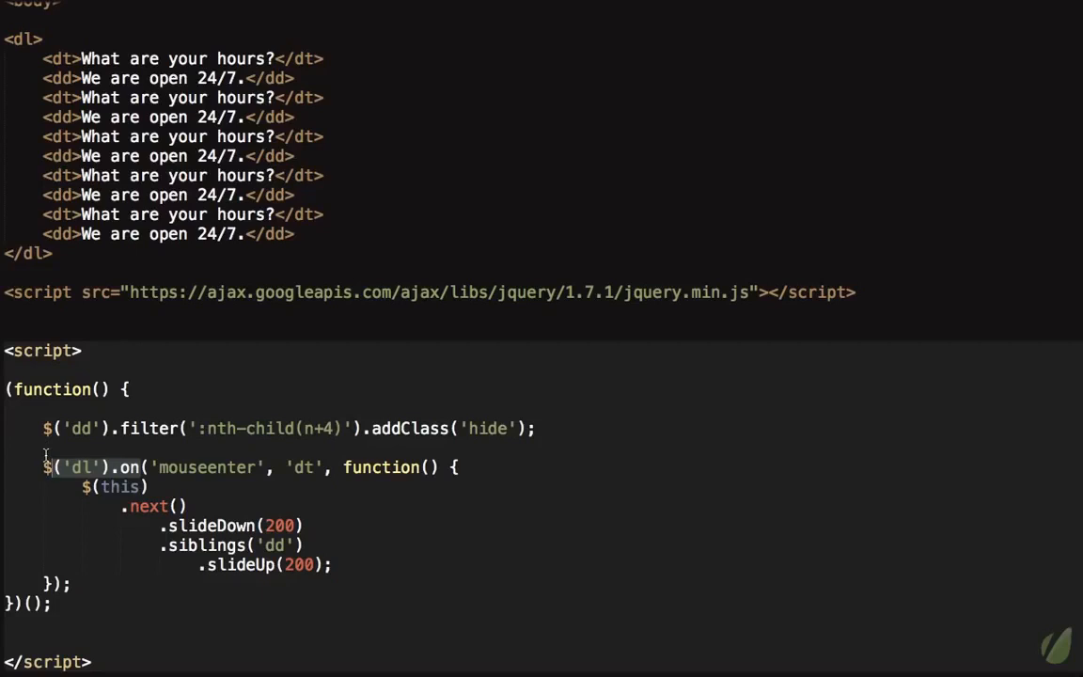
{"action": "mouse_move", "coordinate": [167, 434]}
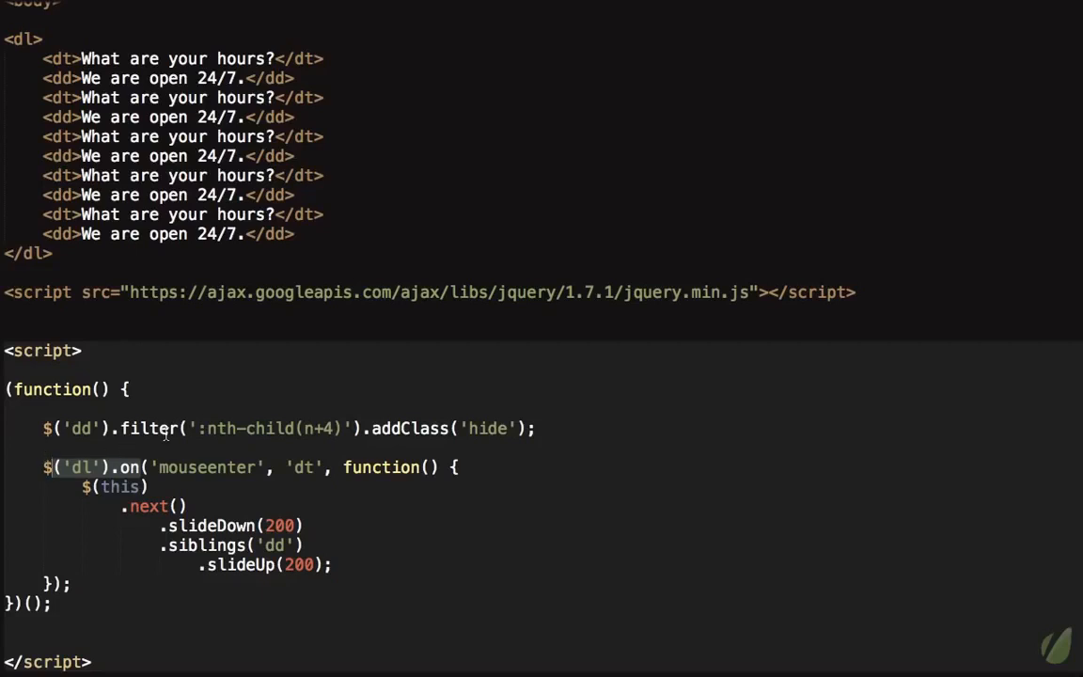